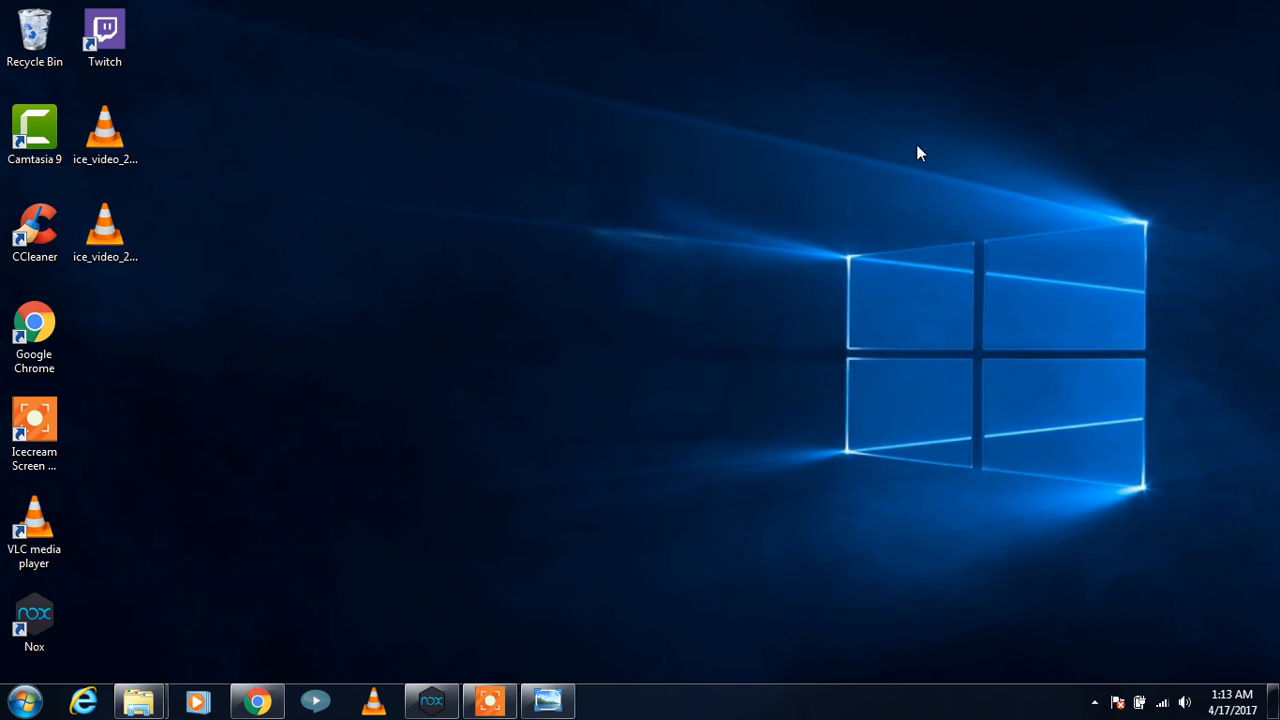
mouse_move(547, 495)
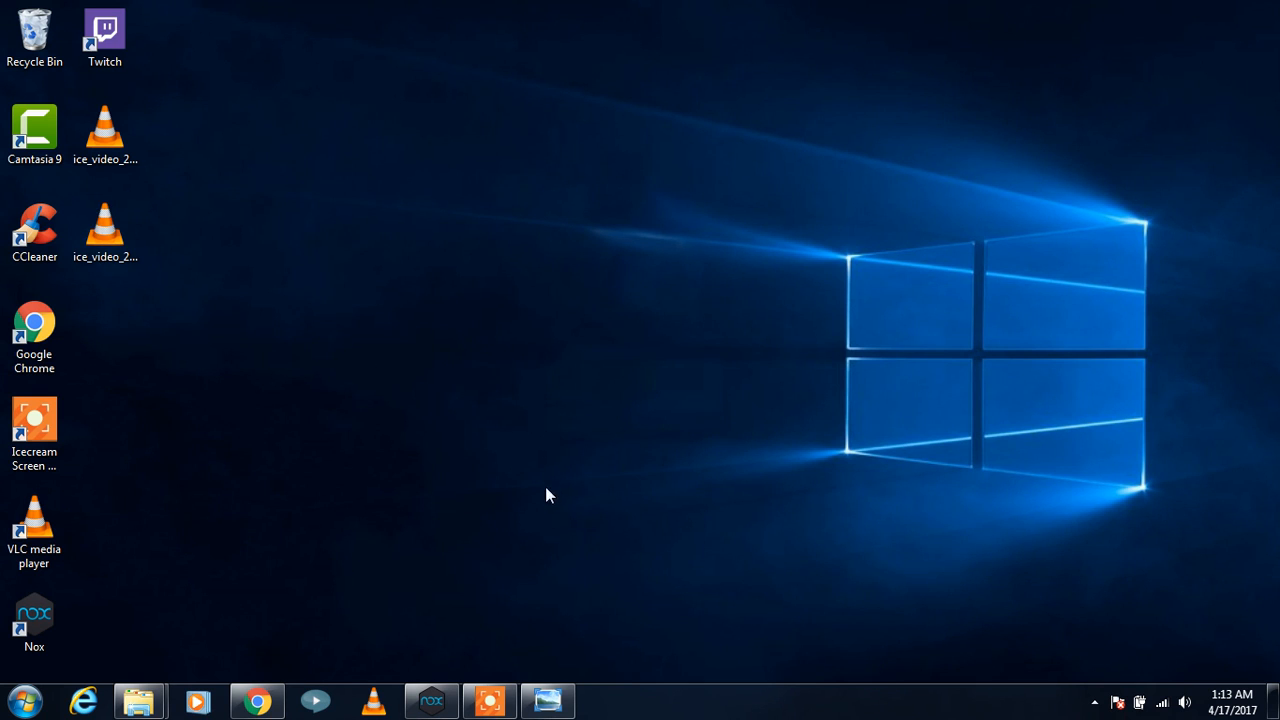
mouse_move(583, 577)
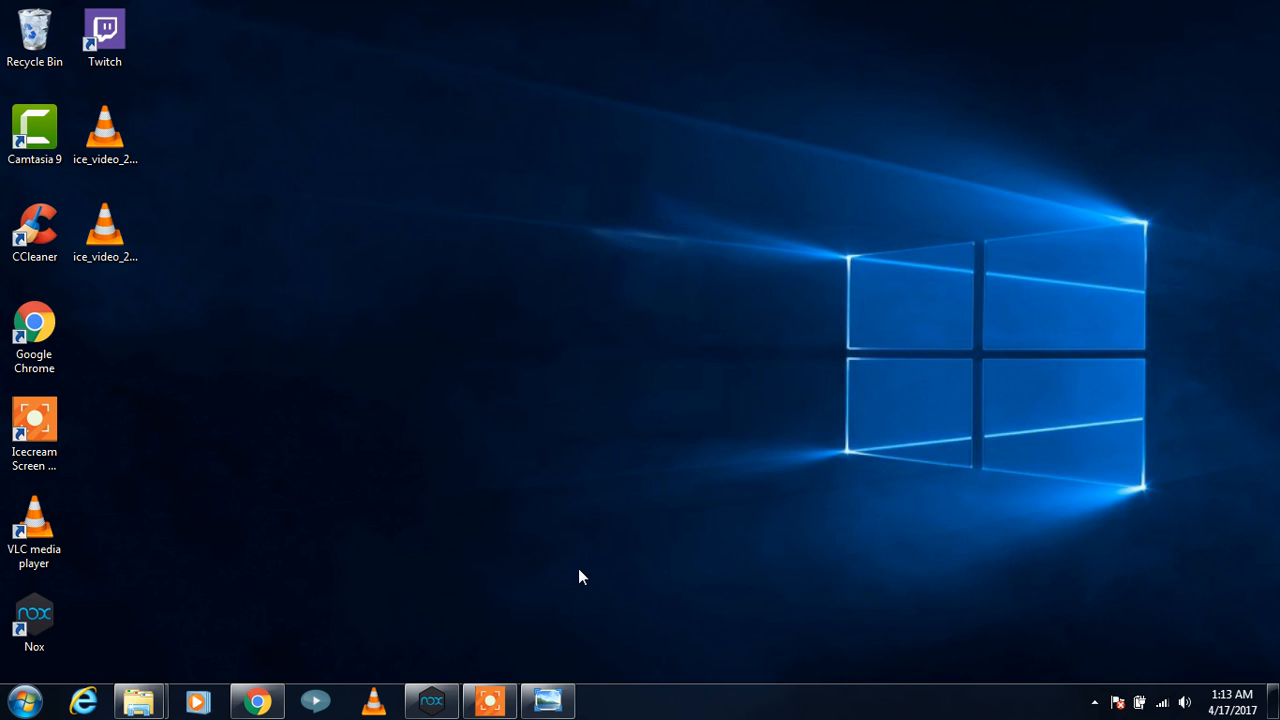
mouse_move(565, 529)
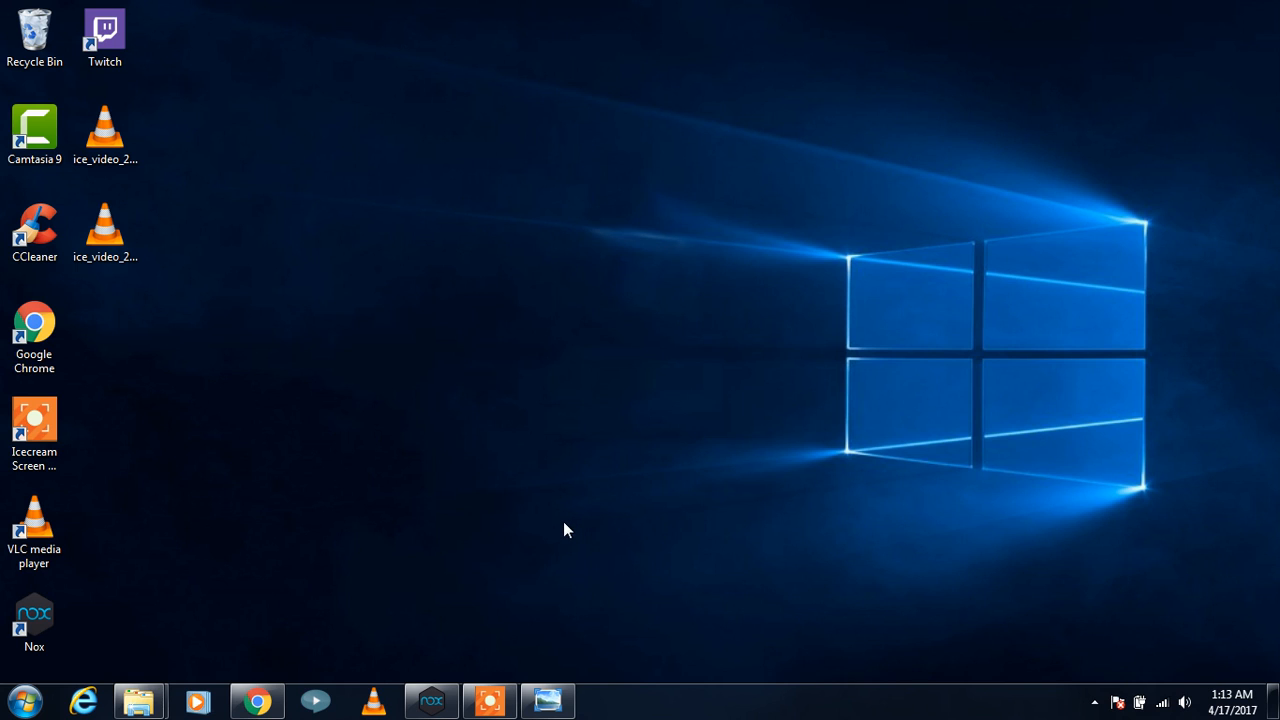
mouse_move(545, 587)
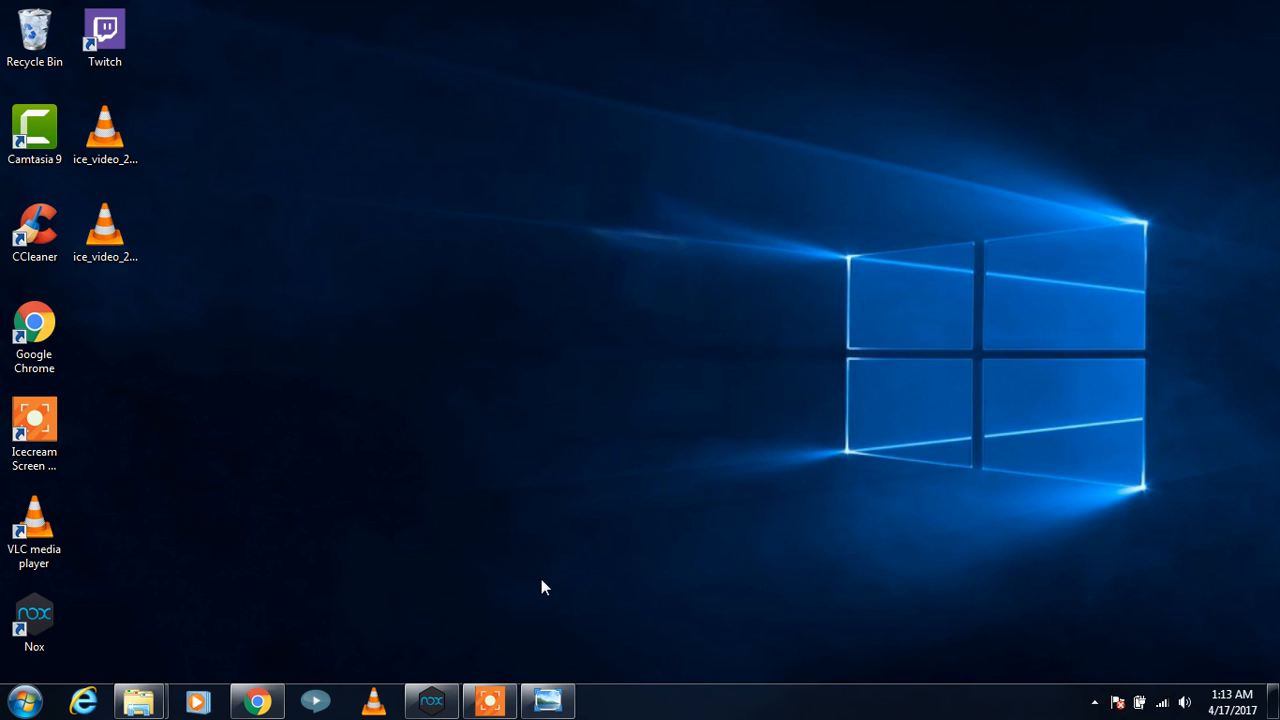
mouse_move(548, 592)
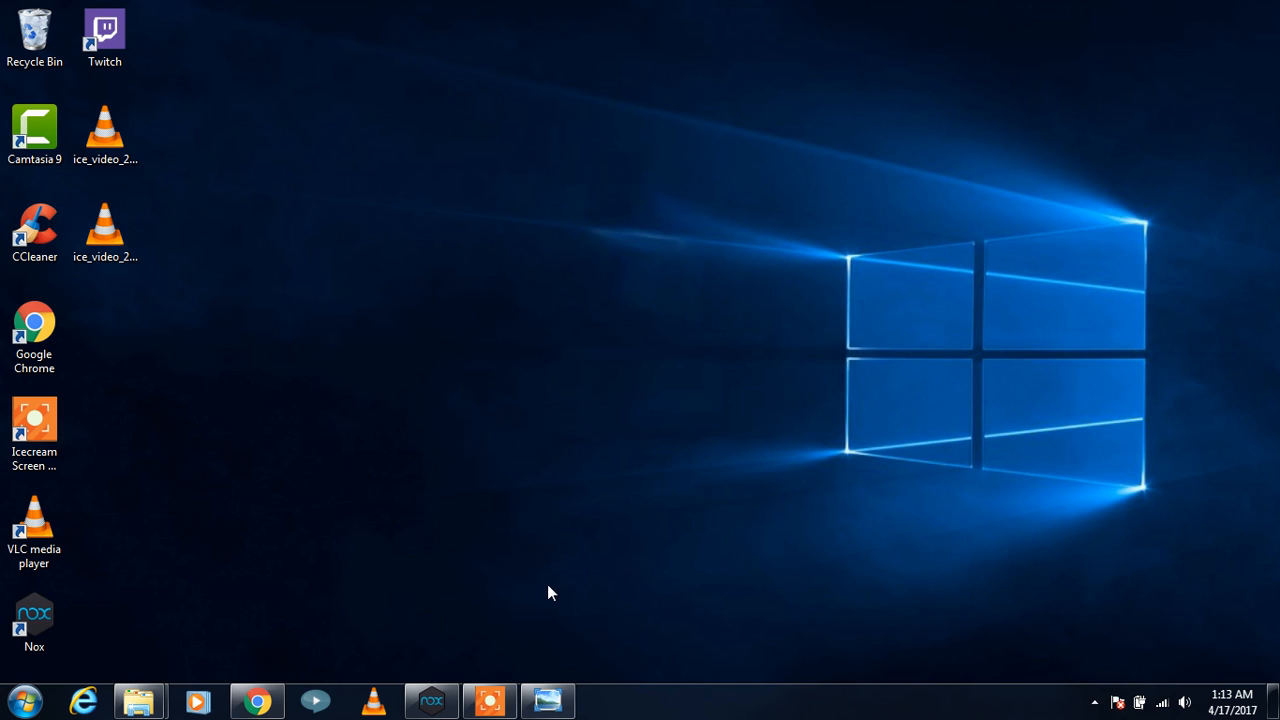
mouse_move(600, 542)
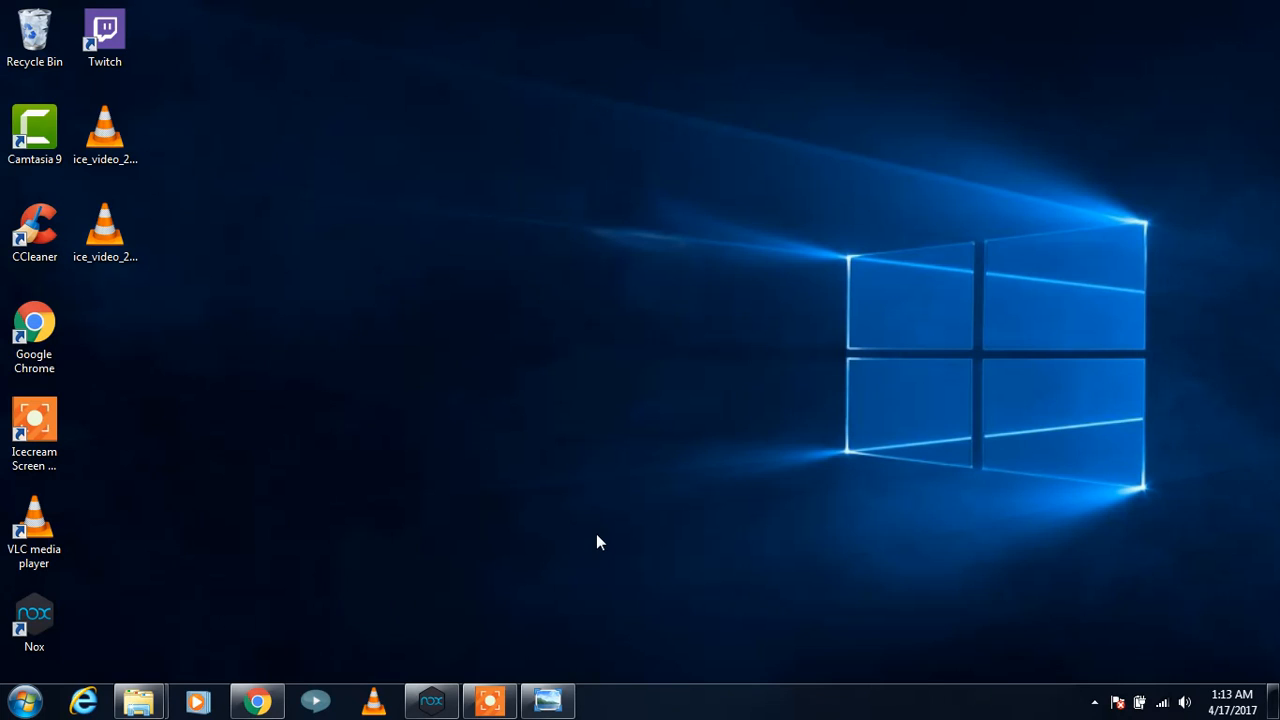
mouse_move(490, 700)
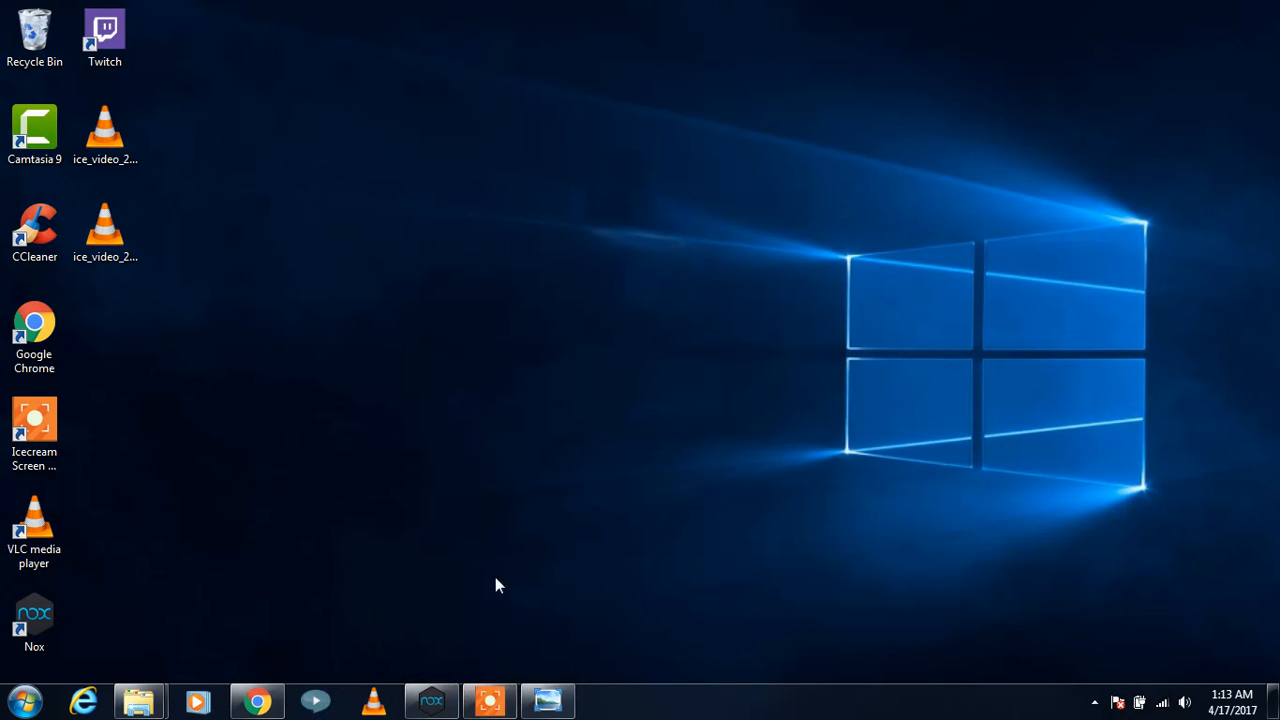
mouse_move(676, 411)
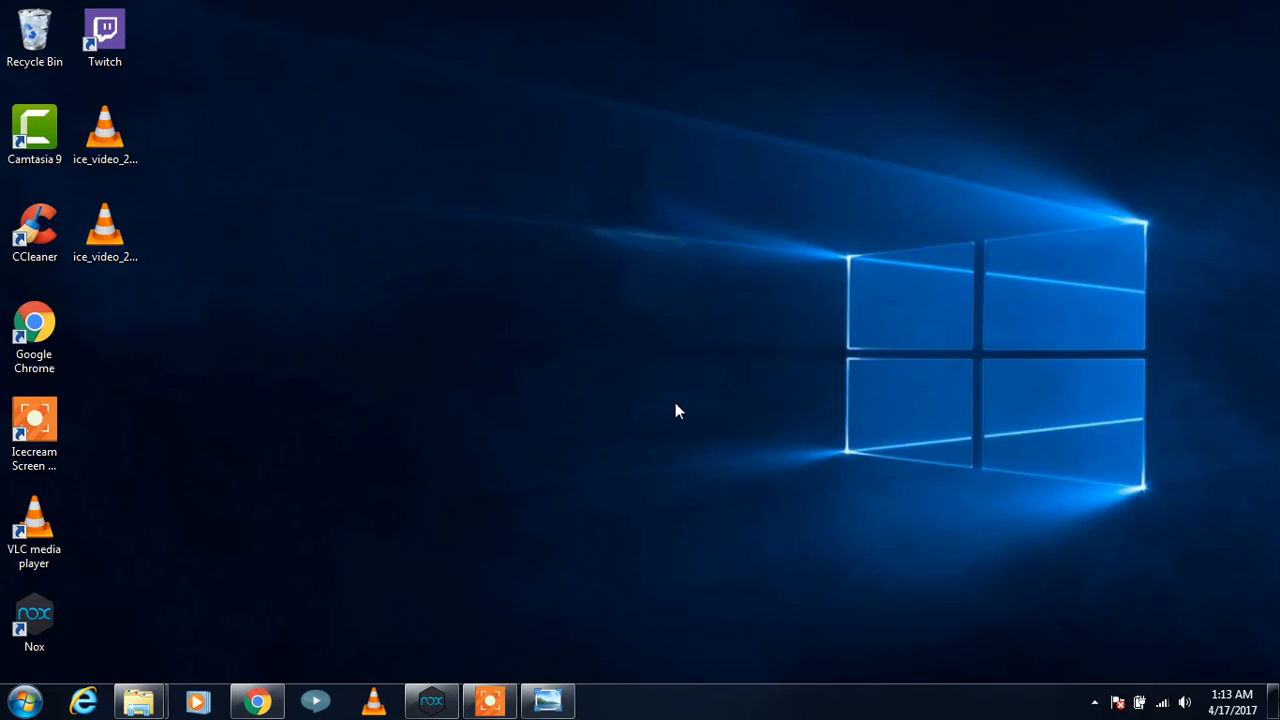
mouse_move(337, 570)
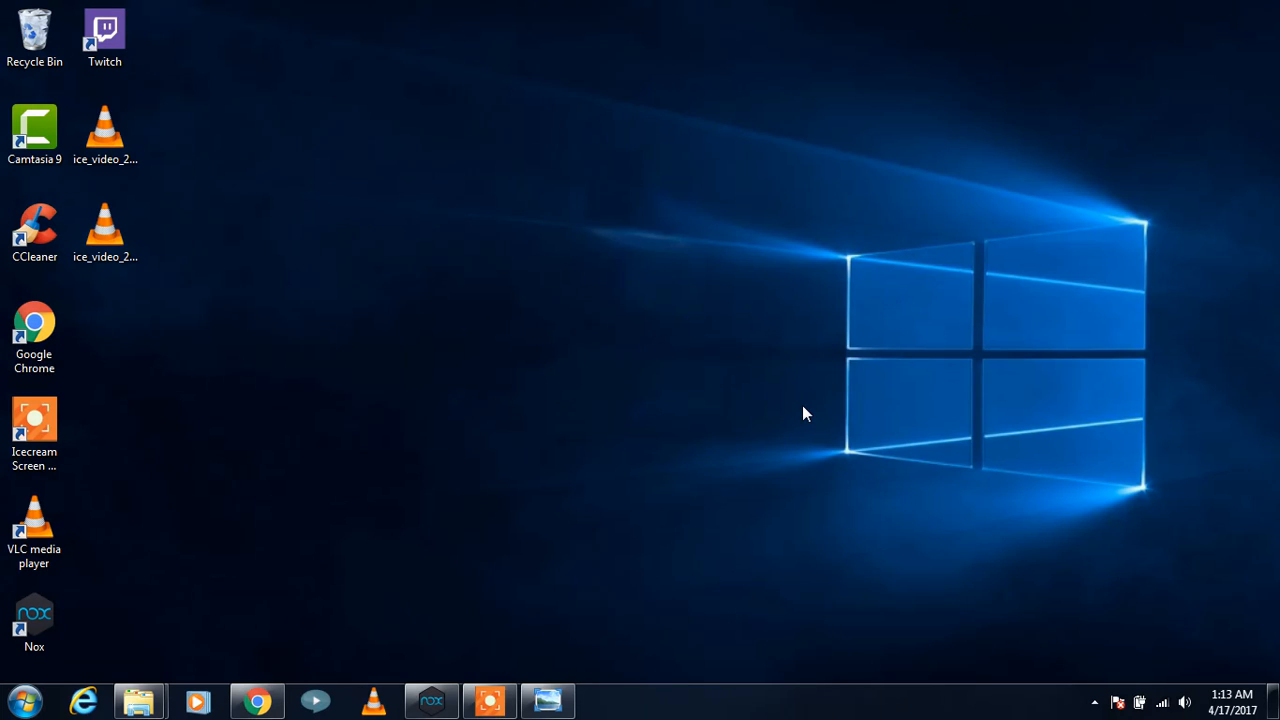
- Google 'ubuntu iso' in Chrome and open the Download Ubuntu Desktop result
left_click(257, 700)
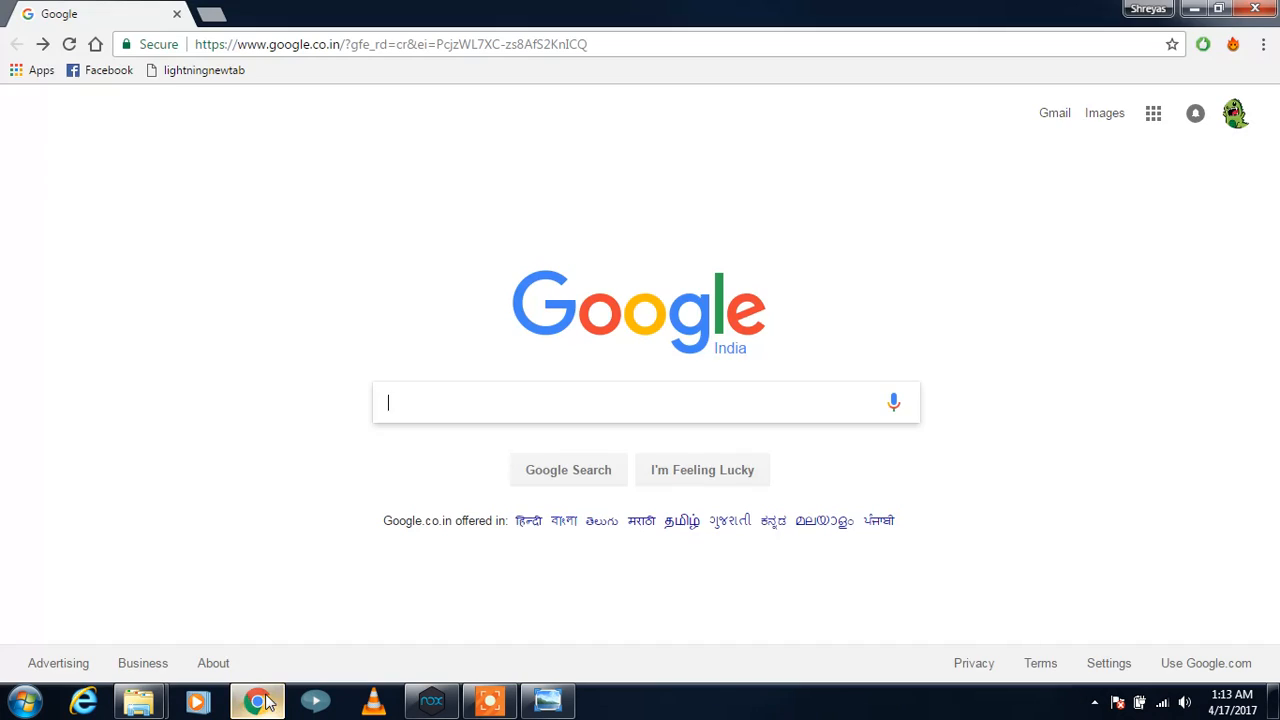
mouse_move(558, 345)
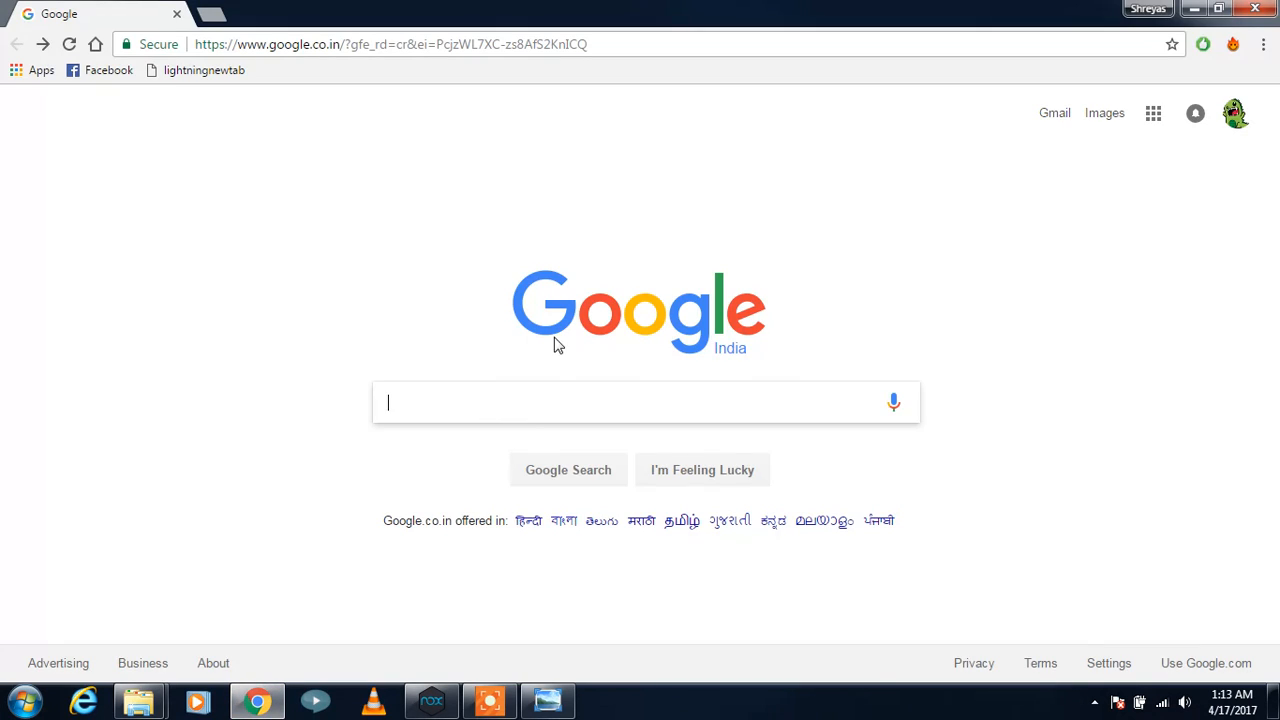
type("ub")
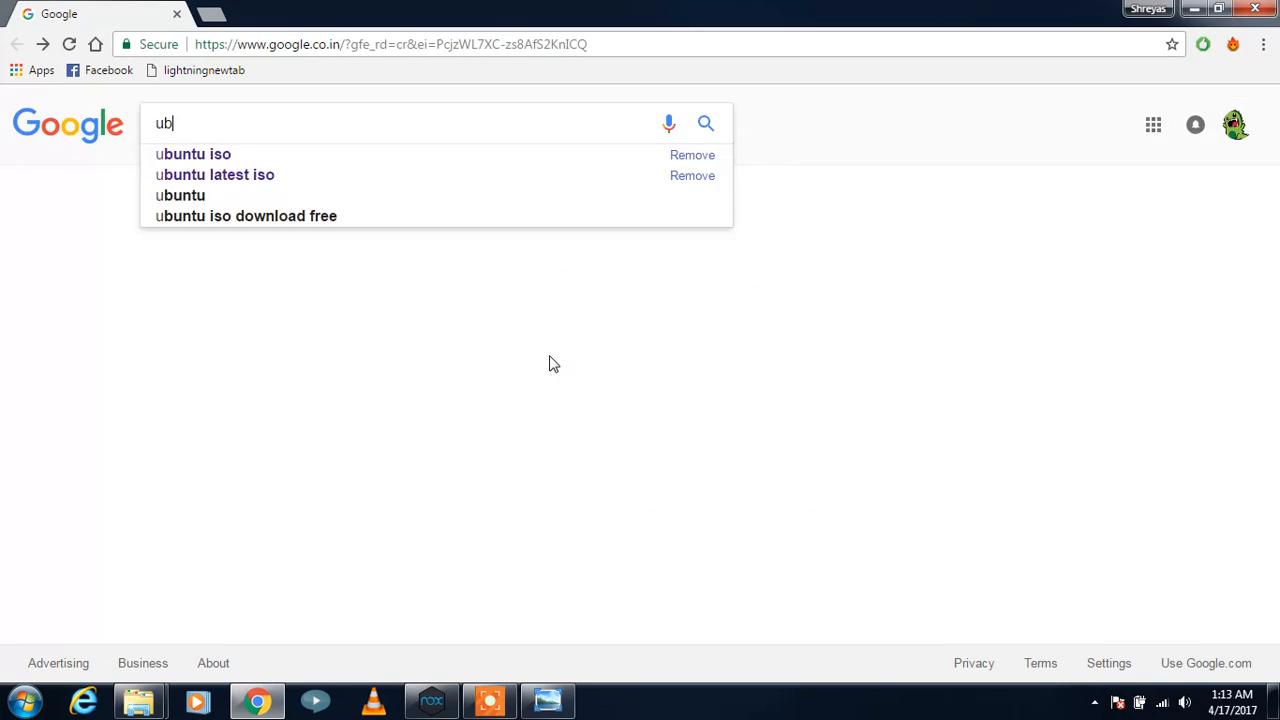
left_click(193, 154)
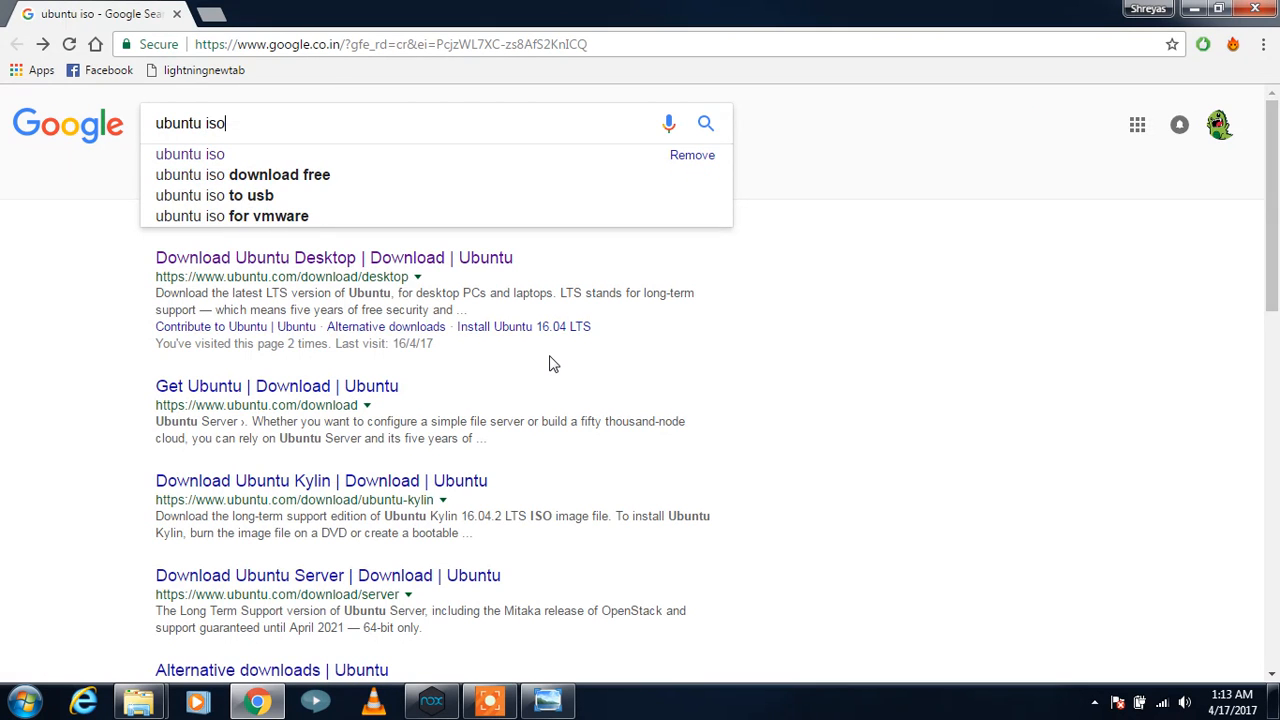
key("Return")
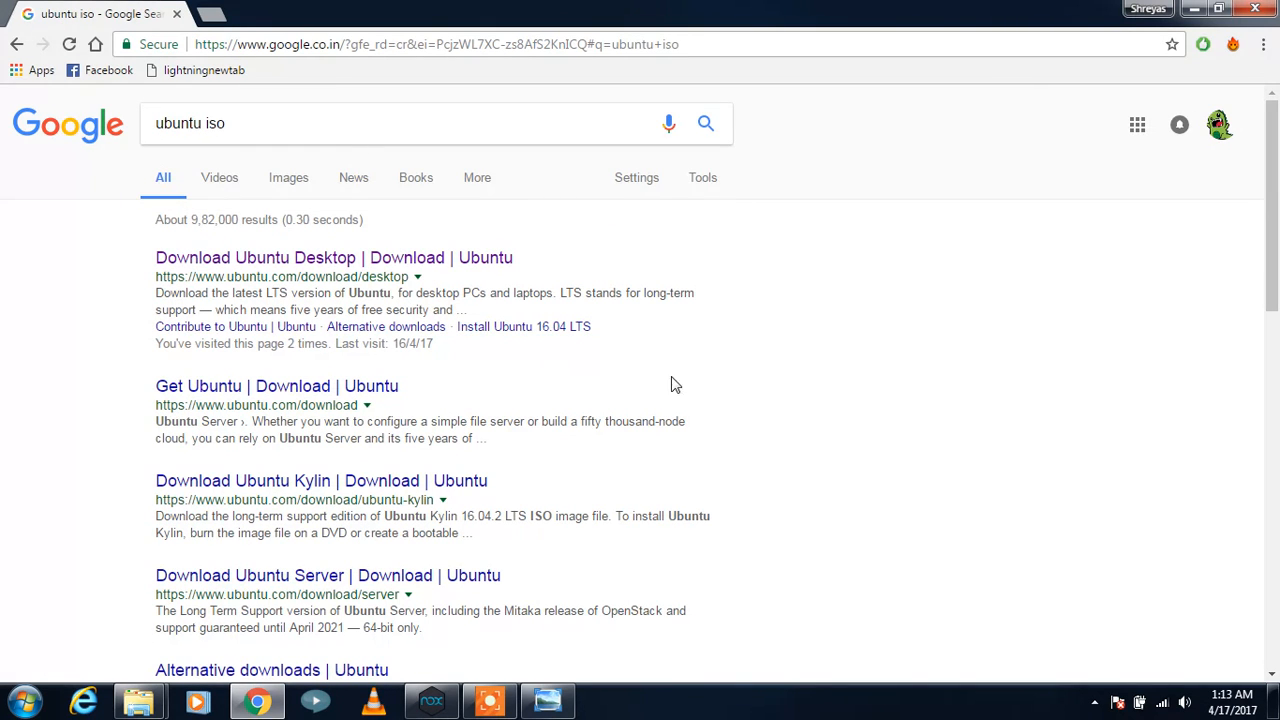
left_click(333, 257)
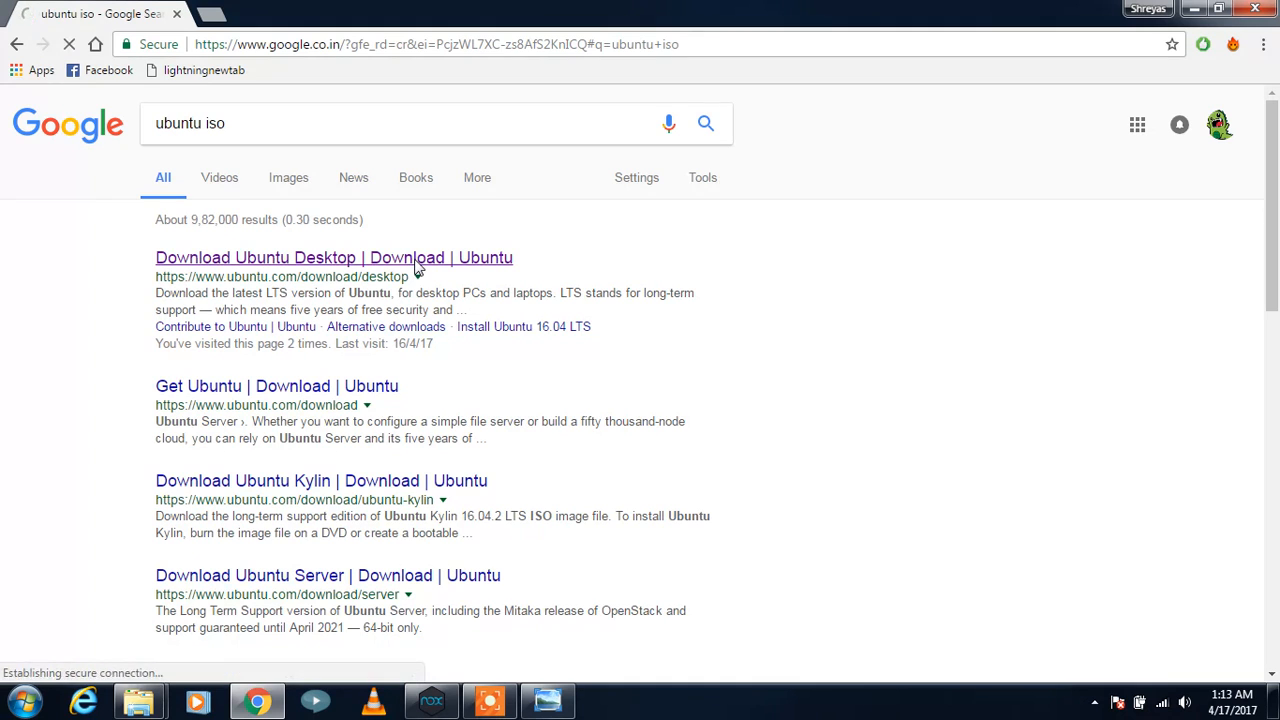
- Load the Ubuntu Desktop download page and scroll to the 16.04.2 LTS download
left_click(333, 257)
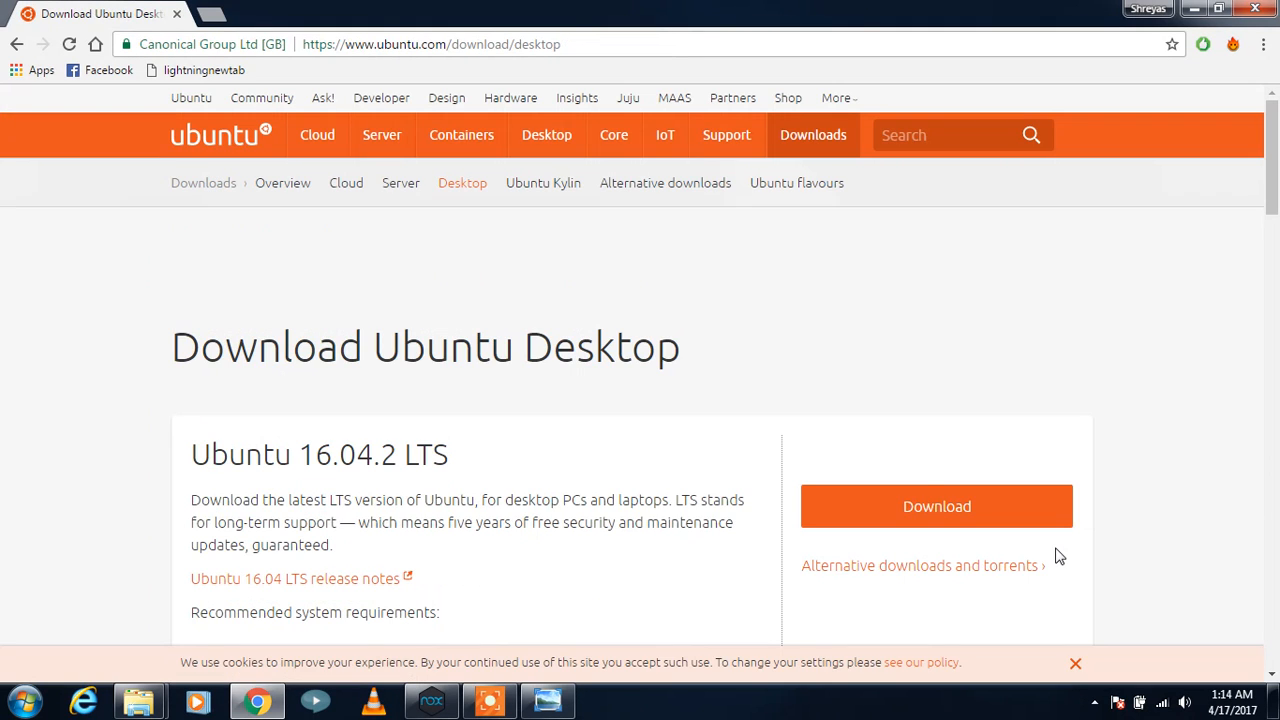
scroll("down", 3)
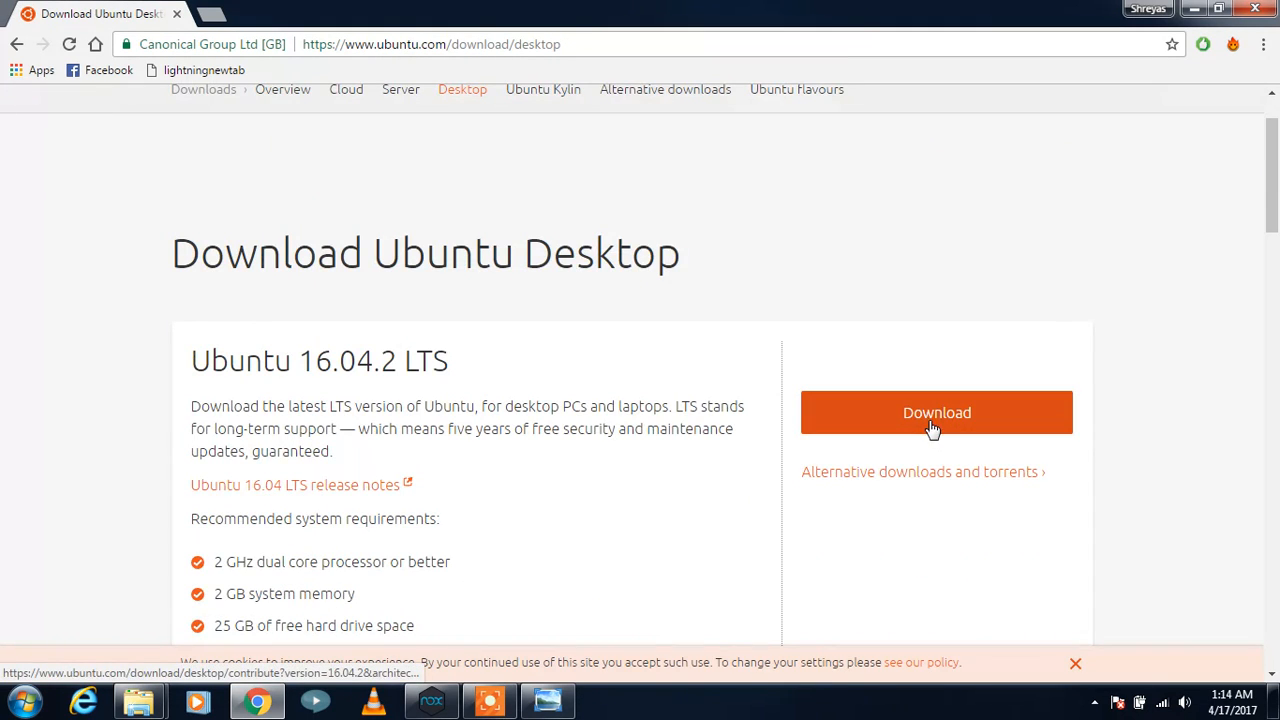
mouse_move(804, 313)
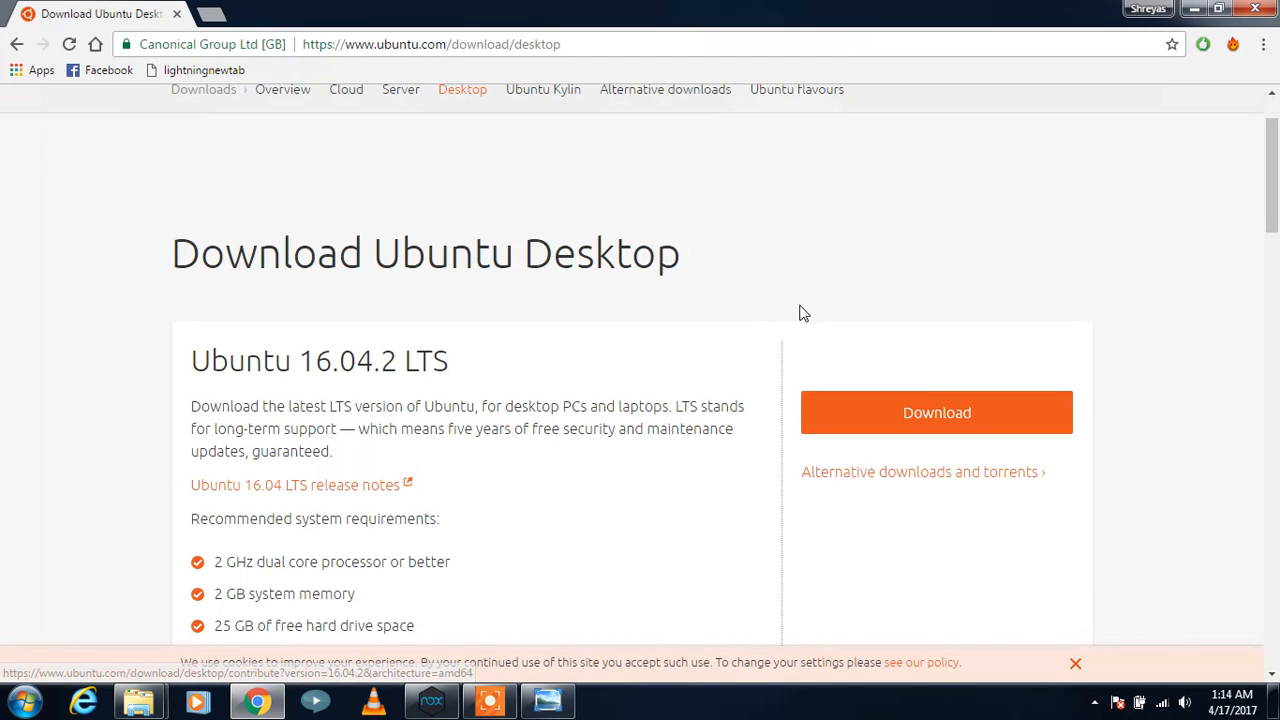
mouse_move(529, 291)
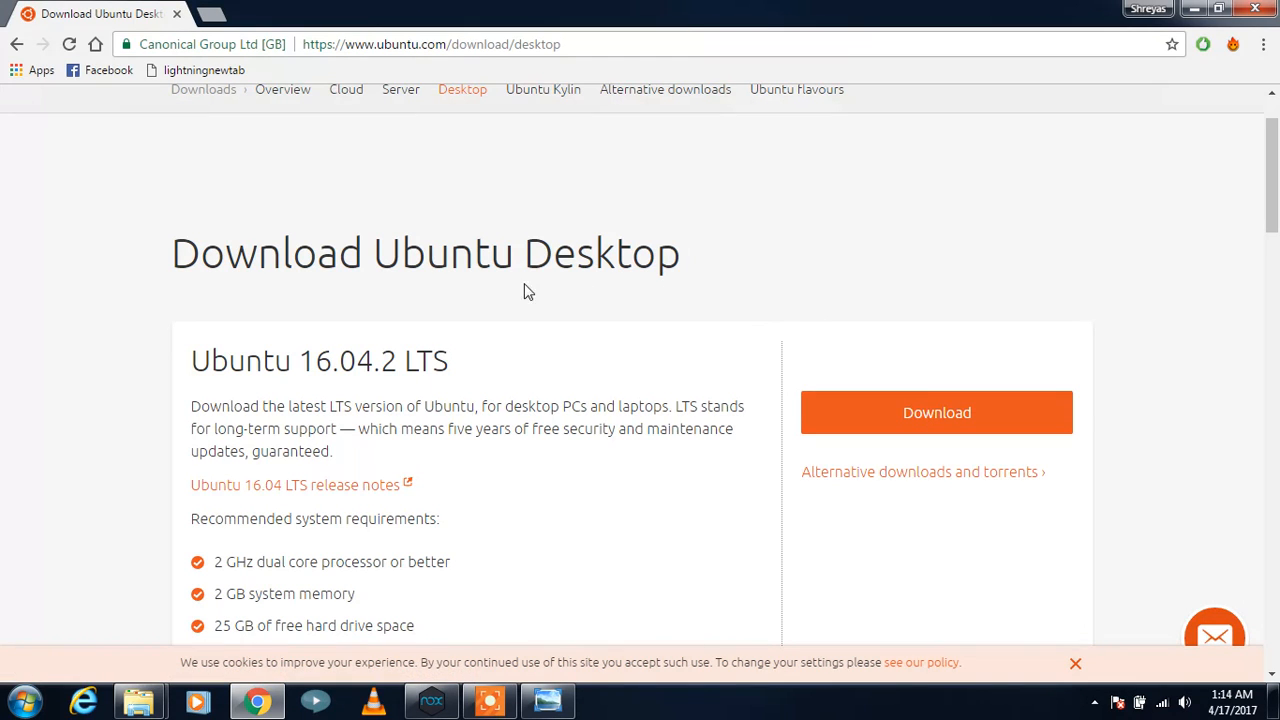
mouse_move(516, 290)
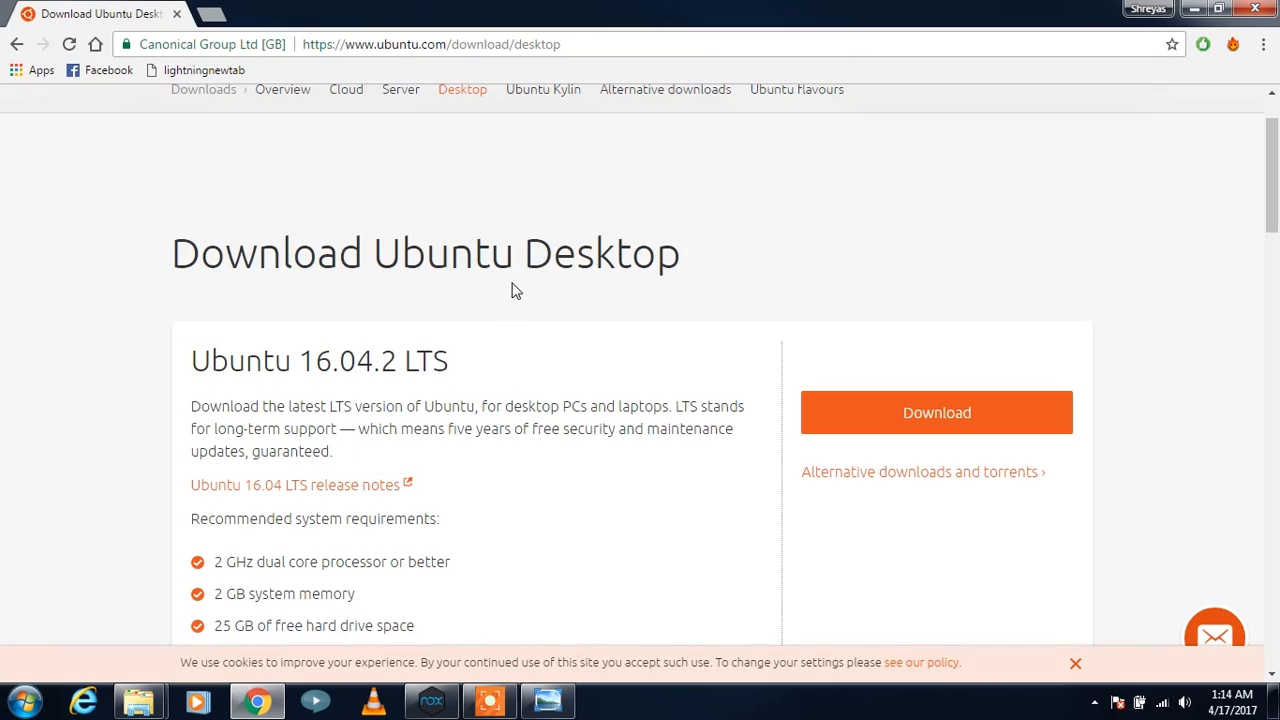
mouse_move(542, 368)
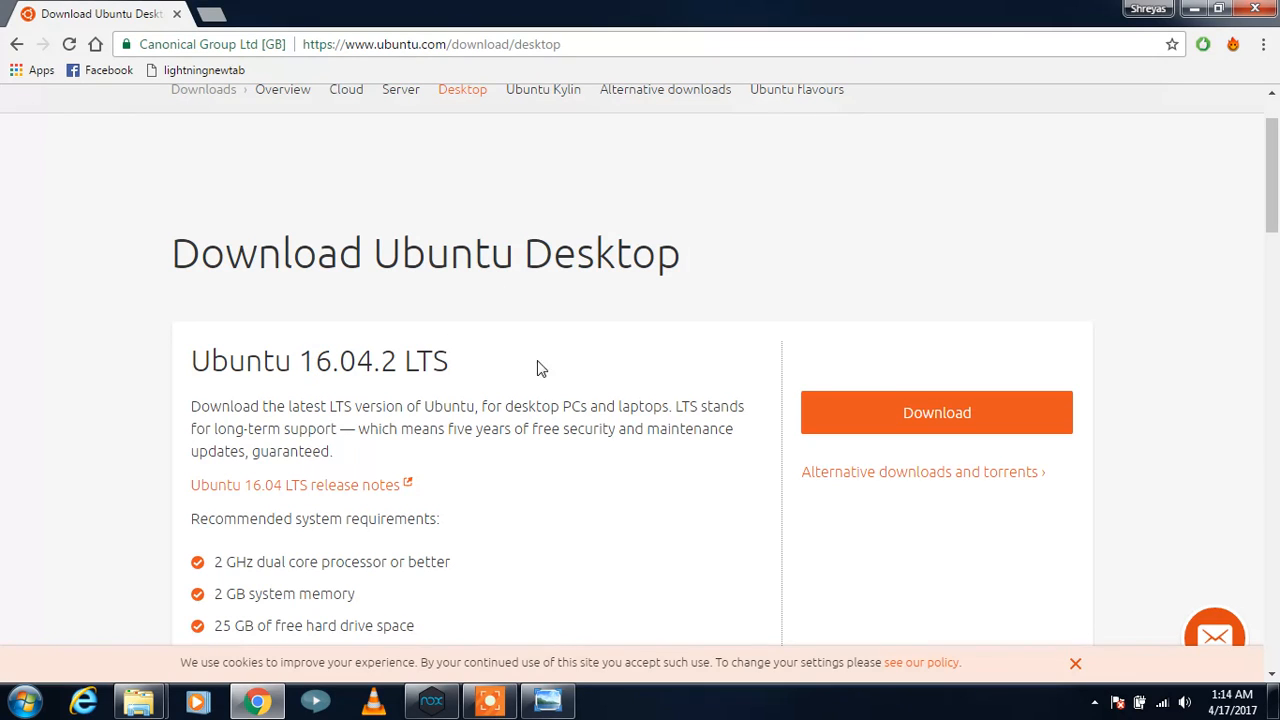
mouse_move(440, 393)
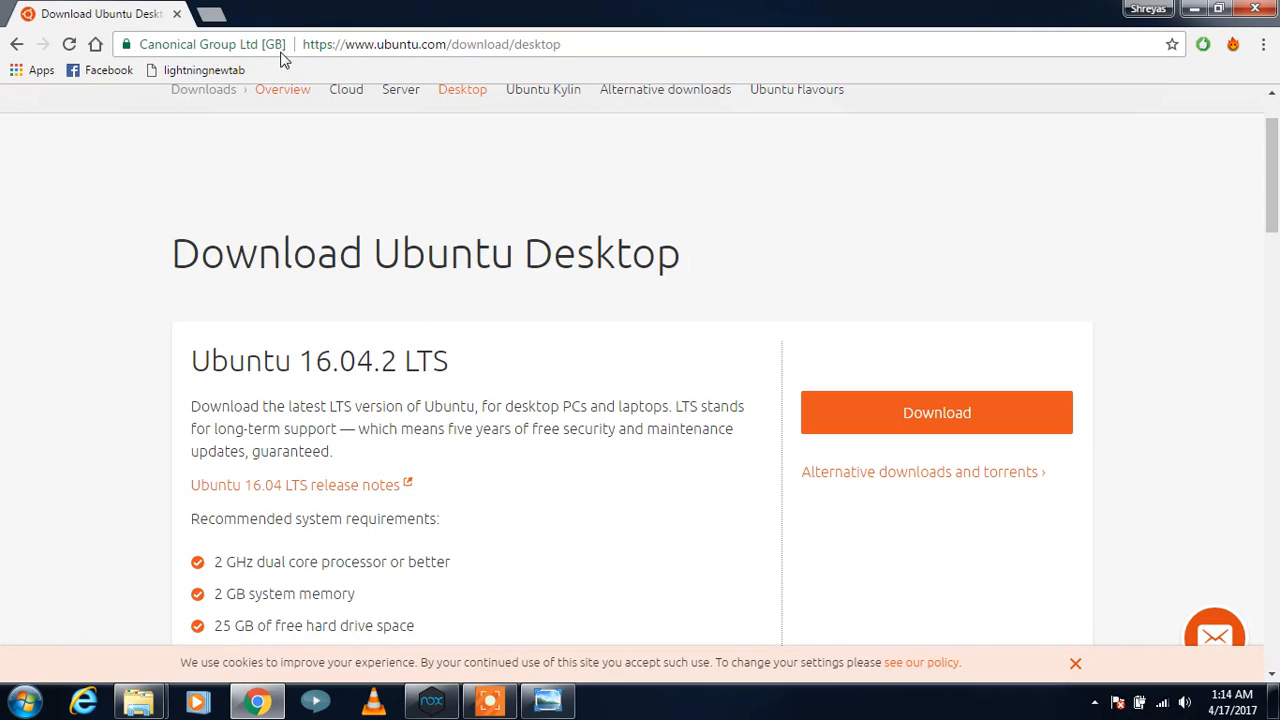
mouse_move(681, 243)
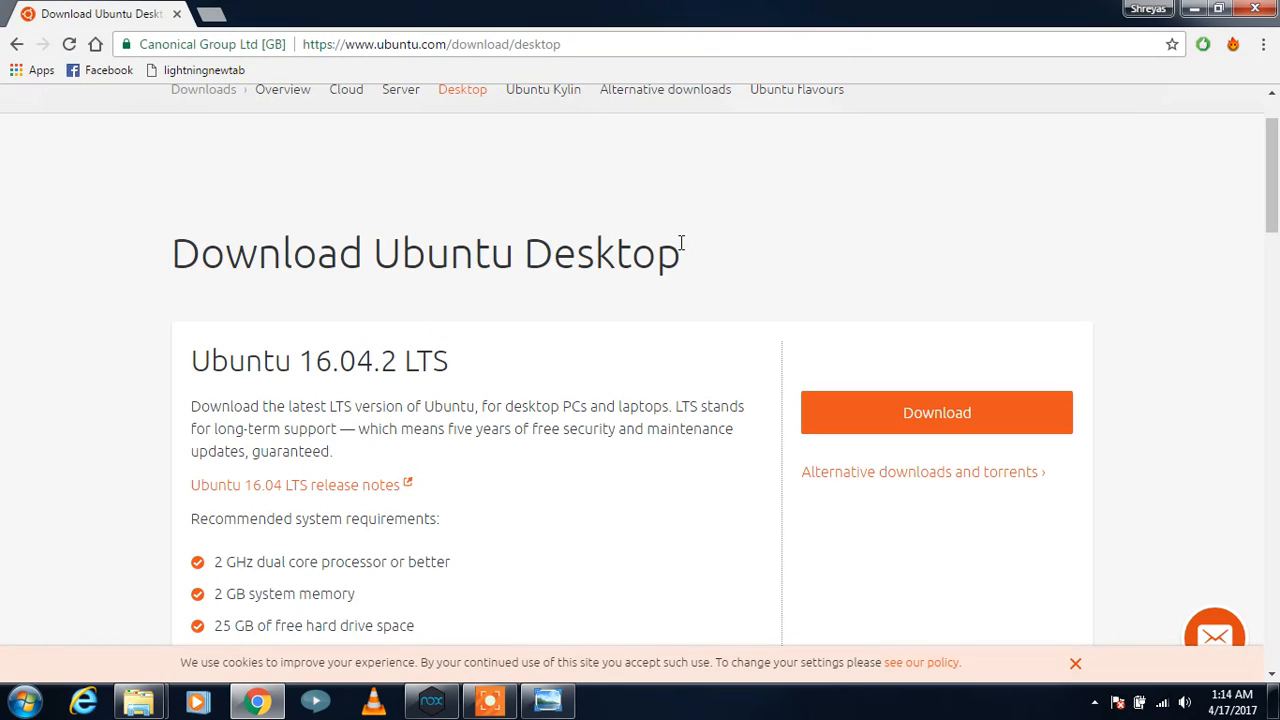
mouse_move(445, 299)
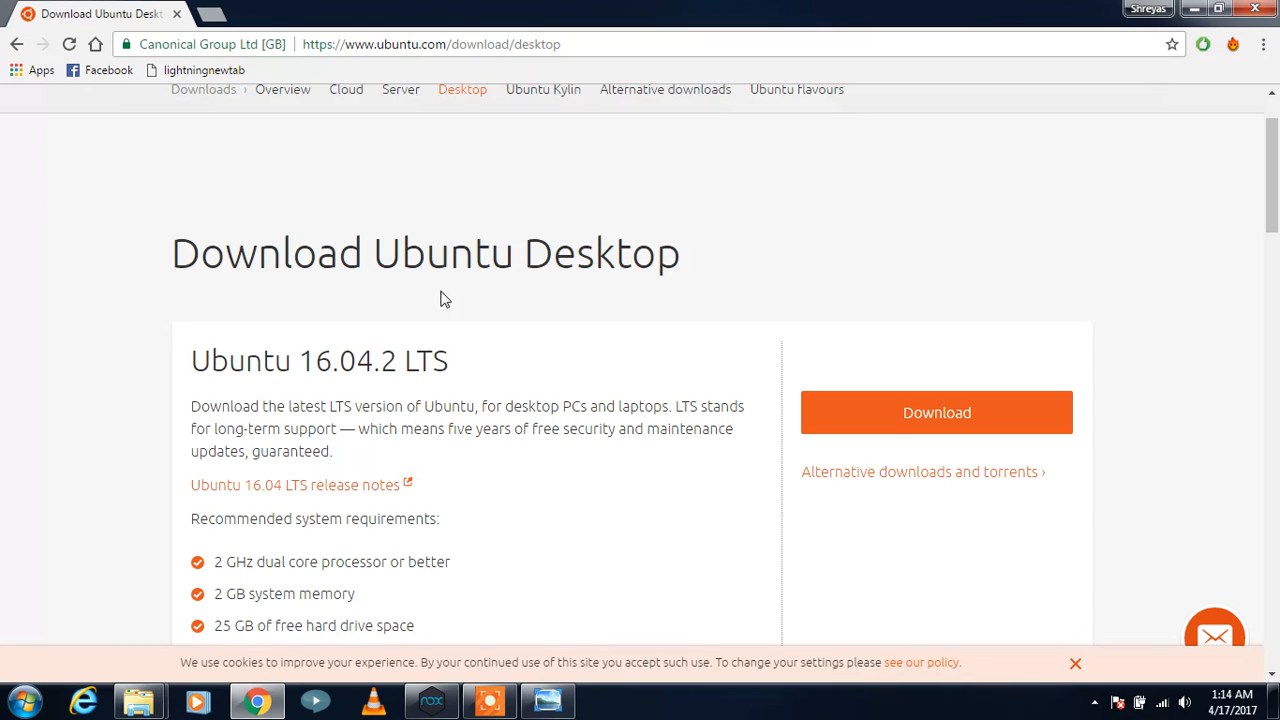
mouse_move(460, 350)
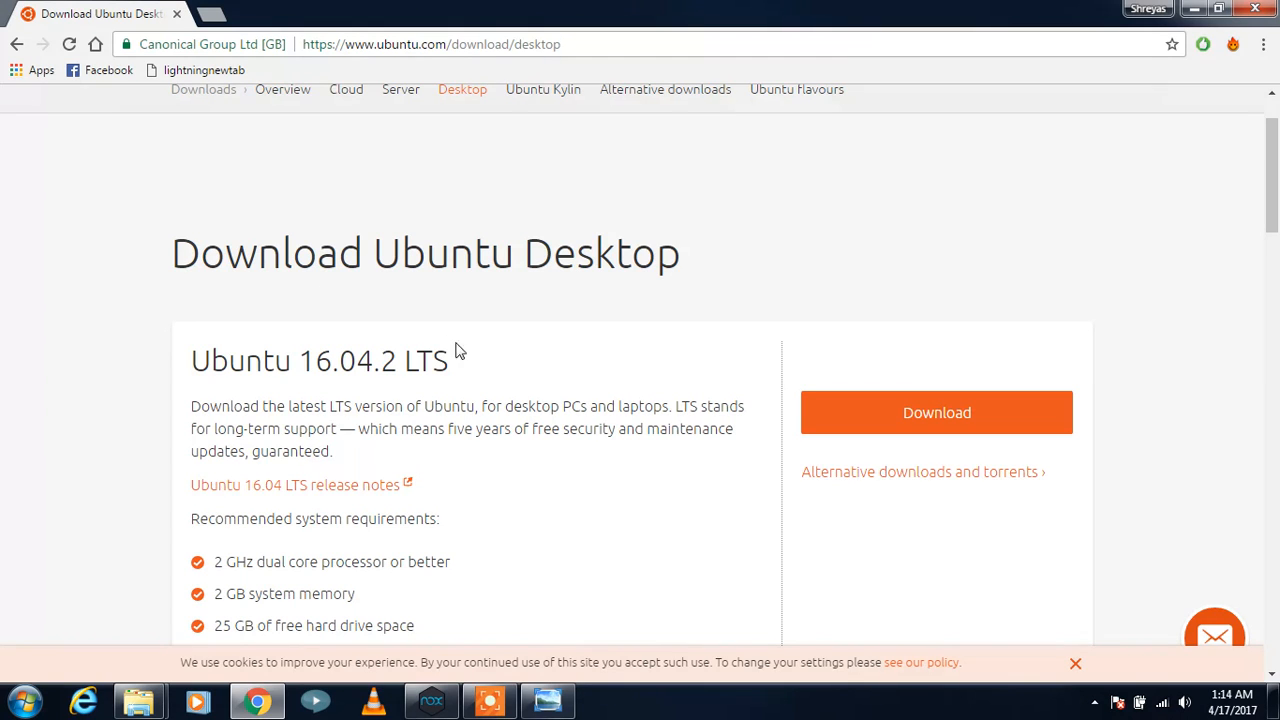
mouse_move(474, 344)
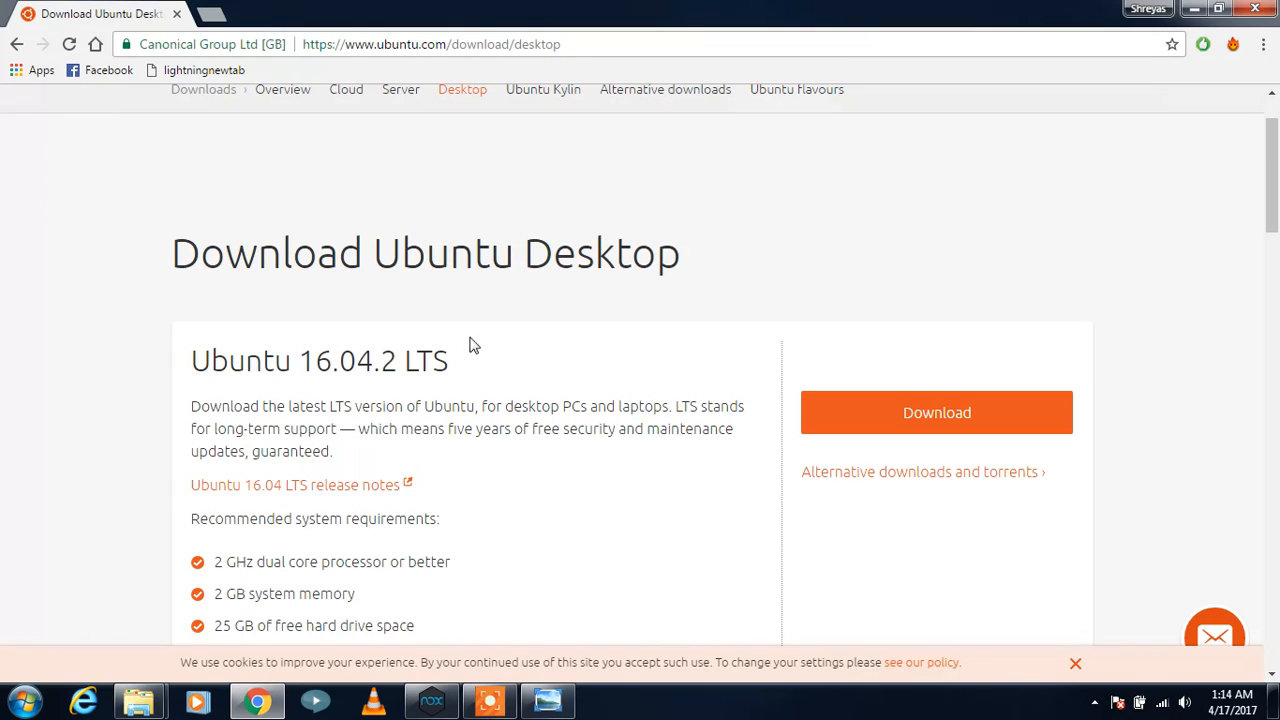
mouse_move(342, 208)
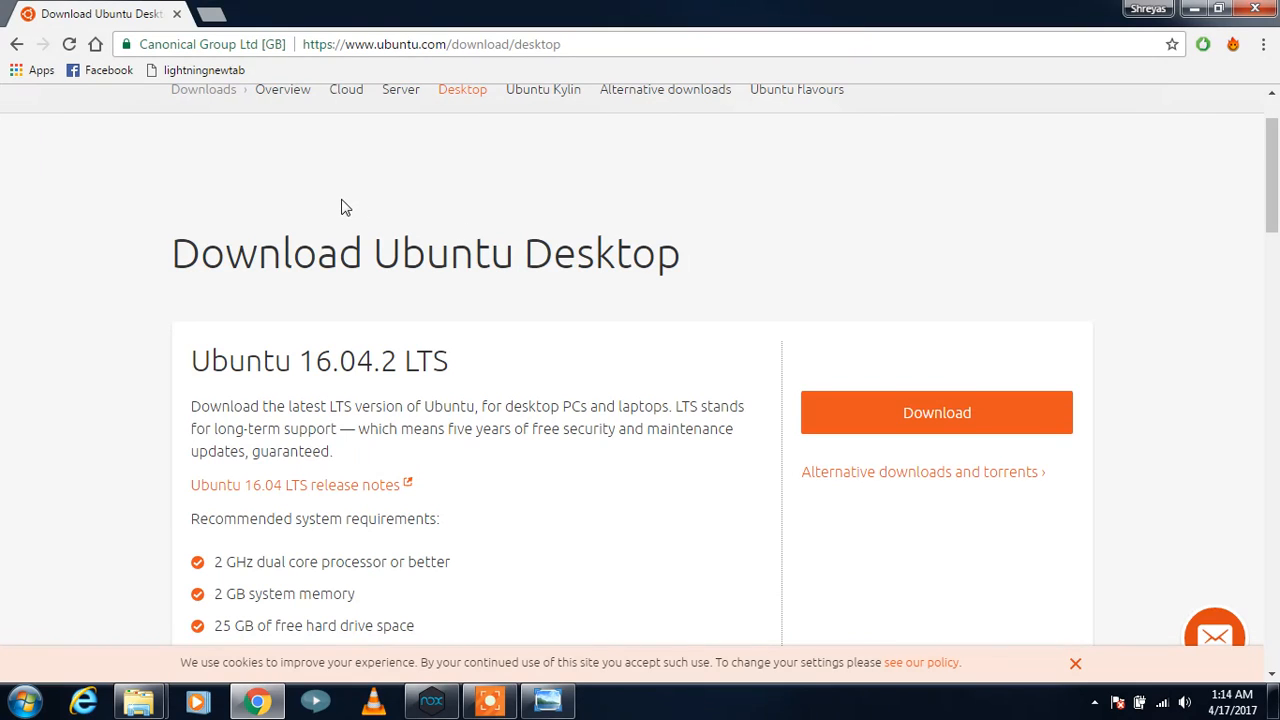
mouse_move(323, 204)
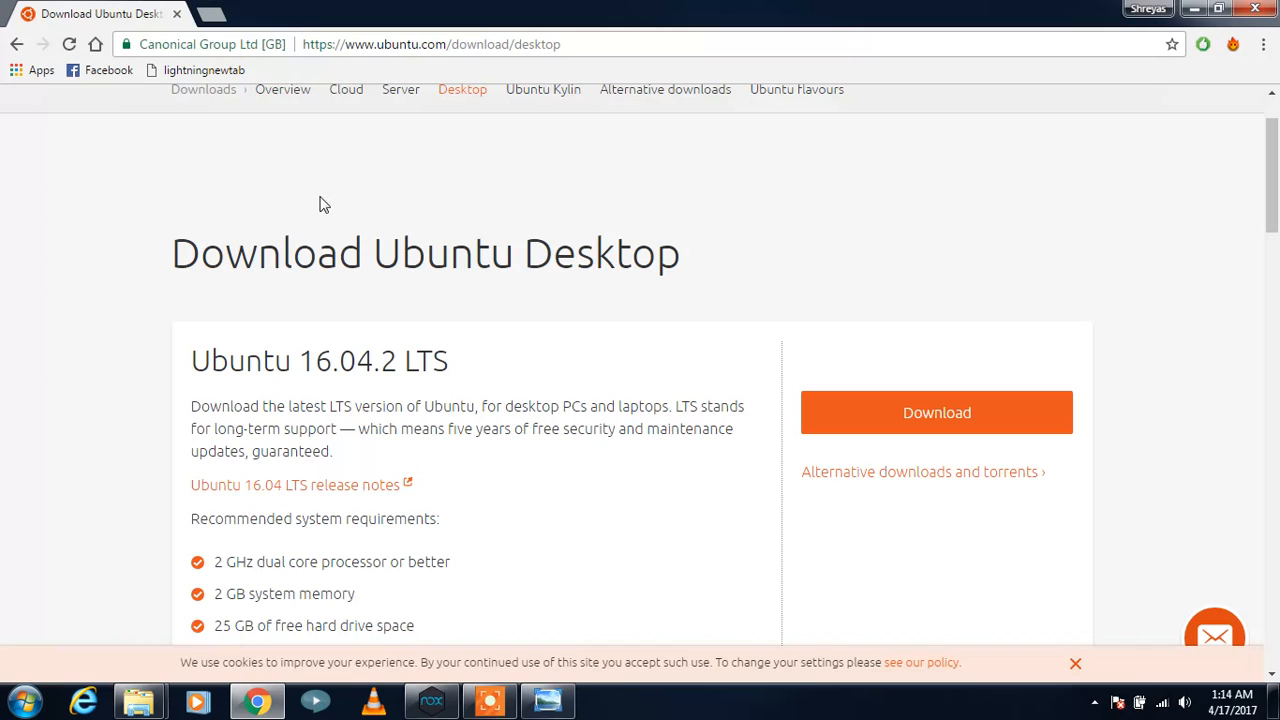
mouse_move(435, 160)
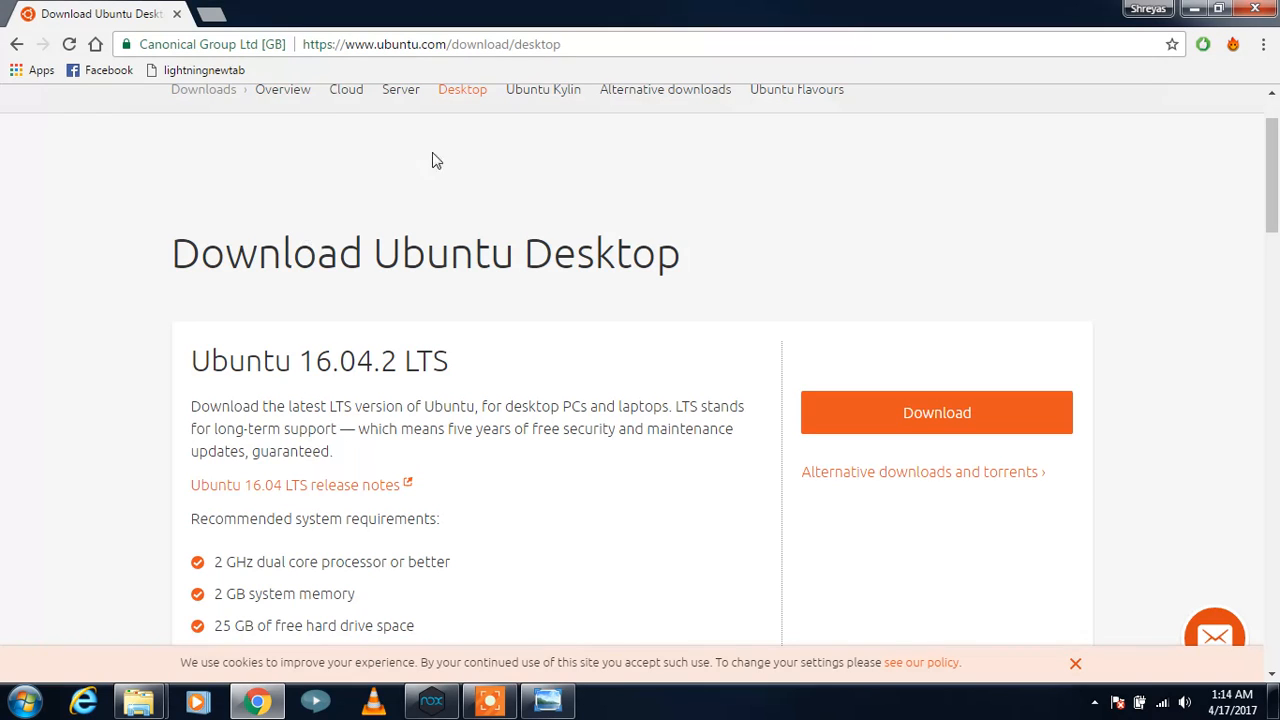
mouse_move(237, 13)
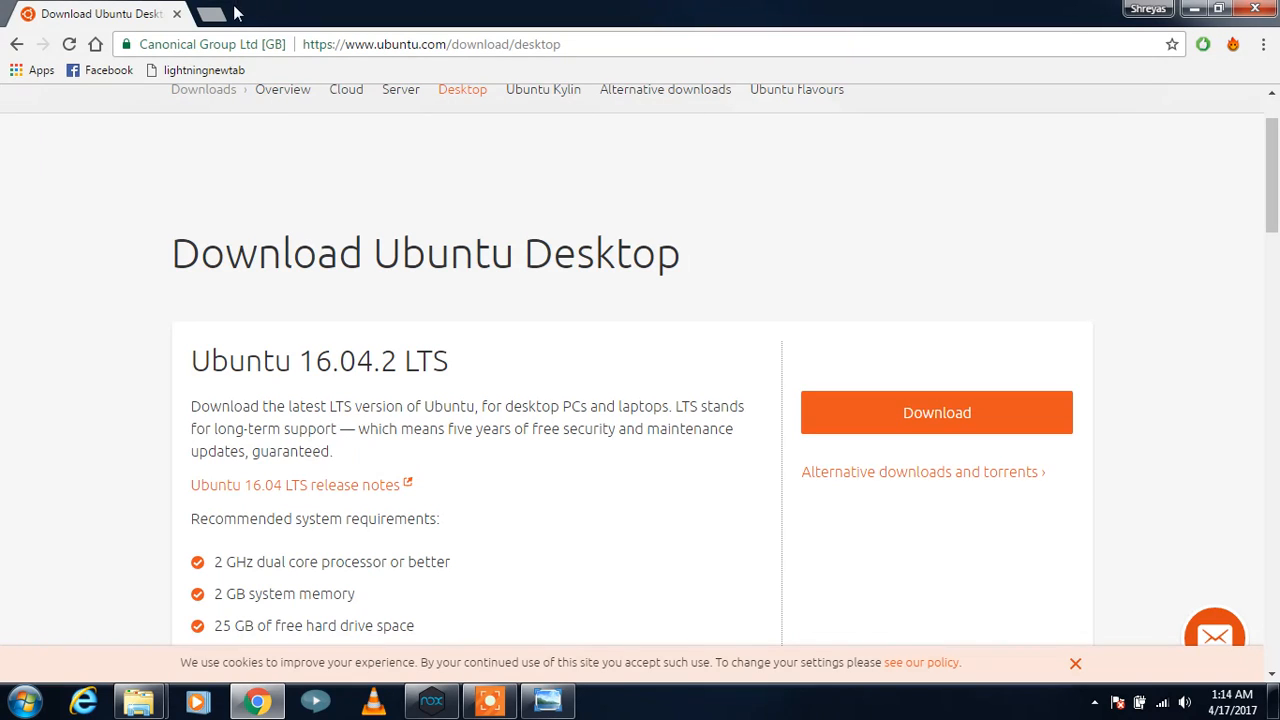
mouse_move(212, 14)
type("hp pavilion g6 boot menu key")
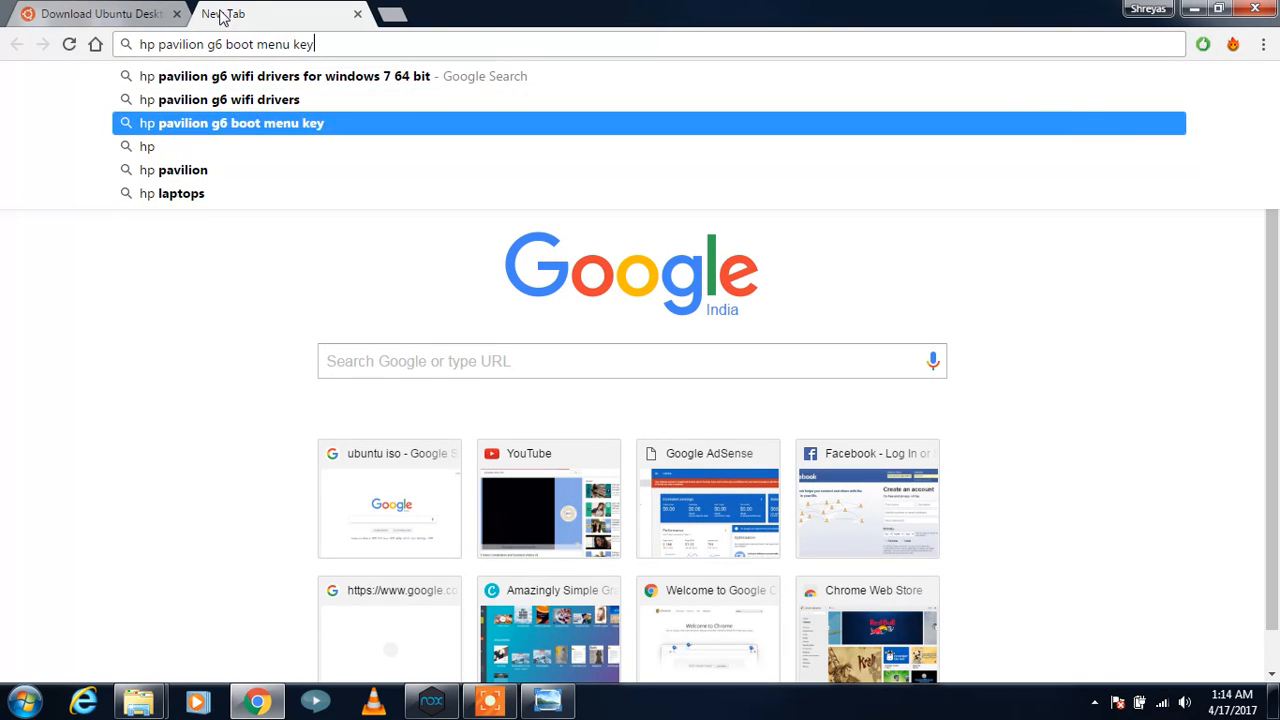
- Search 'hp pavilion g6 boot menu key' and highlight the F10/F9 BIOS key names
key("Return")
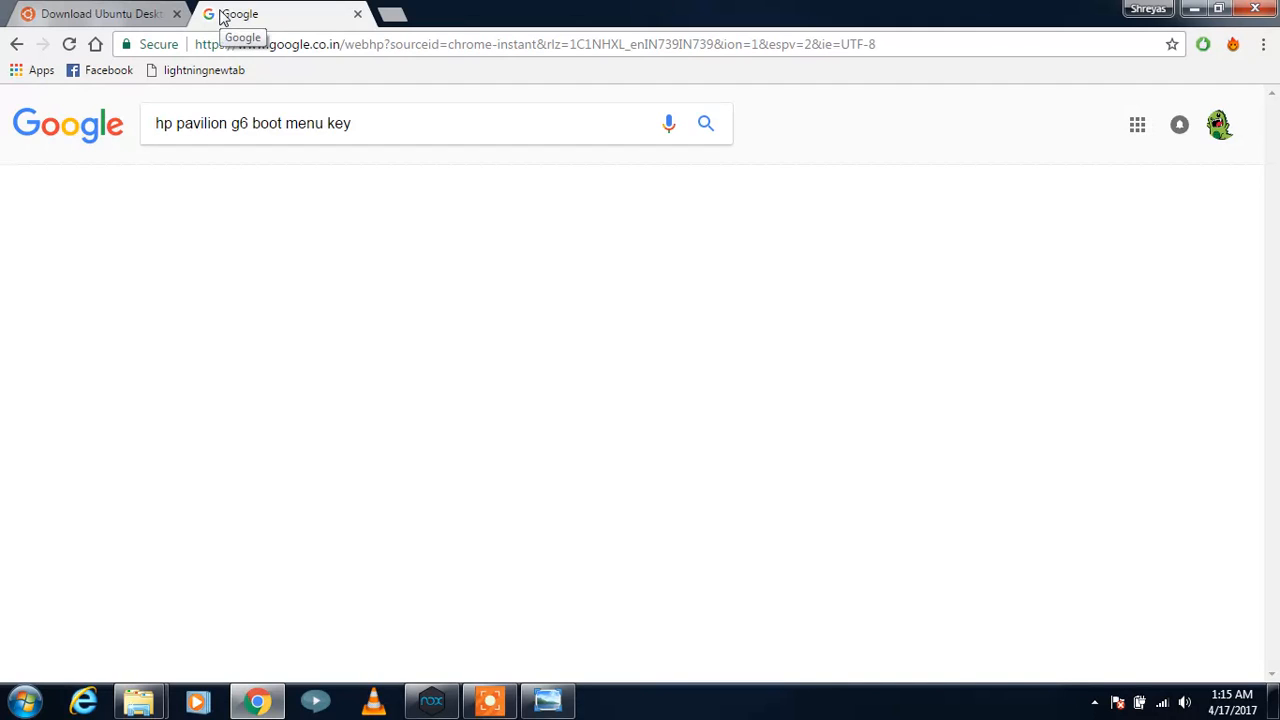
left_click(705, 123)
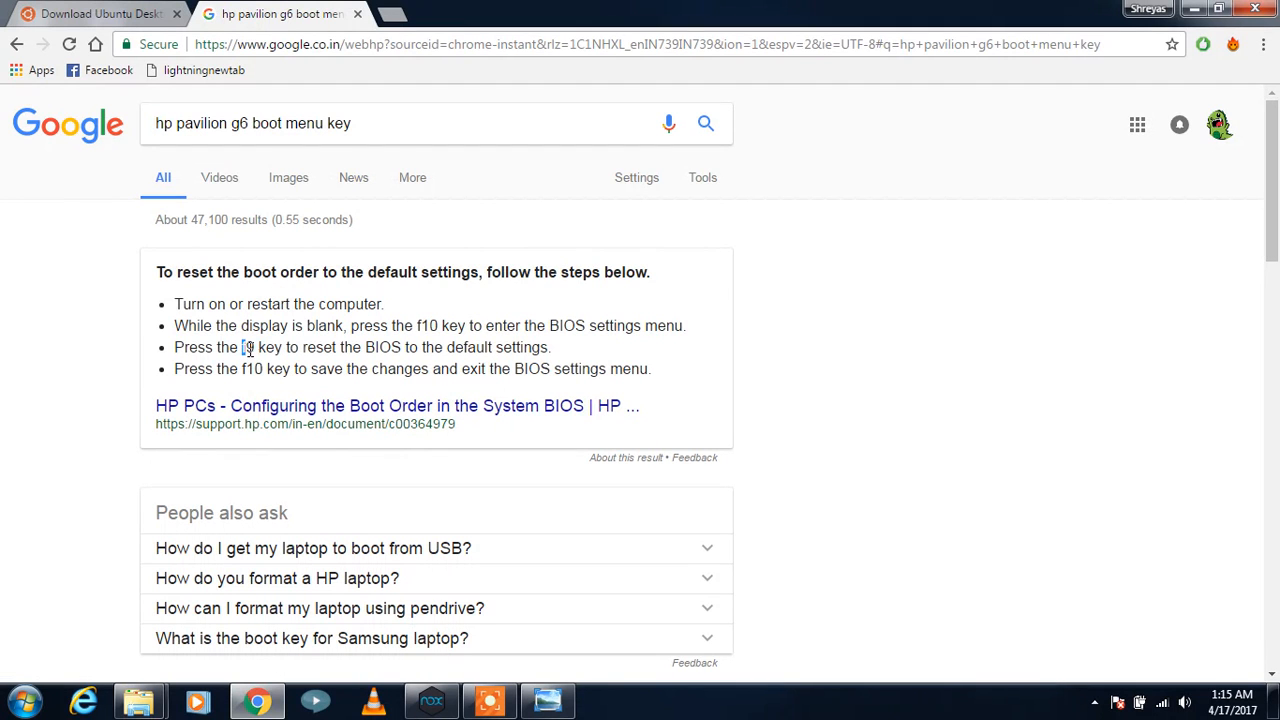
double_click(262, 347)
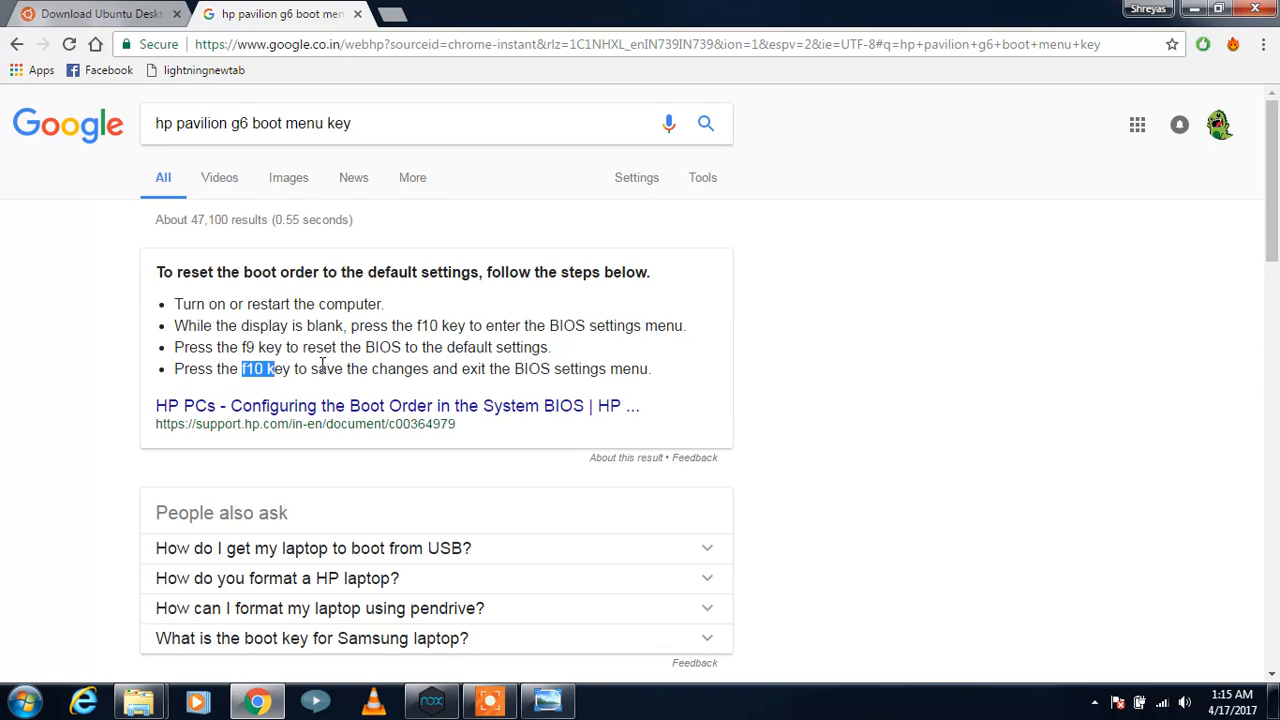
mouse_move(419, 325)
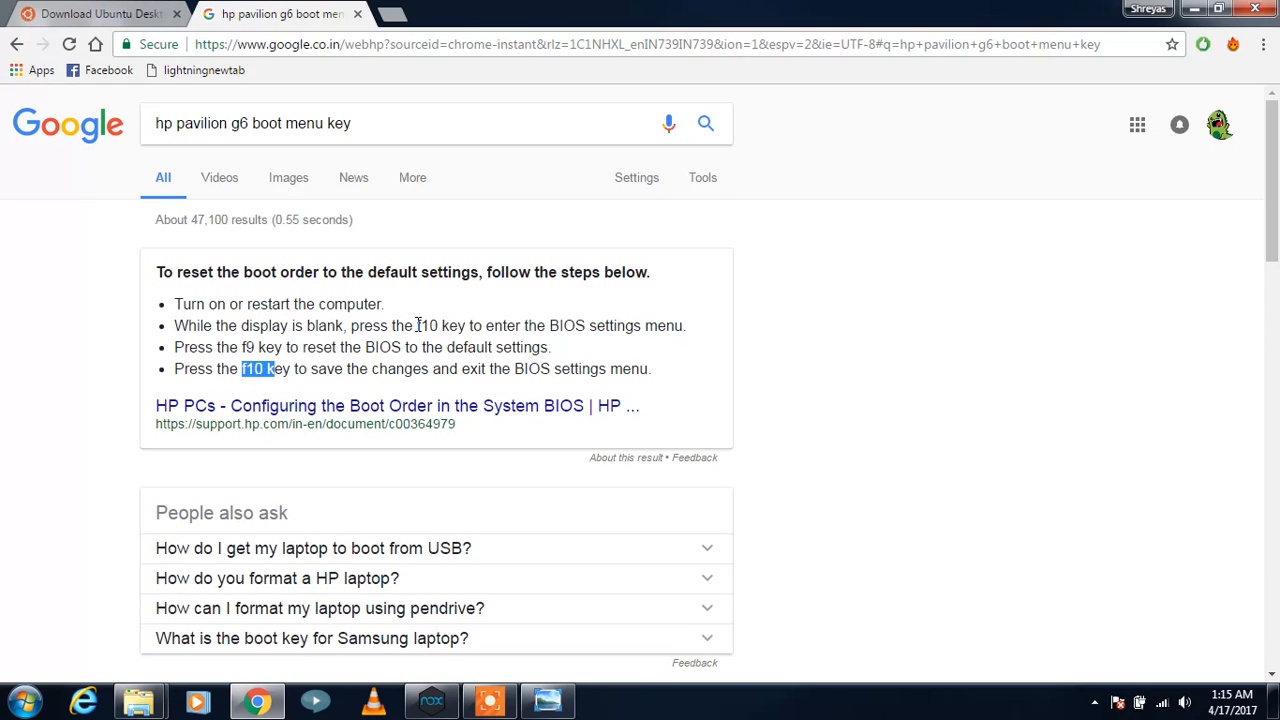
mouse_move(585, 325)
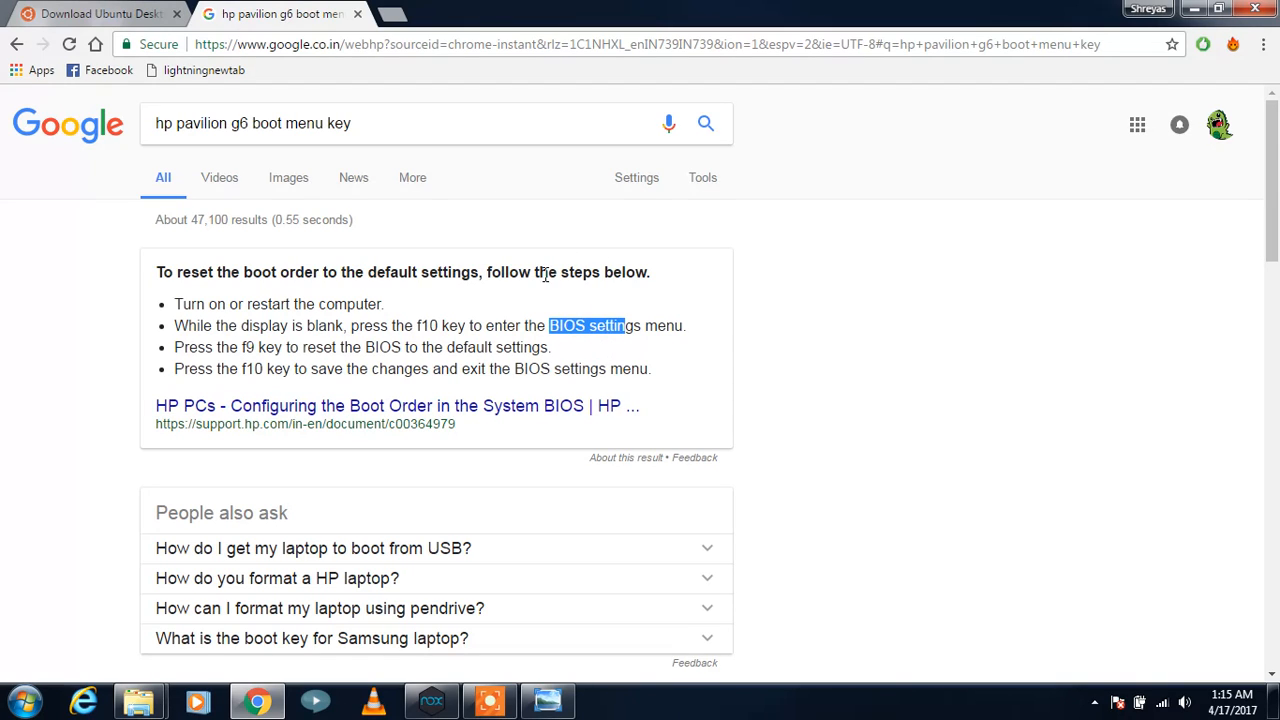
mouse_move(412, 177)
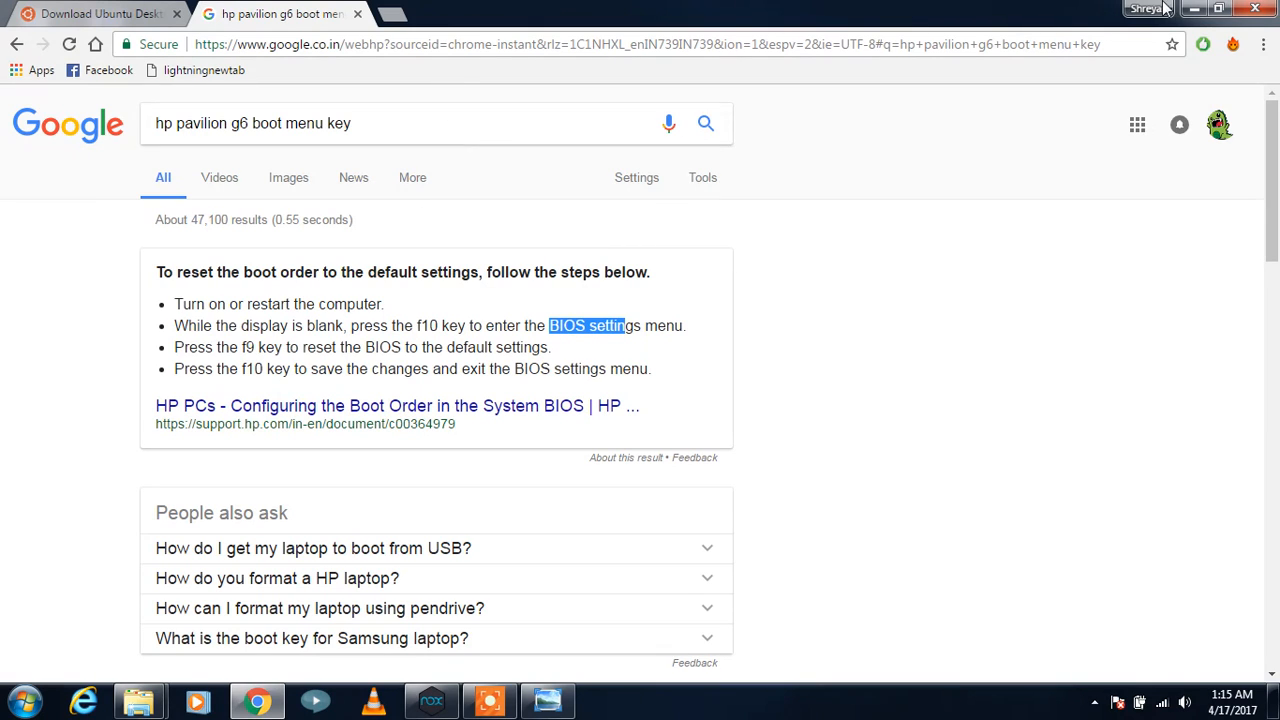
mouse_move(1194, 9)
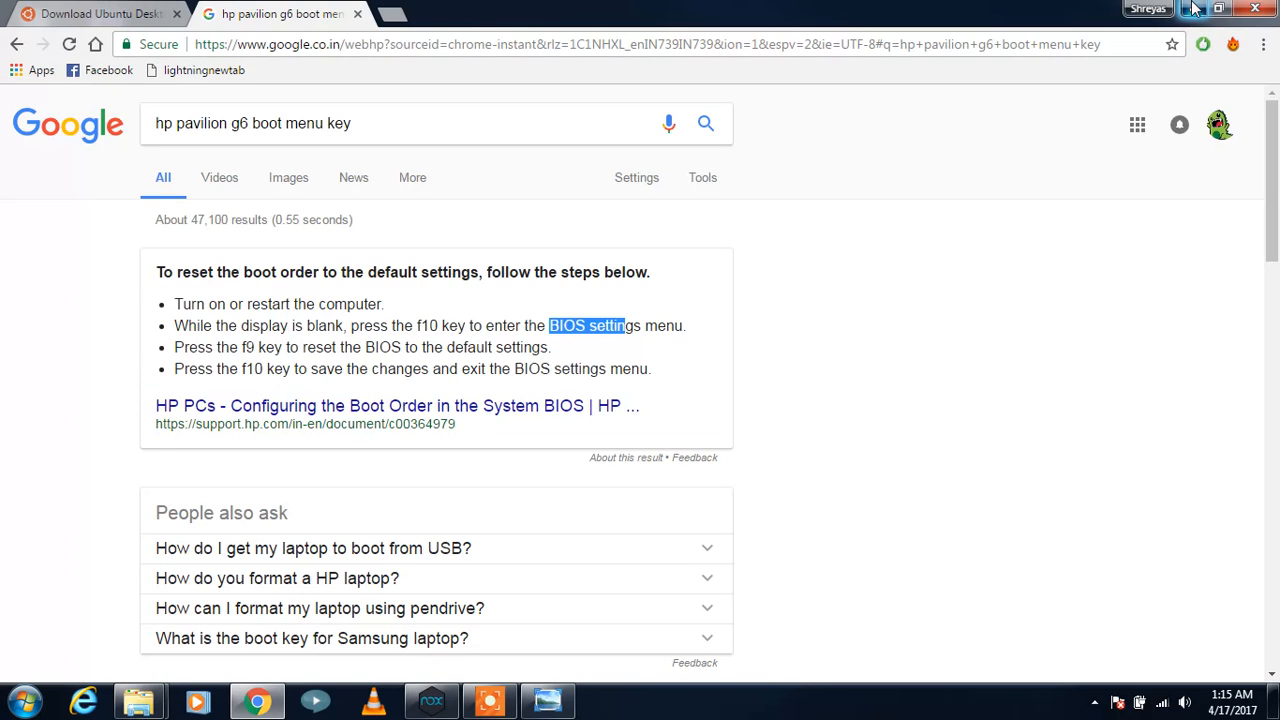
- Minimize Chrome to reveal 4.jpg, the Ubuntu boot menu photo, in Photo Viewer
left_click(547, 700)
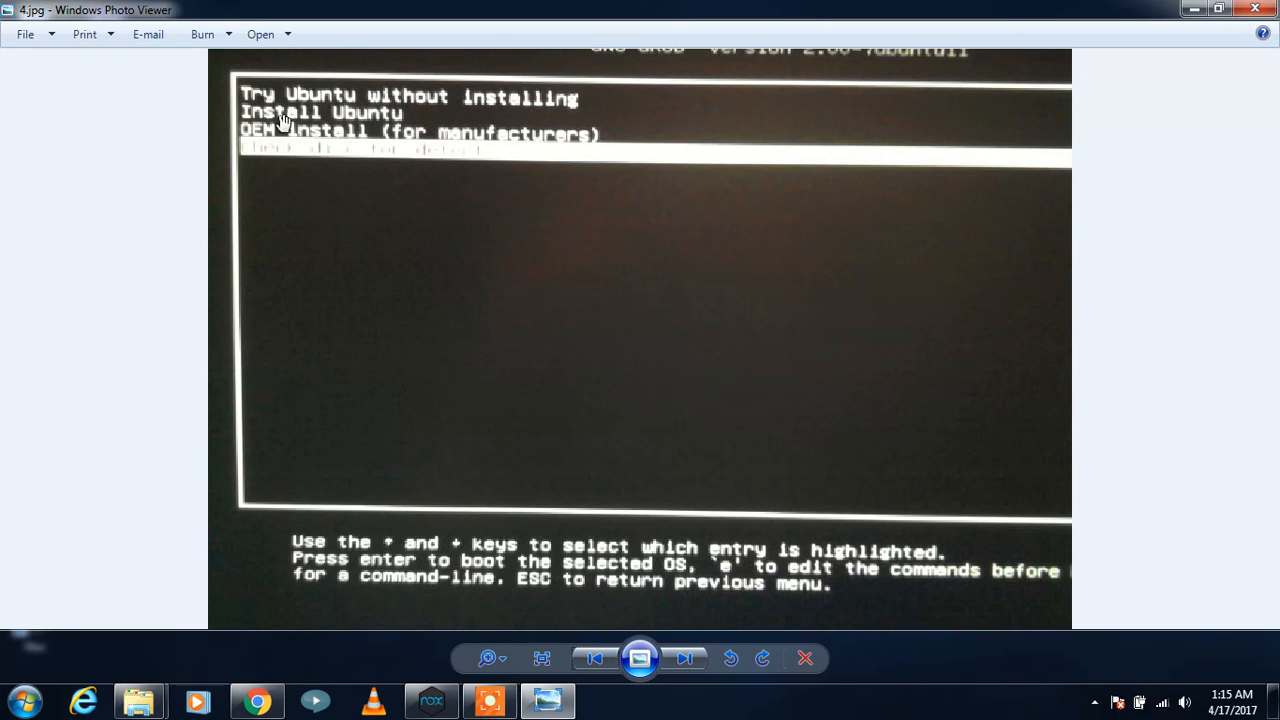
mouse_move(598, 105)
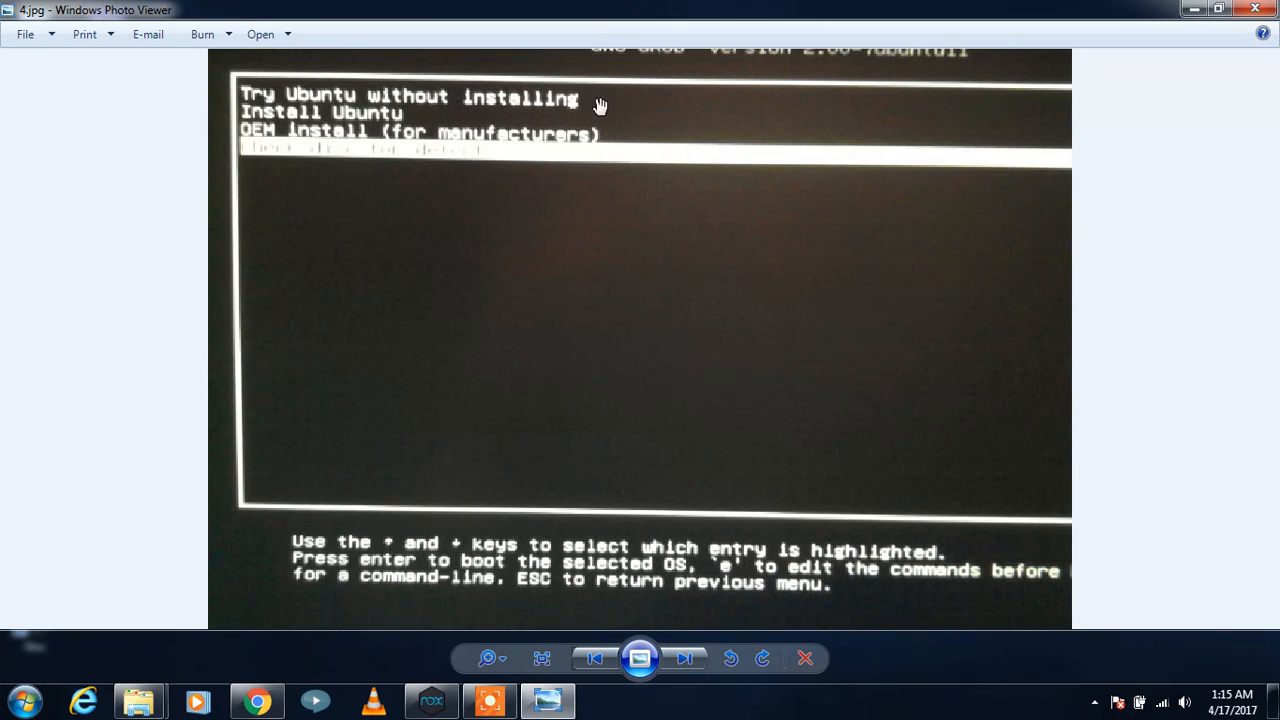
mouse_move(305, 110)
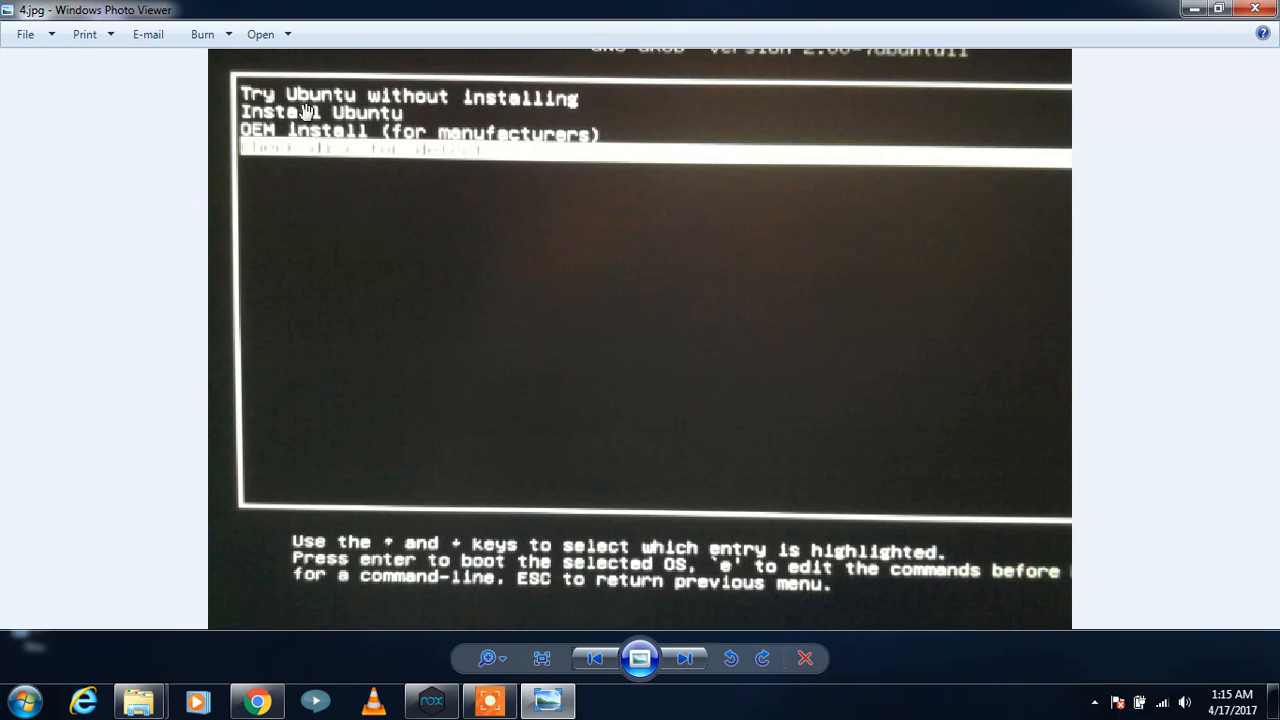
mouse_move(380, 128)
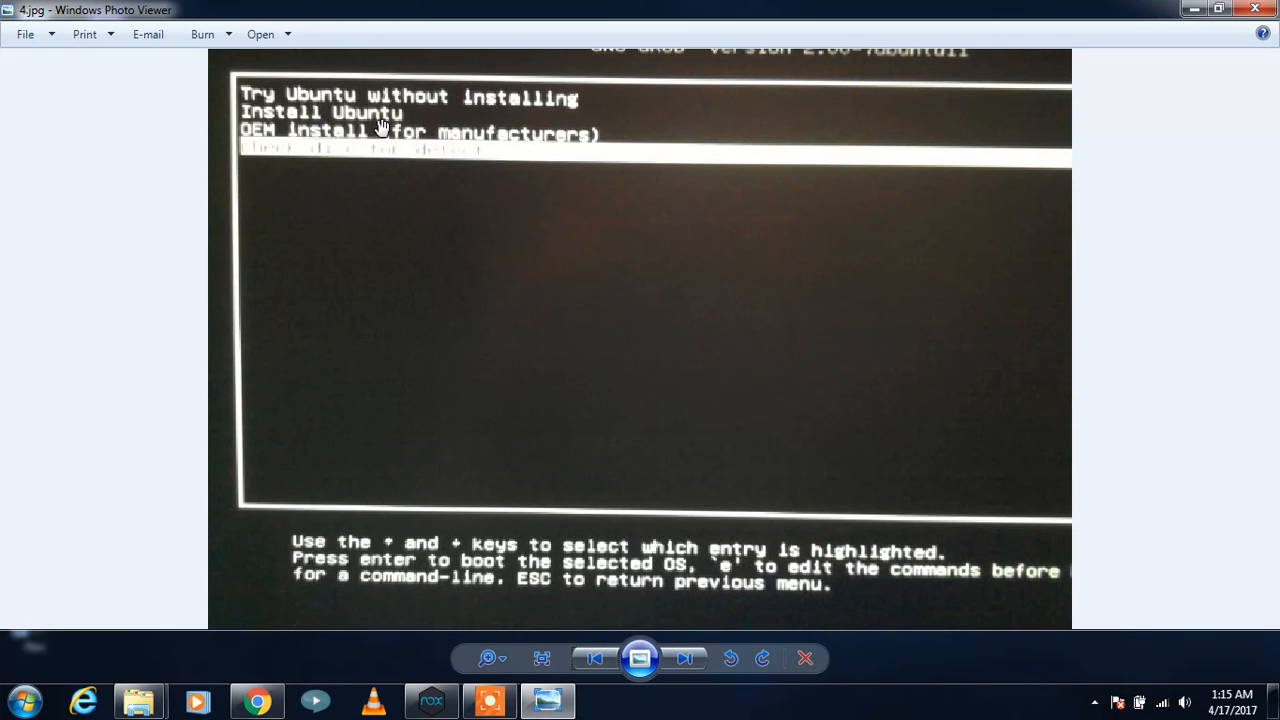
mouse_move(345, 120)
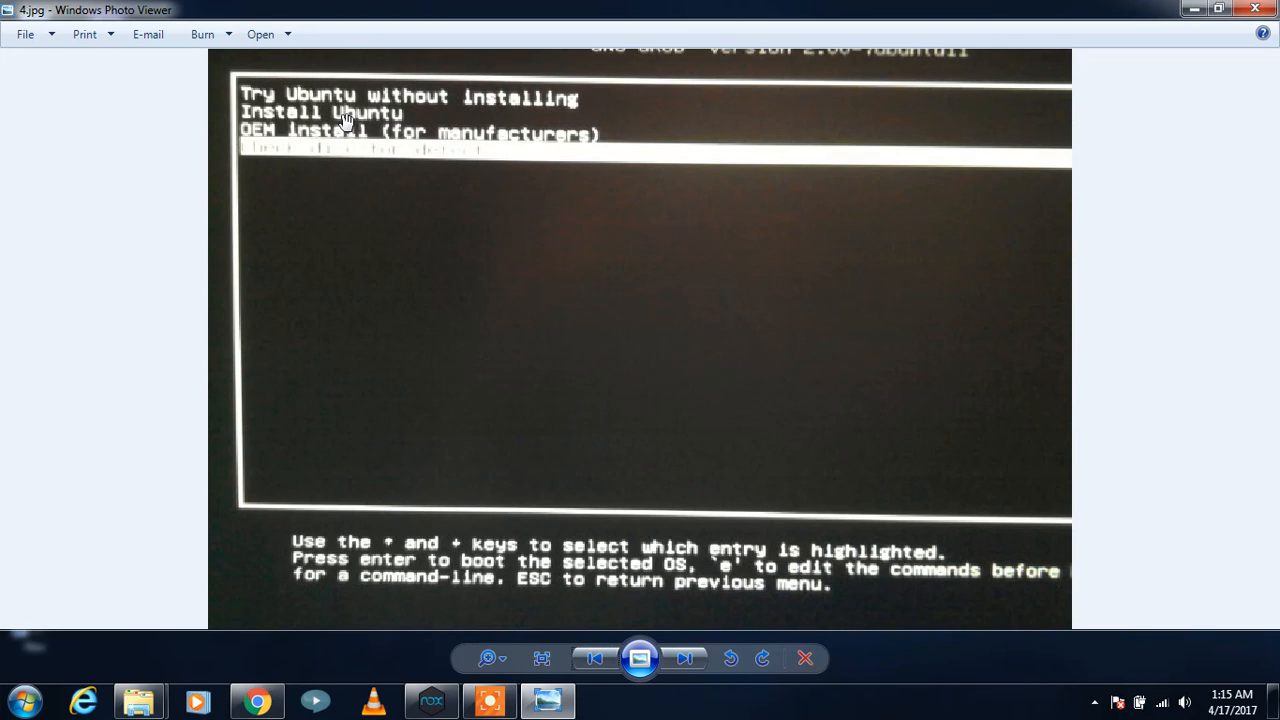
mouse_move(268, 105)
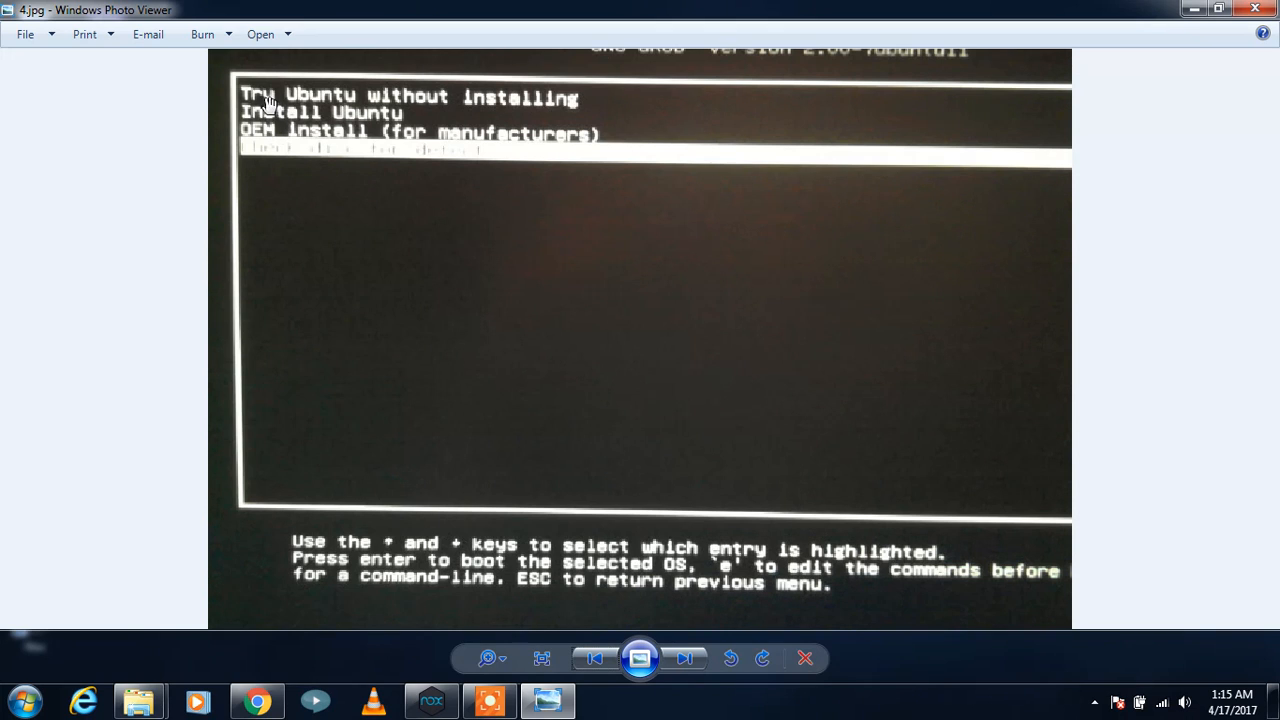
mouse_move(531, 103)
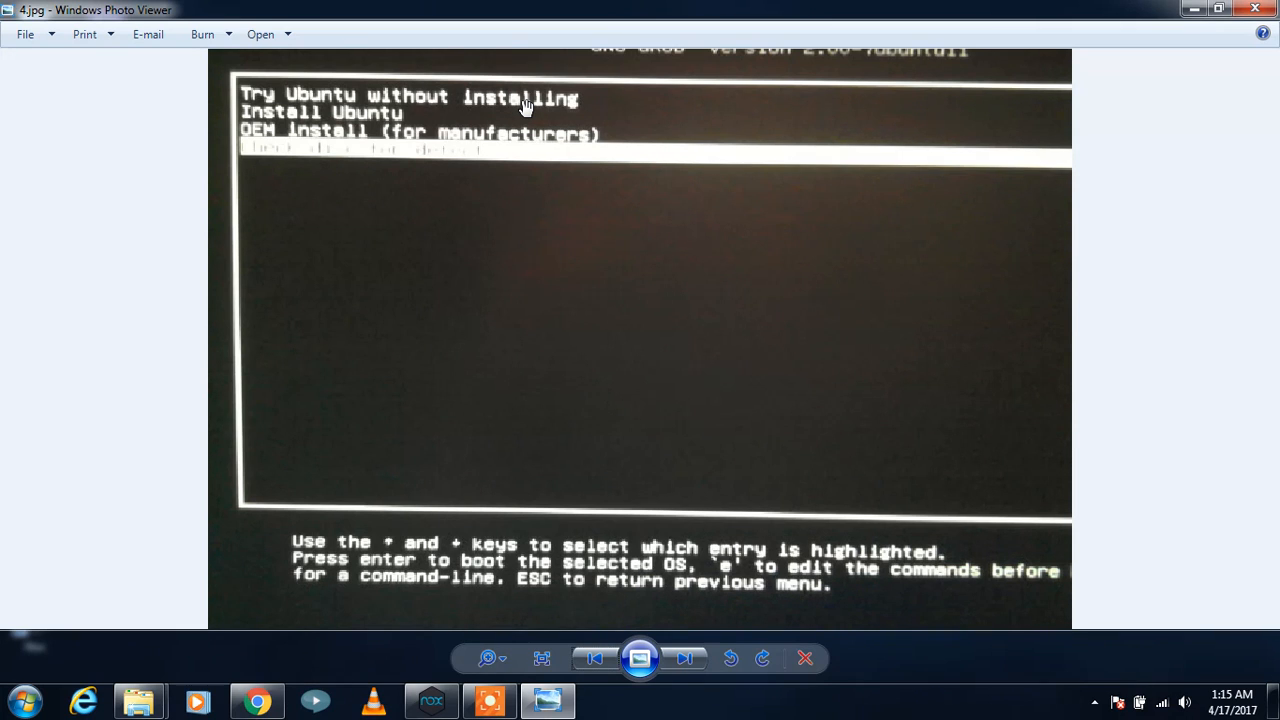
mouse_move(560, 130)
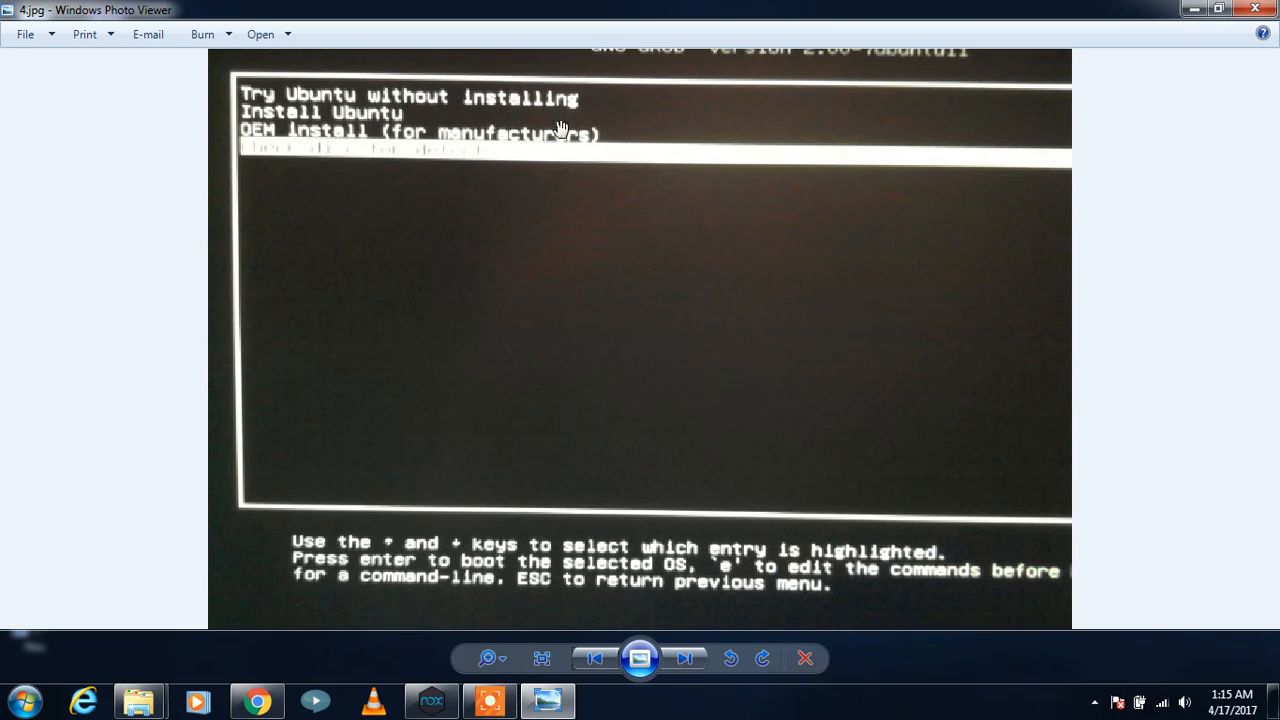
mouse_move(500, 107)
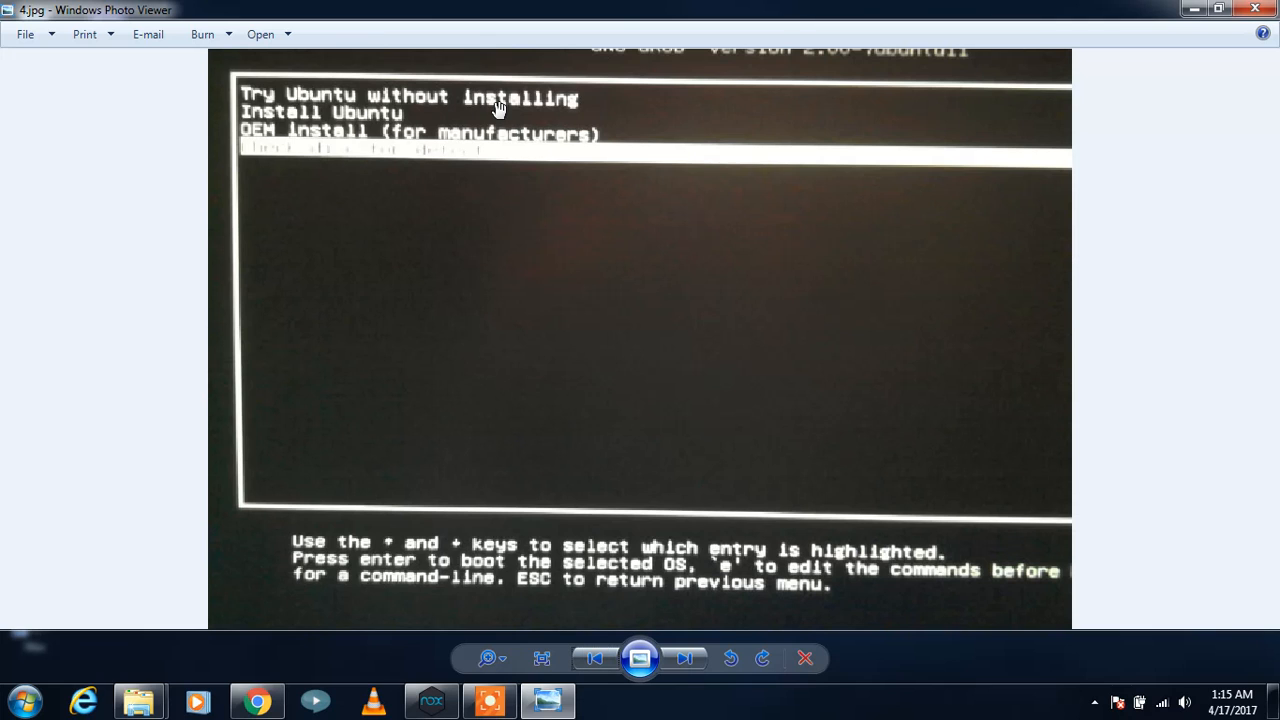
left_click(684, 658)
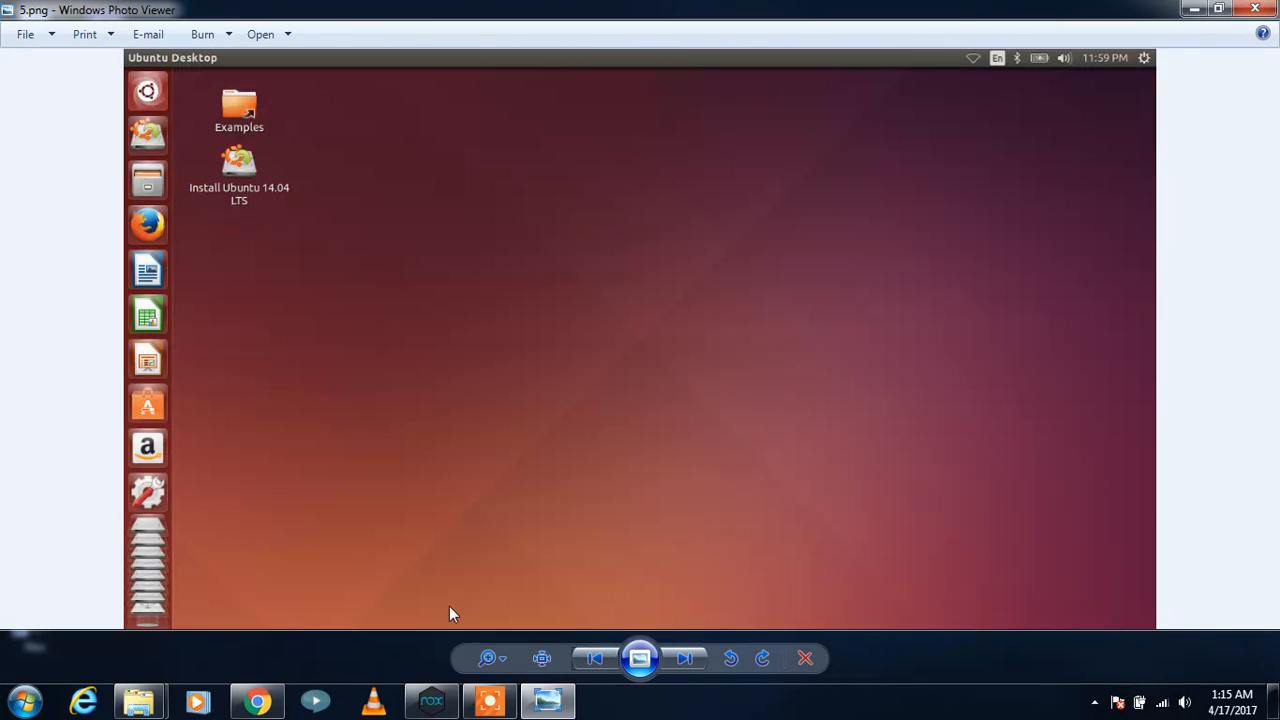
mouse_move(222, 180)
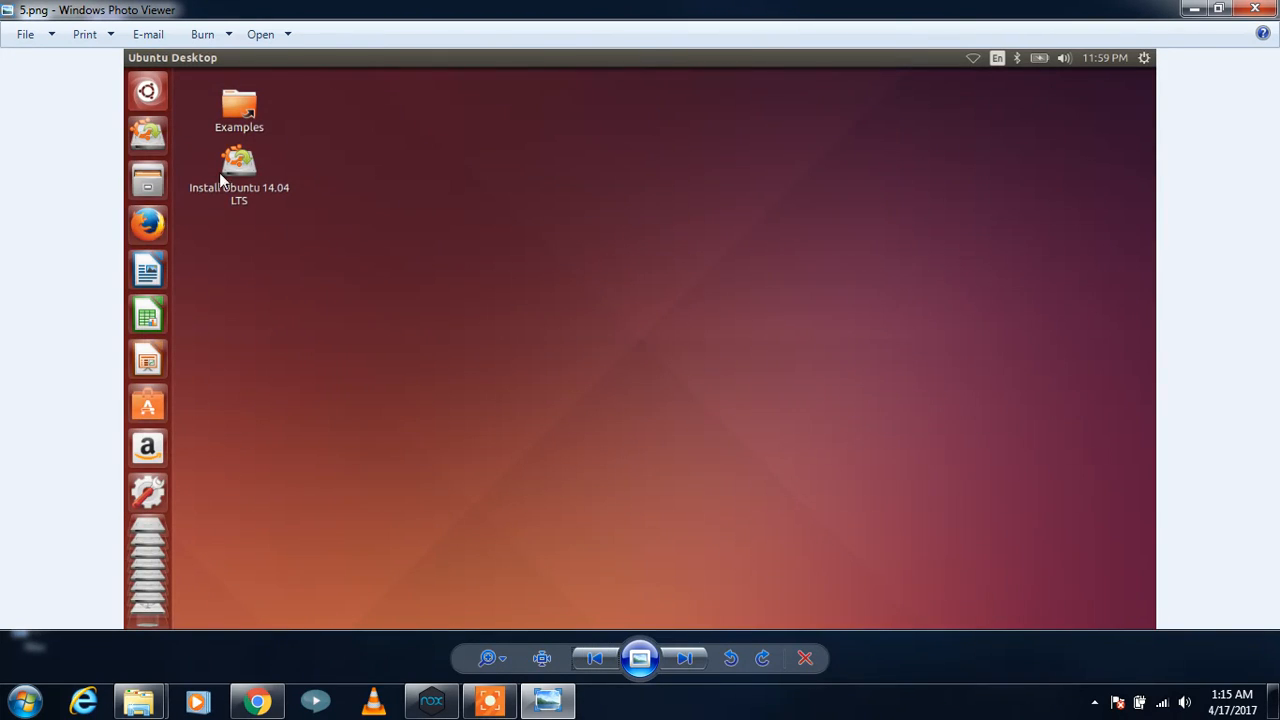
mouse_move(973, 118)
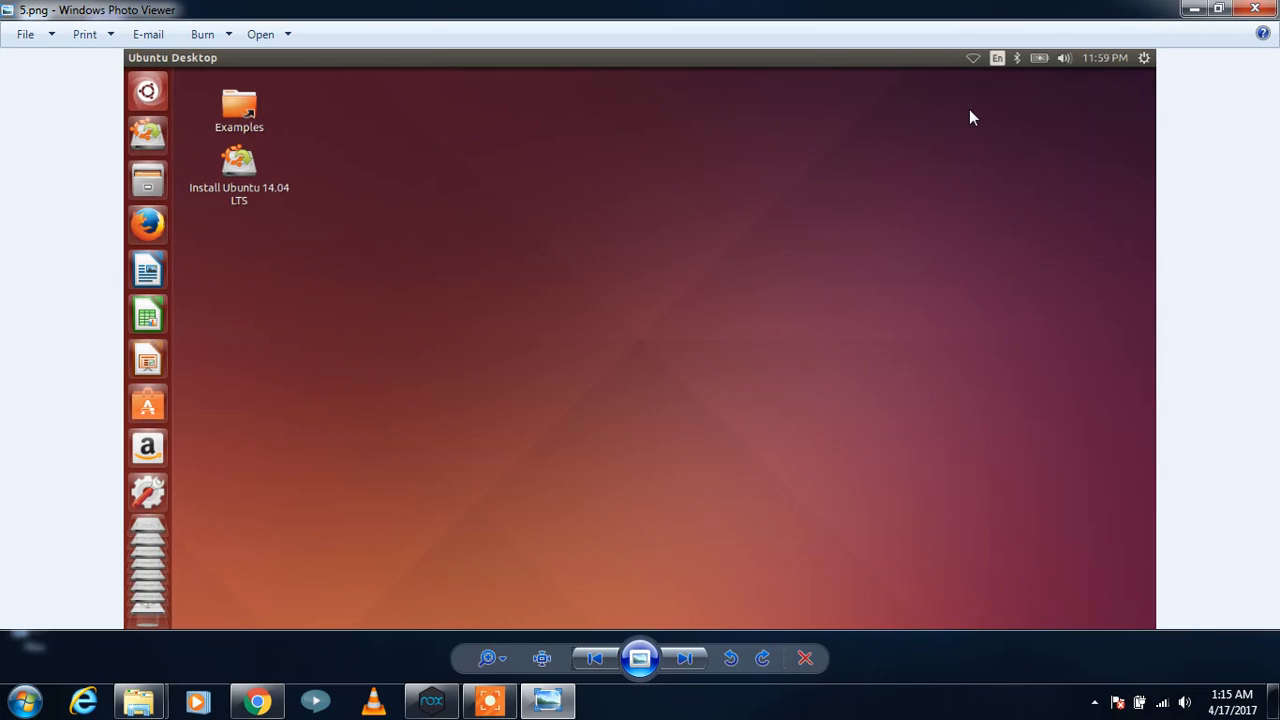
mouse_move(693, 141)
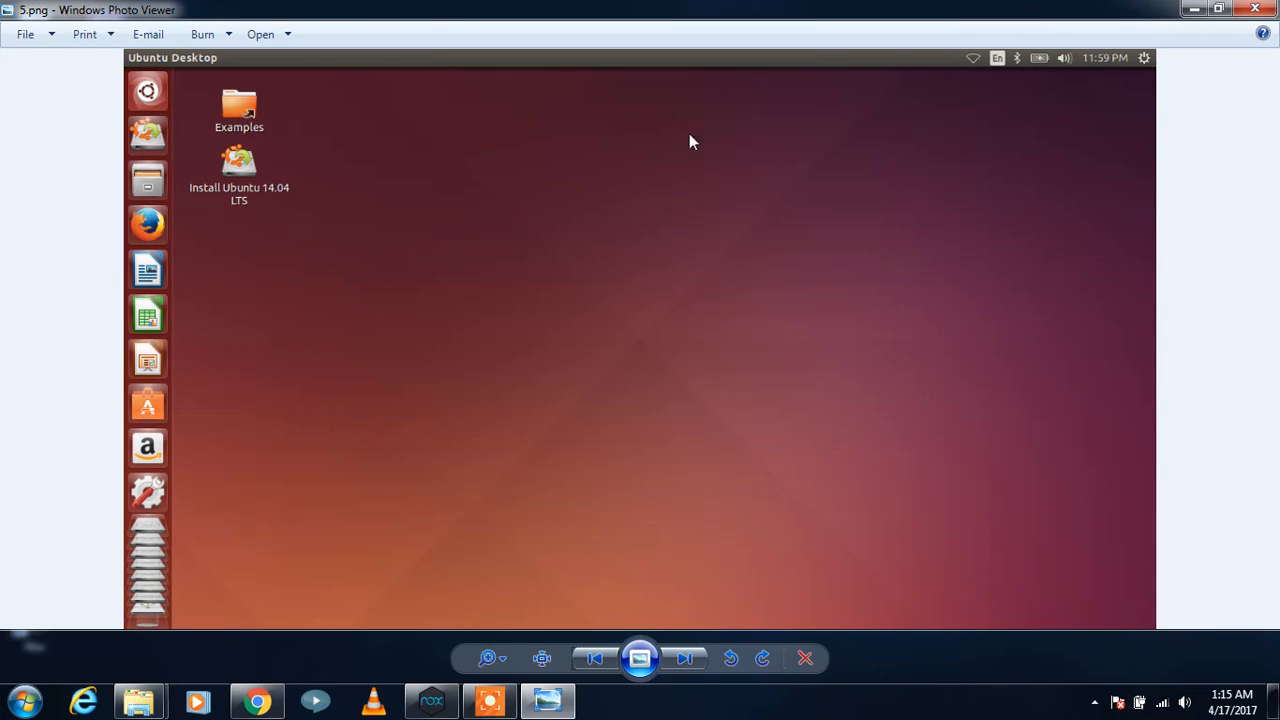
mouse_move(974, 68)
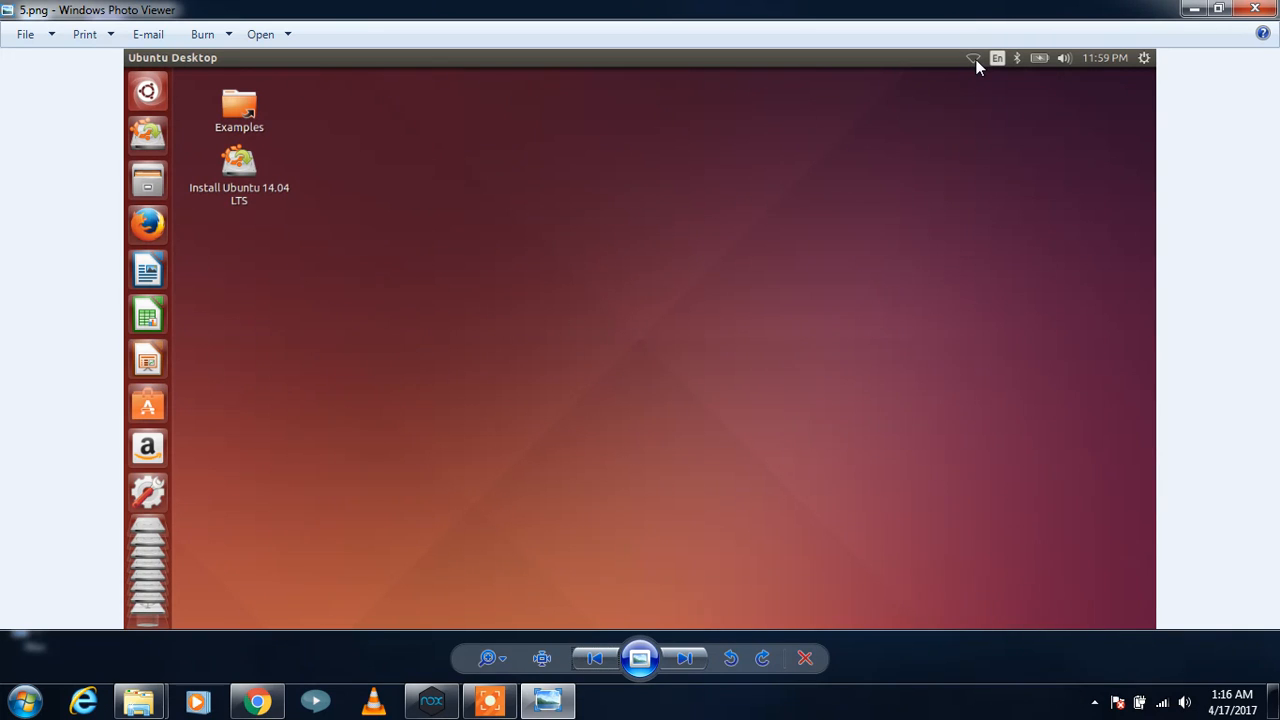
mouse_move(288, 227)
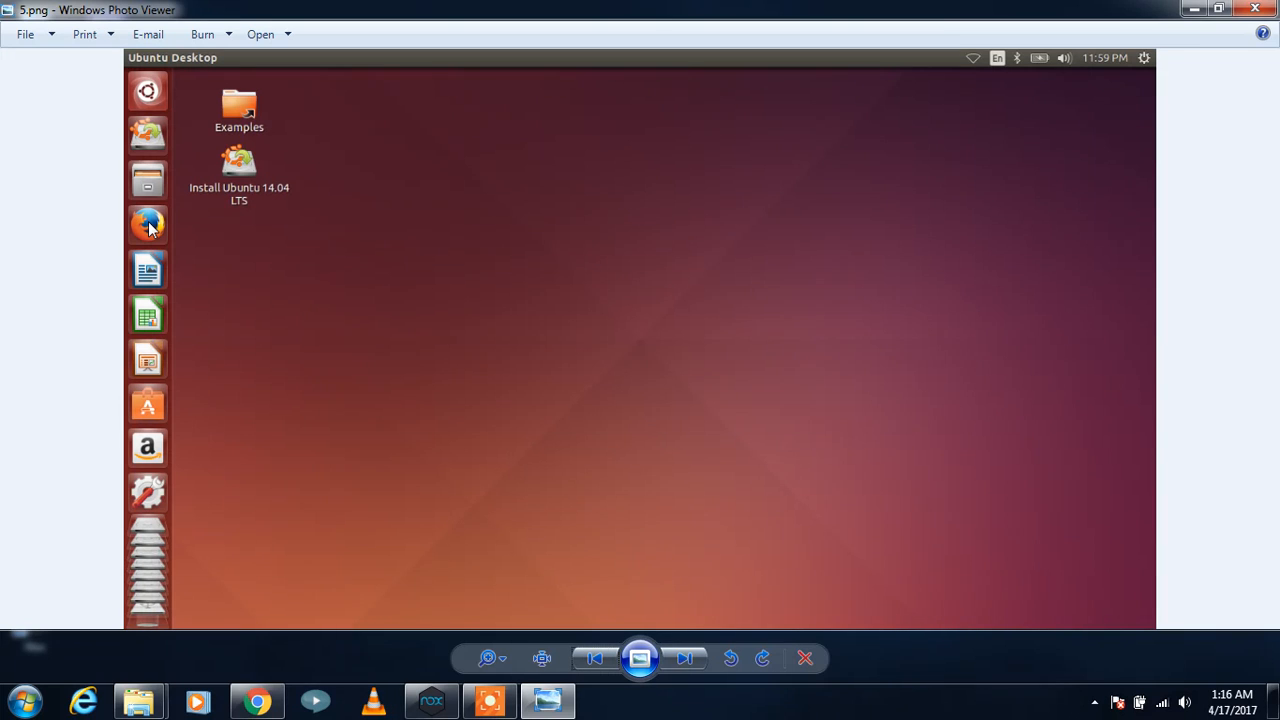
mouse_move(323, 252)
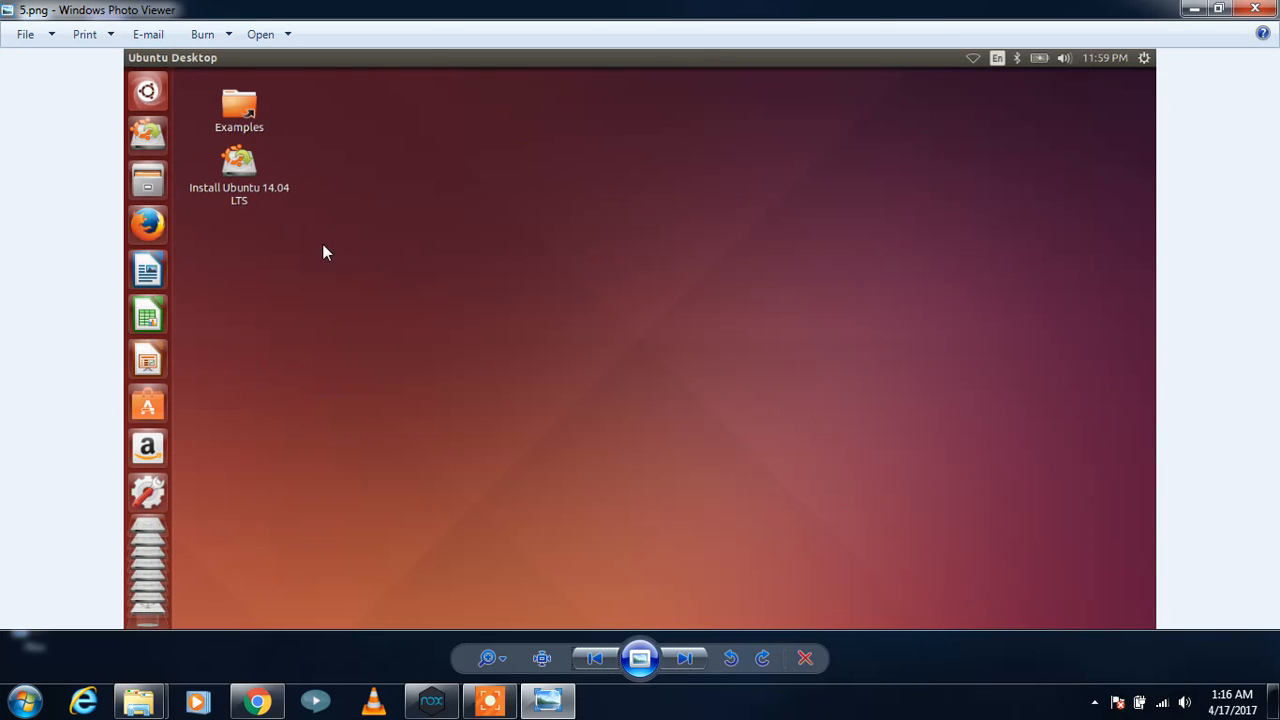
mouse_move(219, 189)
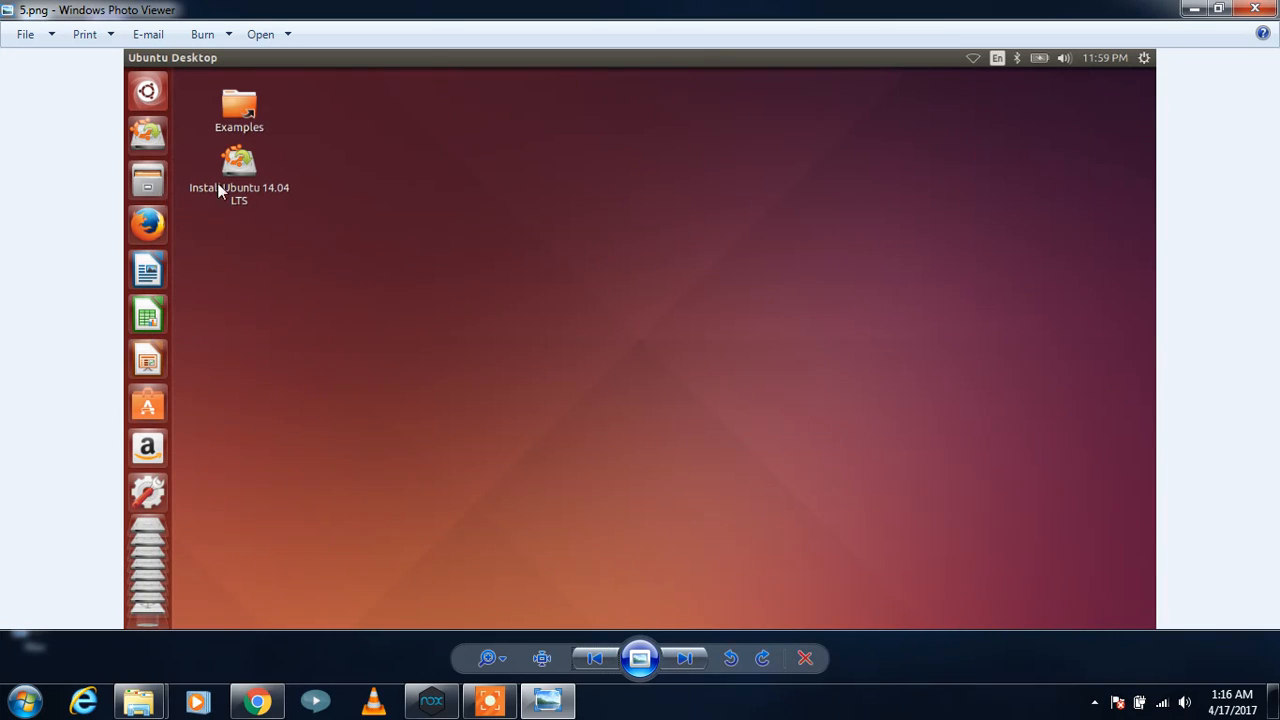
mouse_move(168, 193)
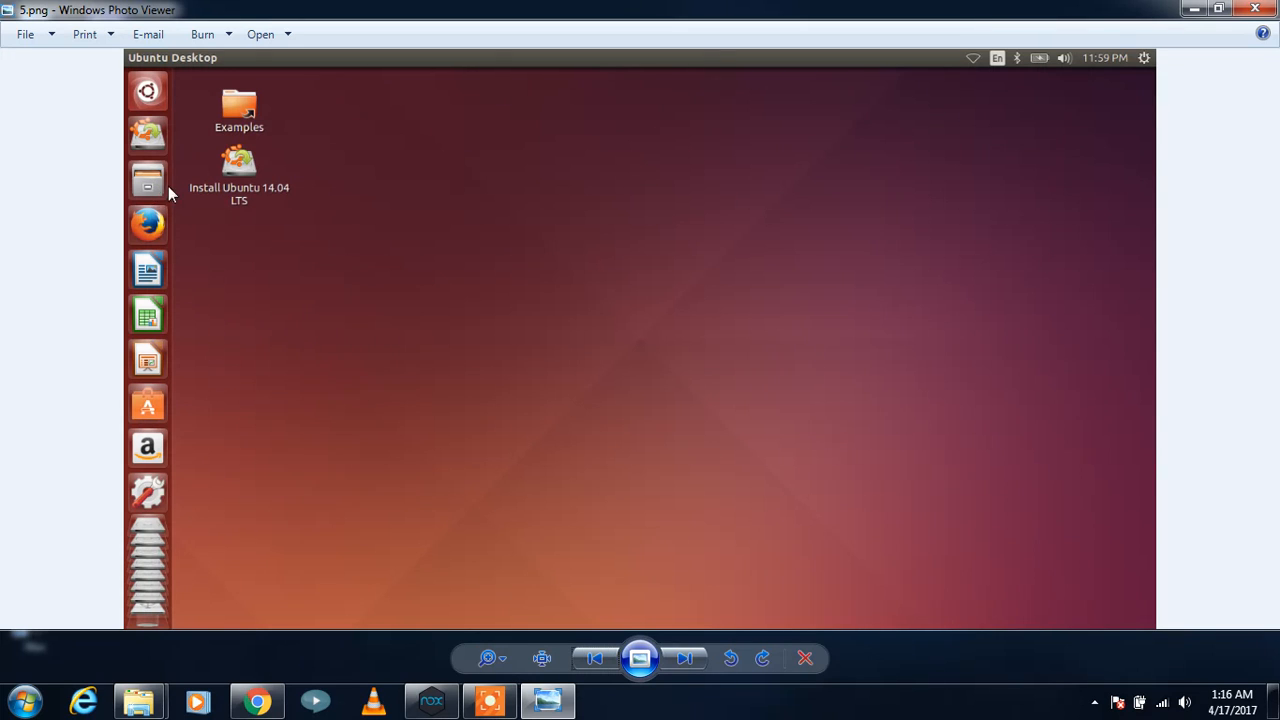
mouse_move(289, 213)
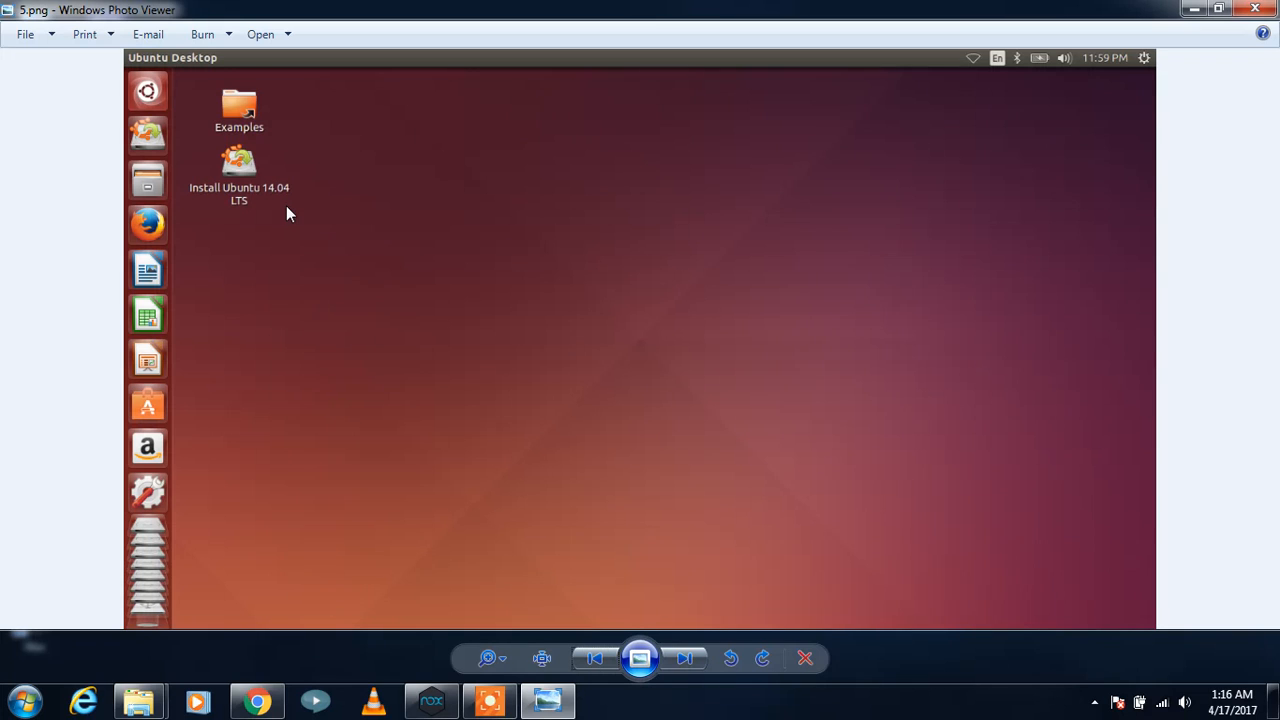
mouse_move(275, 224)
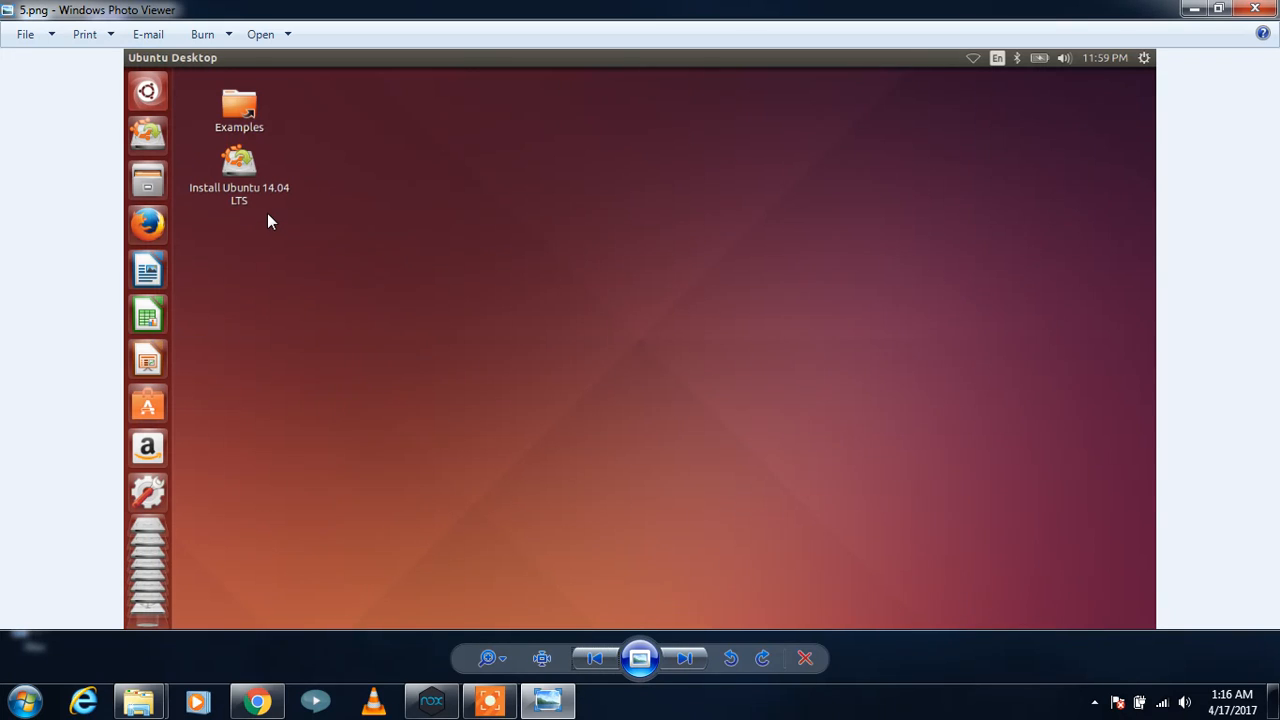
mouse_move(350, 264)
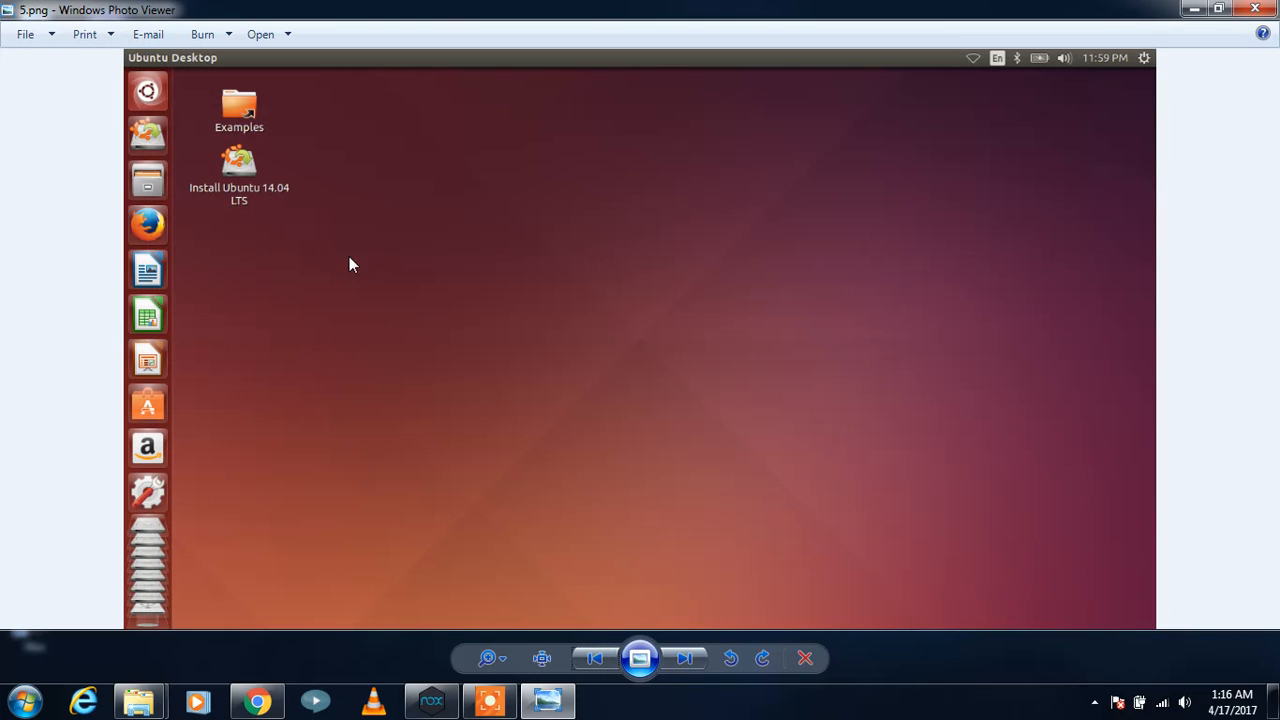
mouse_move(226, 216)
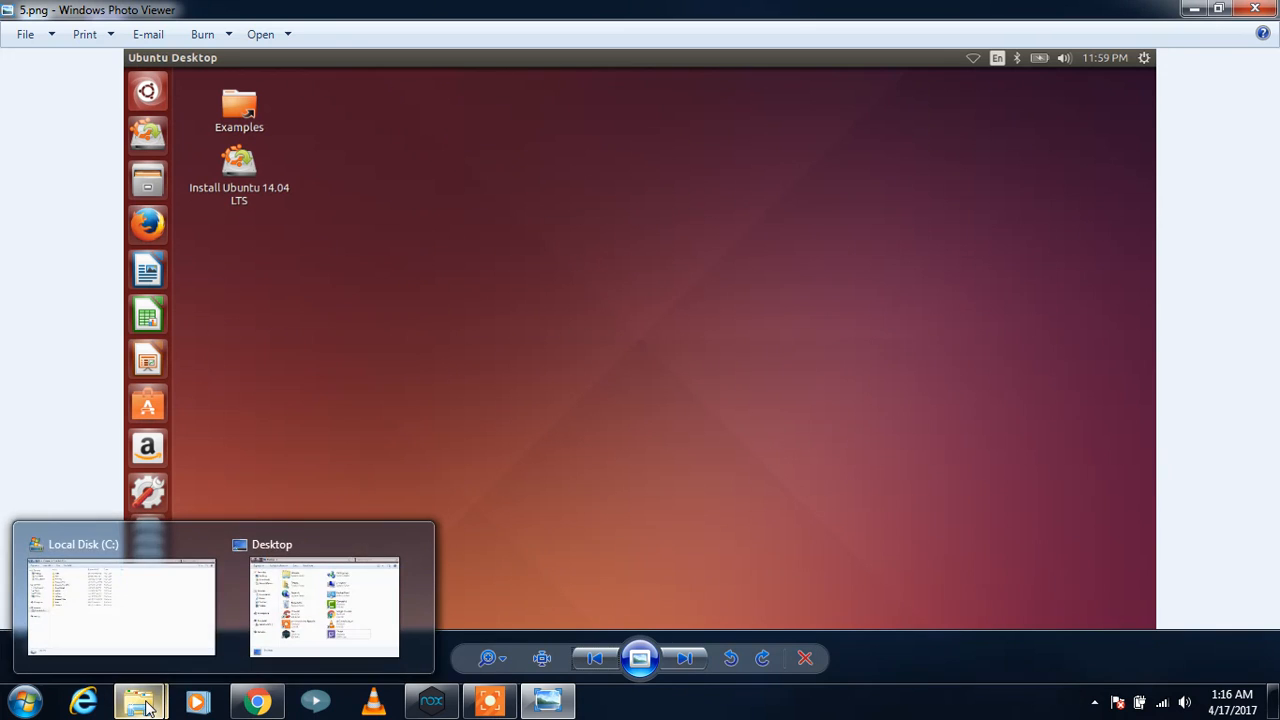
- Open Program Files (x86) on Local Disk (C:) and select the sp55036.exe installer
left_click(120, 607)
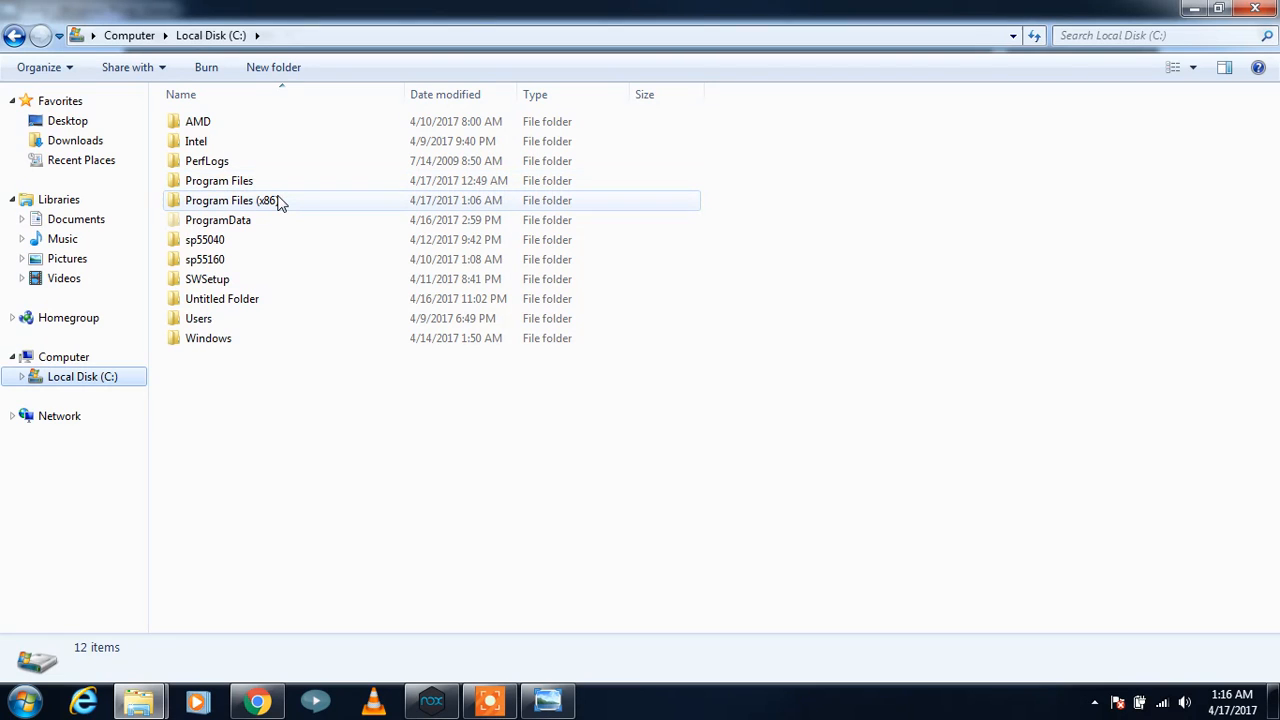
double_click(231, 200)
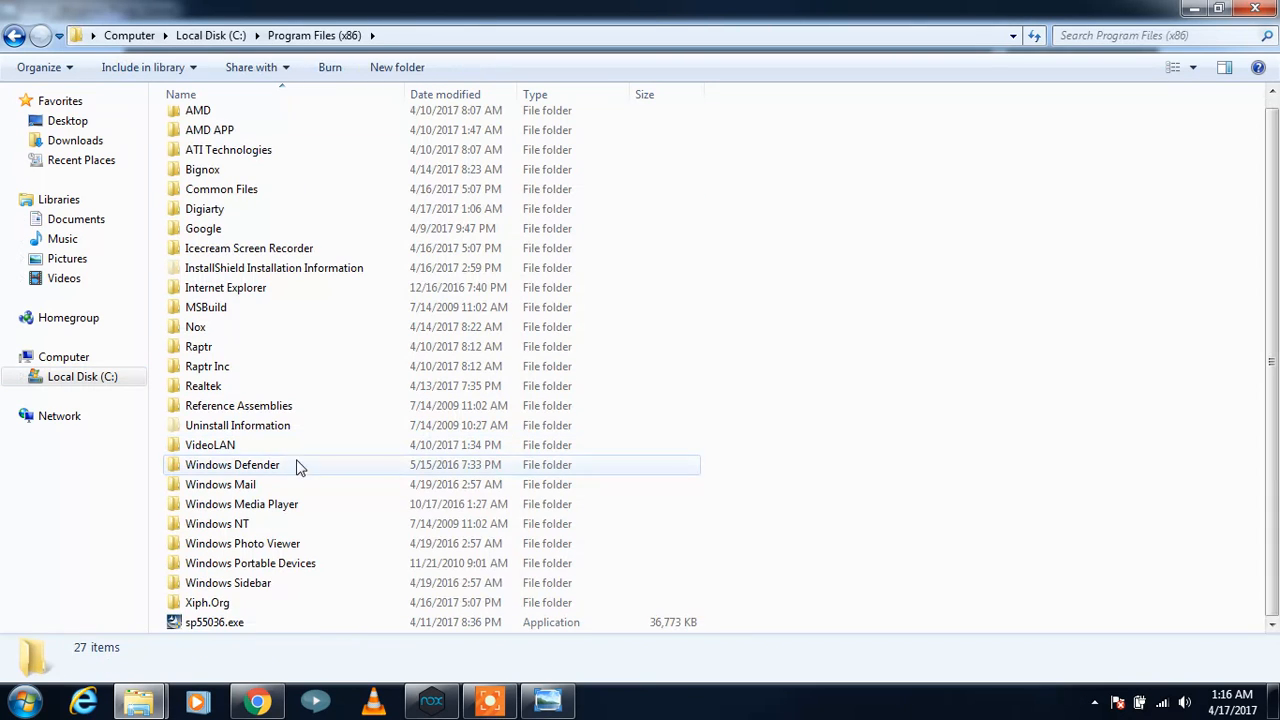
left_click(214, 622)
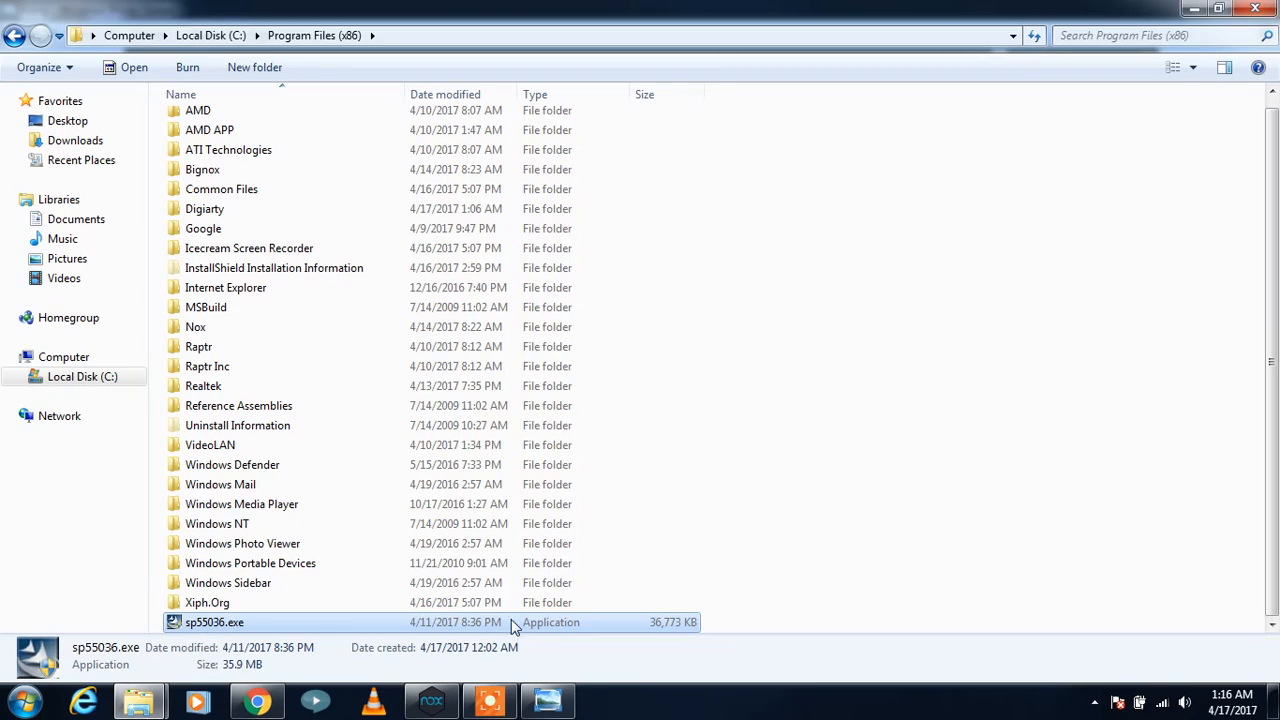
mouse_move(819, 593)
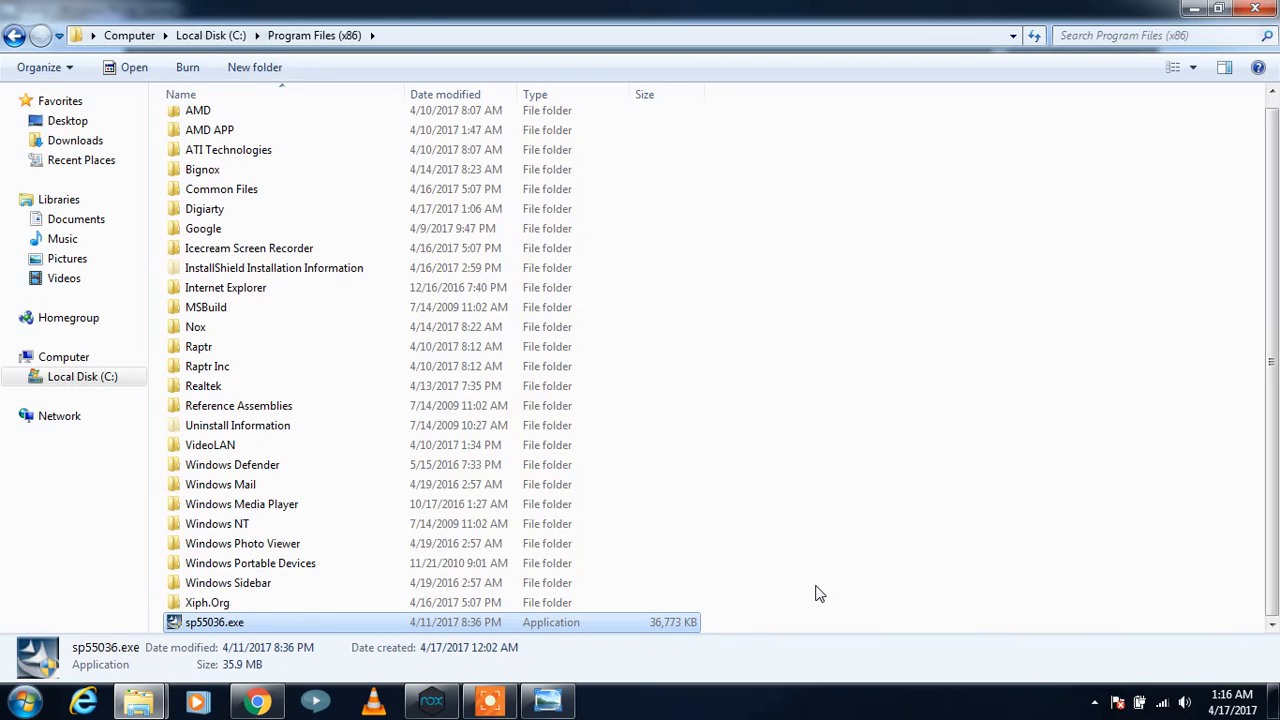
mouse_move(710, 467)
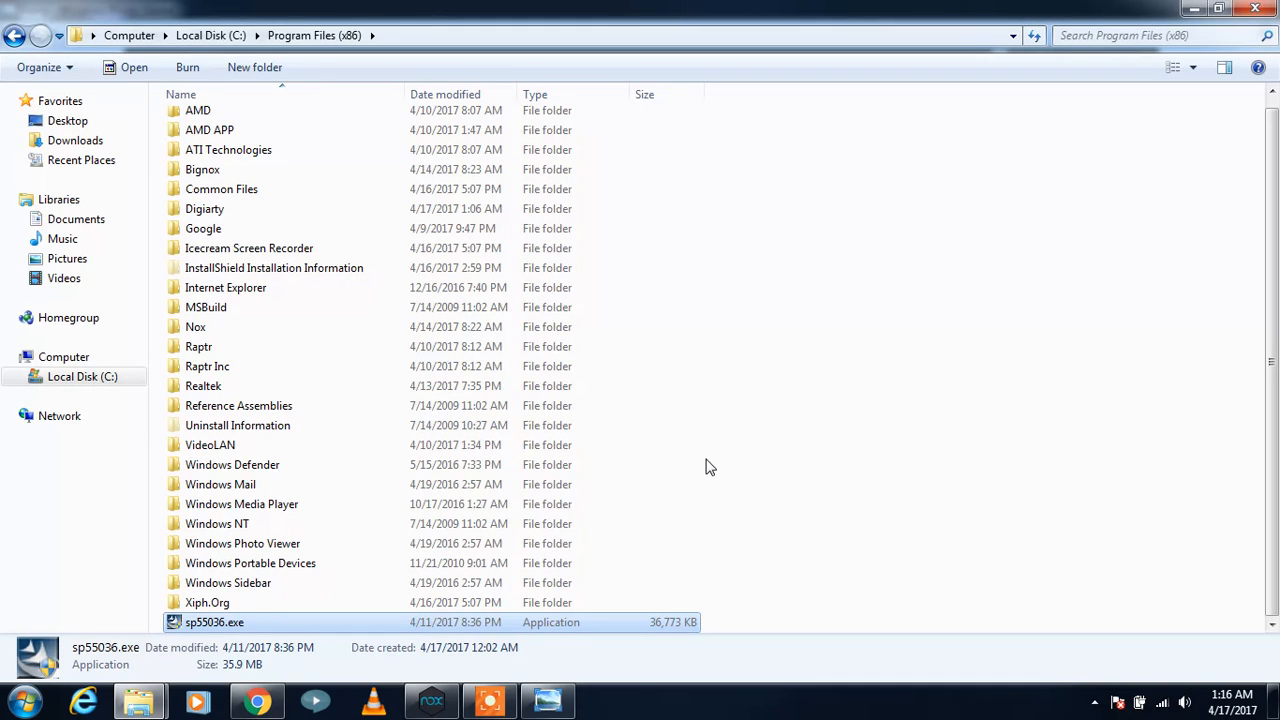
mouse_move(758, 473)
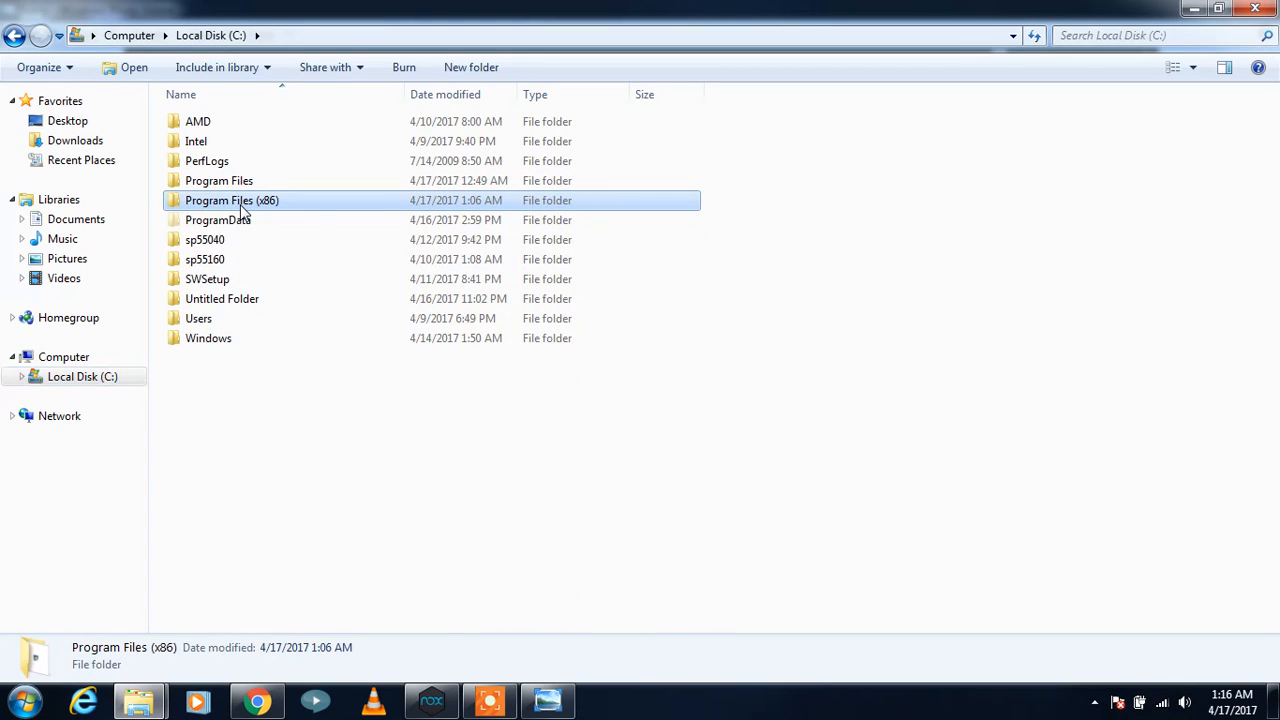
double_click(232, 200)
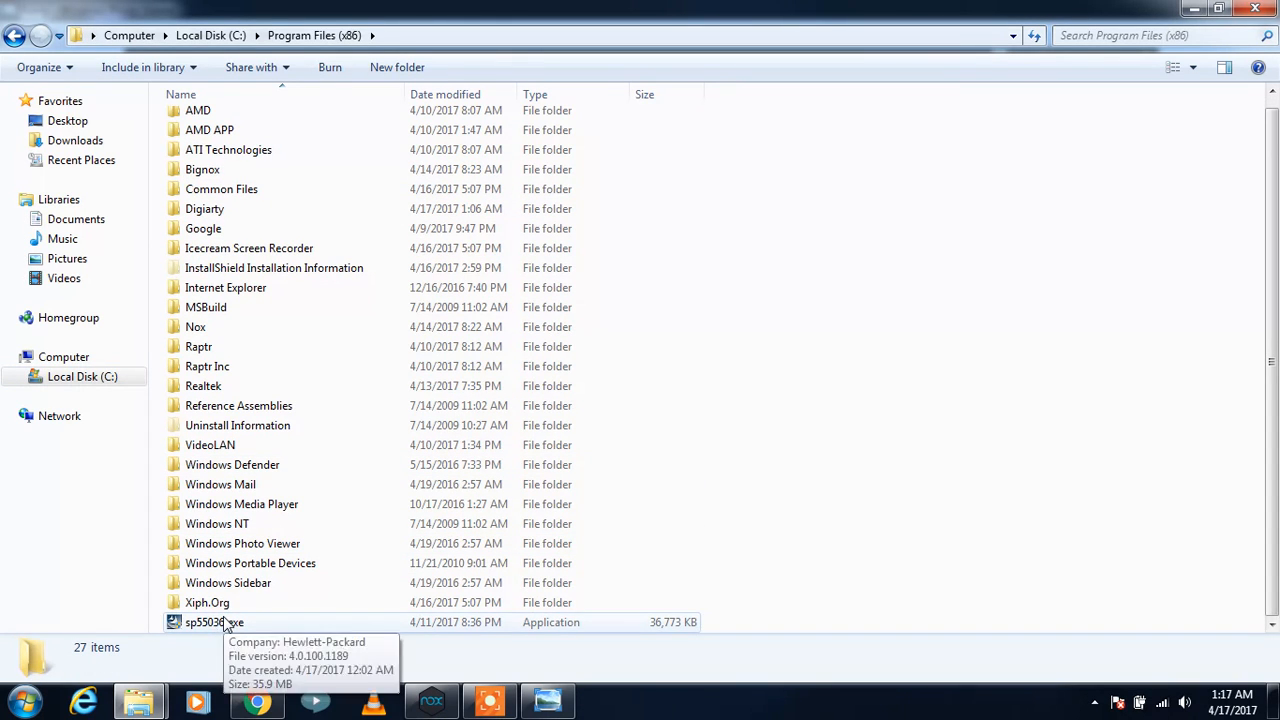
left_click(214, 622)
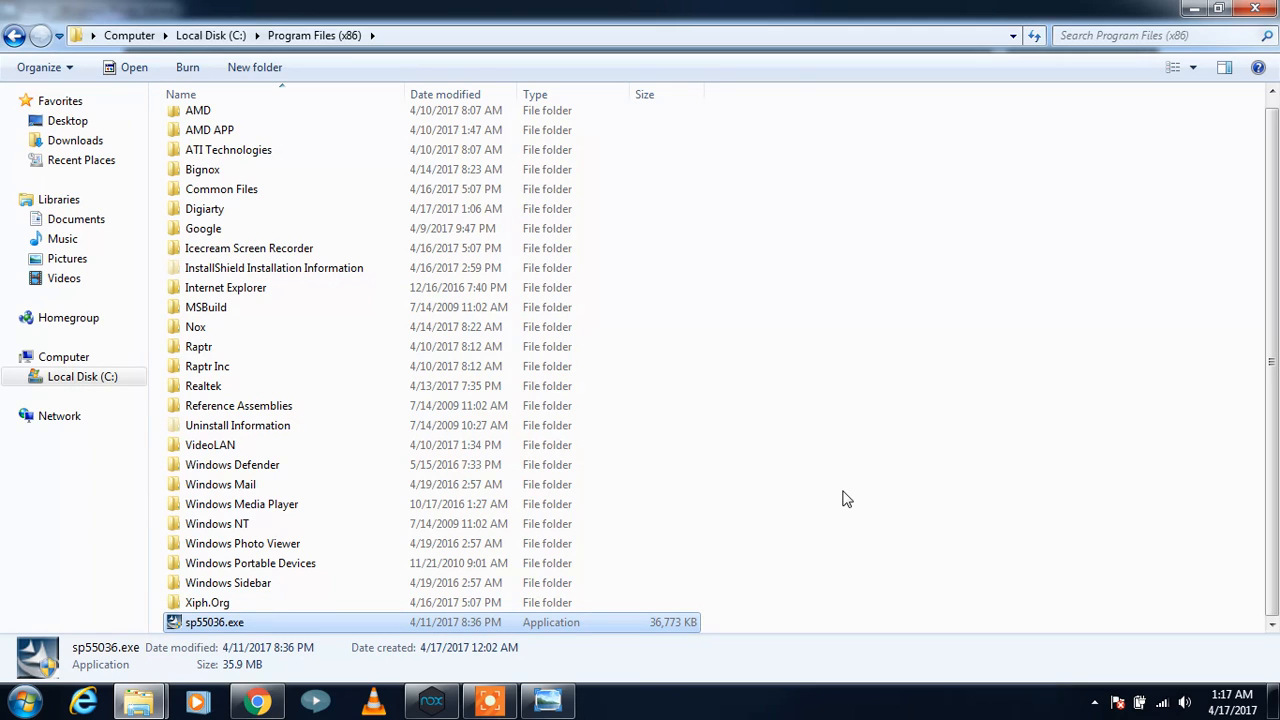
mouse_move(1170, 692)
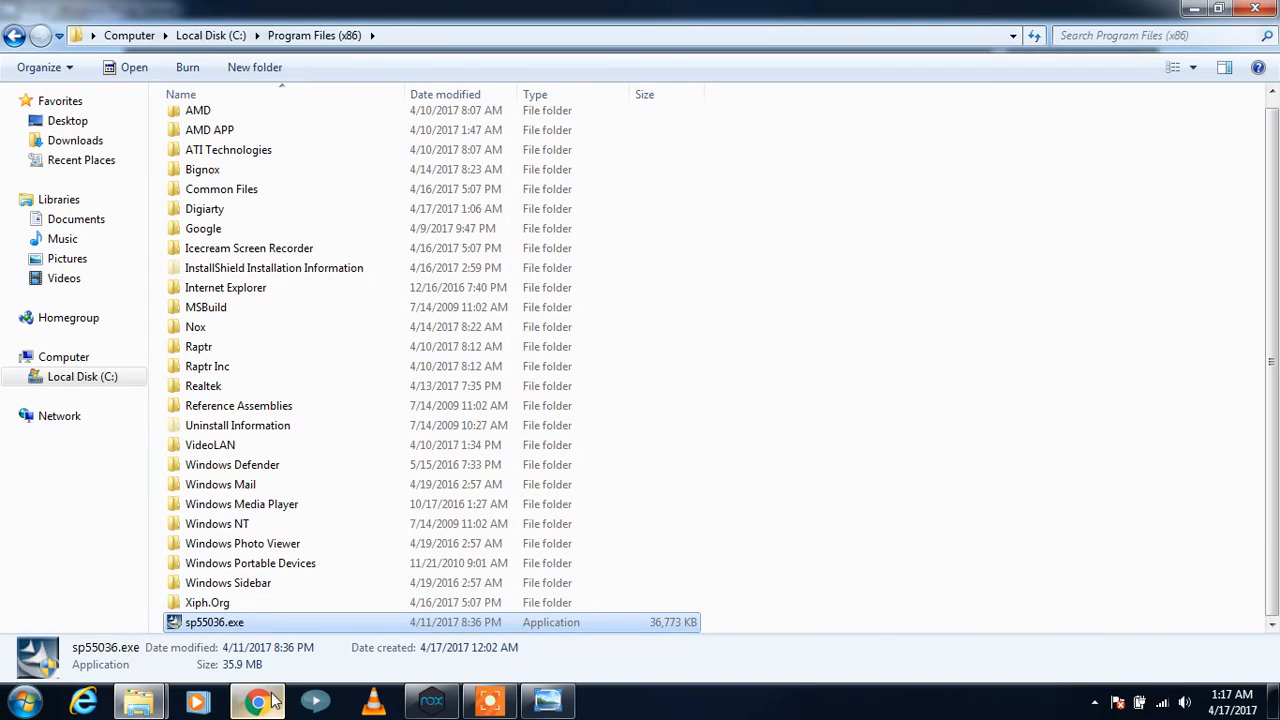
- Switch to Chrome's 'hp pavilion g6 boot menu key' results with the BIOS steps
left_click(256, 700)
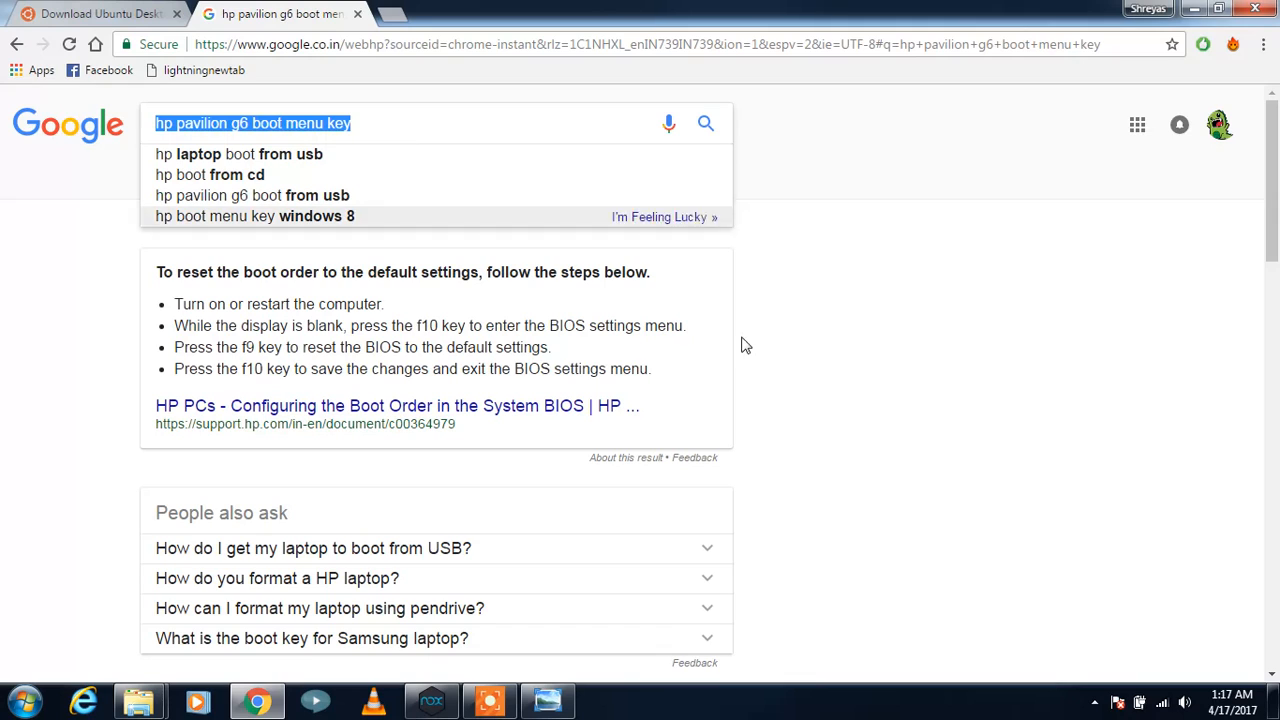
mouse_move(450, 690)
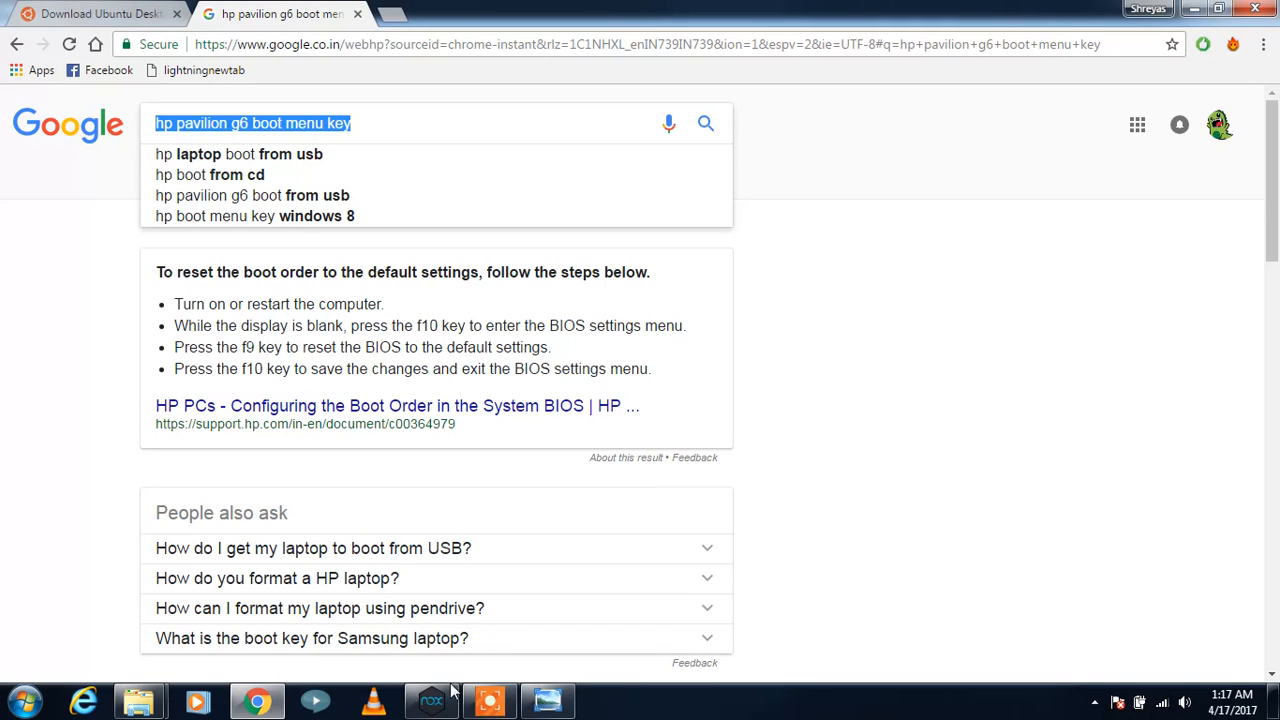
mouse_move(489, 700)
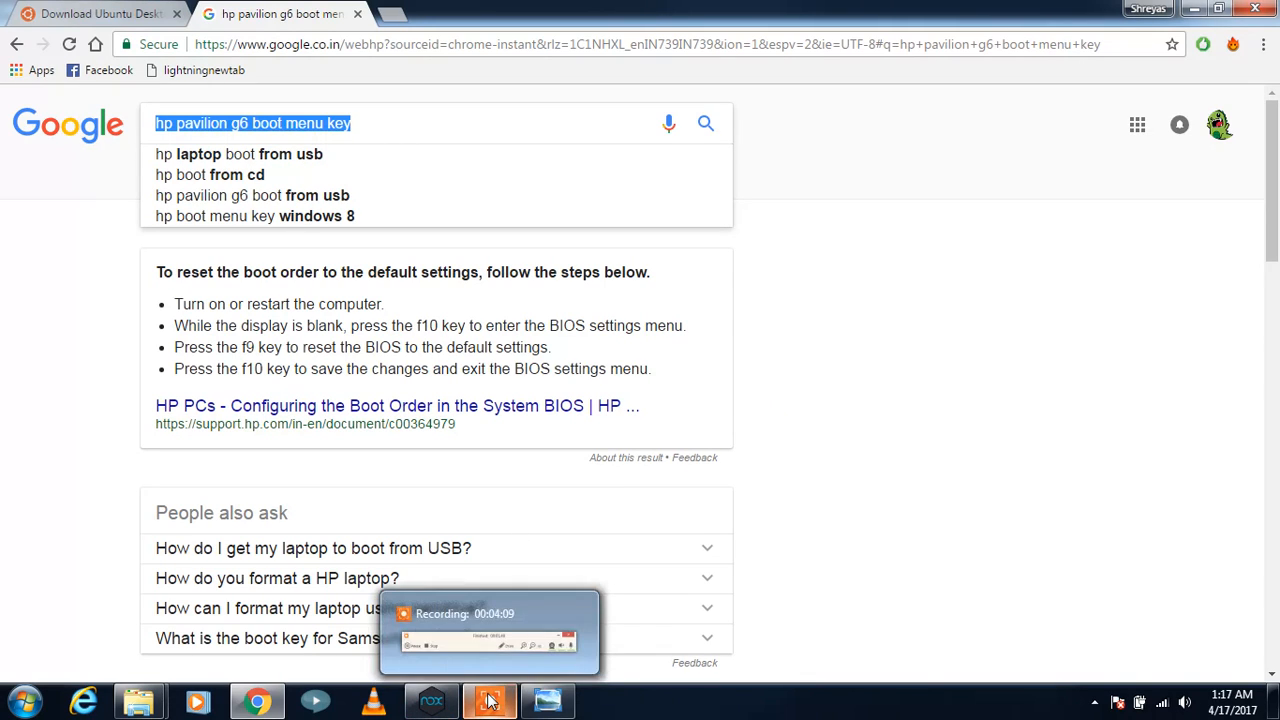
mouse_move(774, 454)
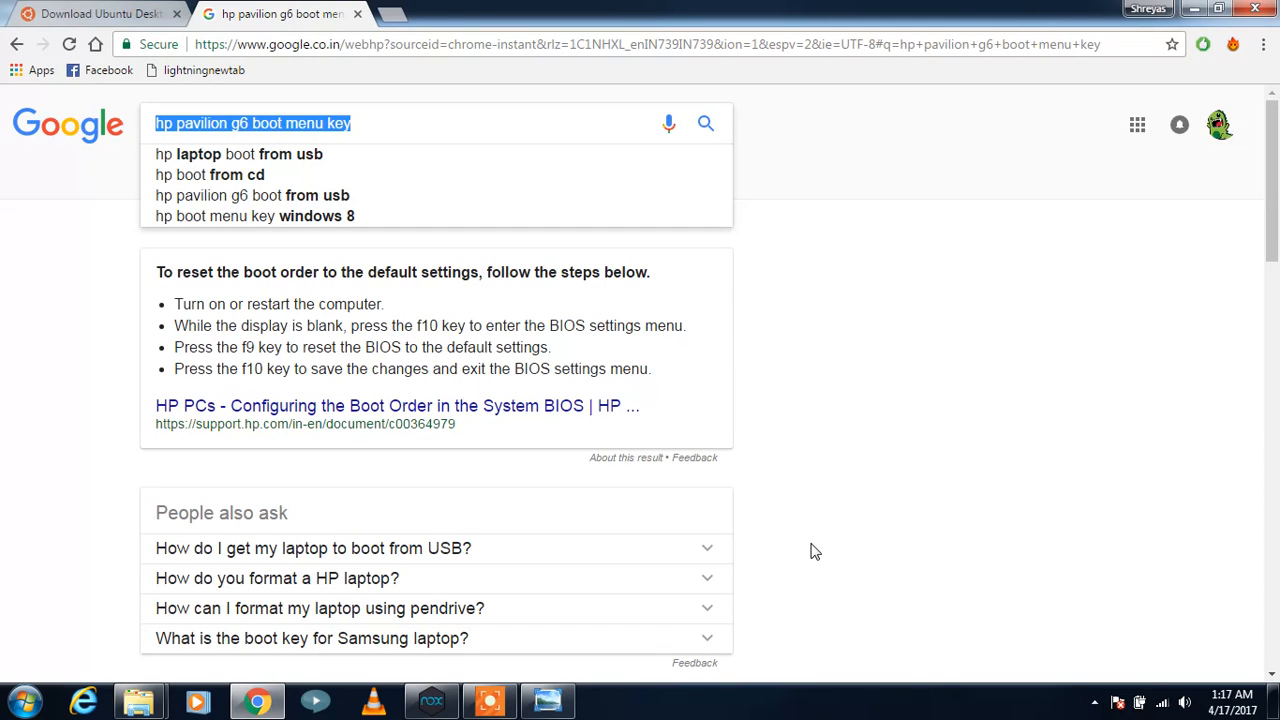
mouse_move(824, 541)
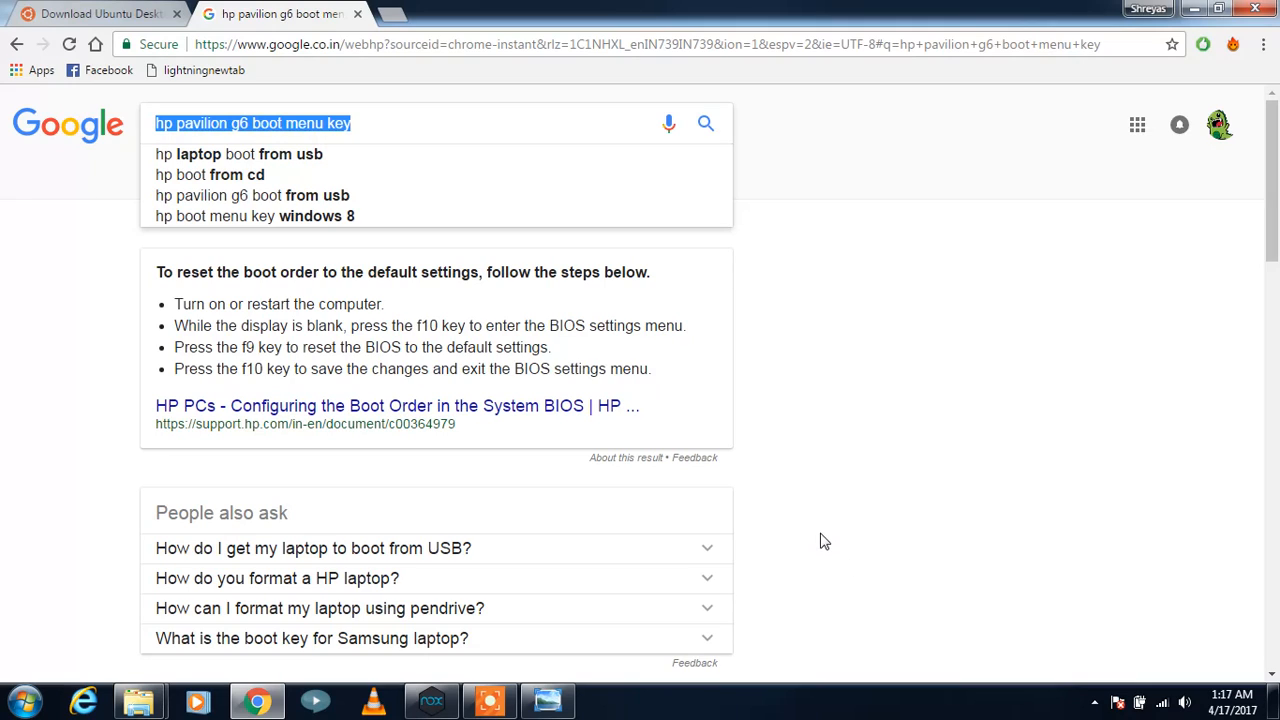
mouse_move(791, 450)
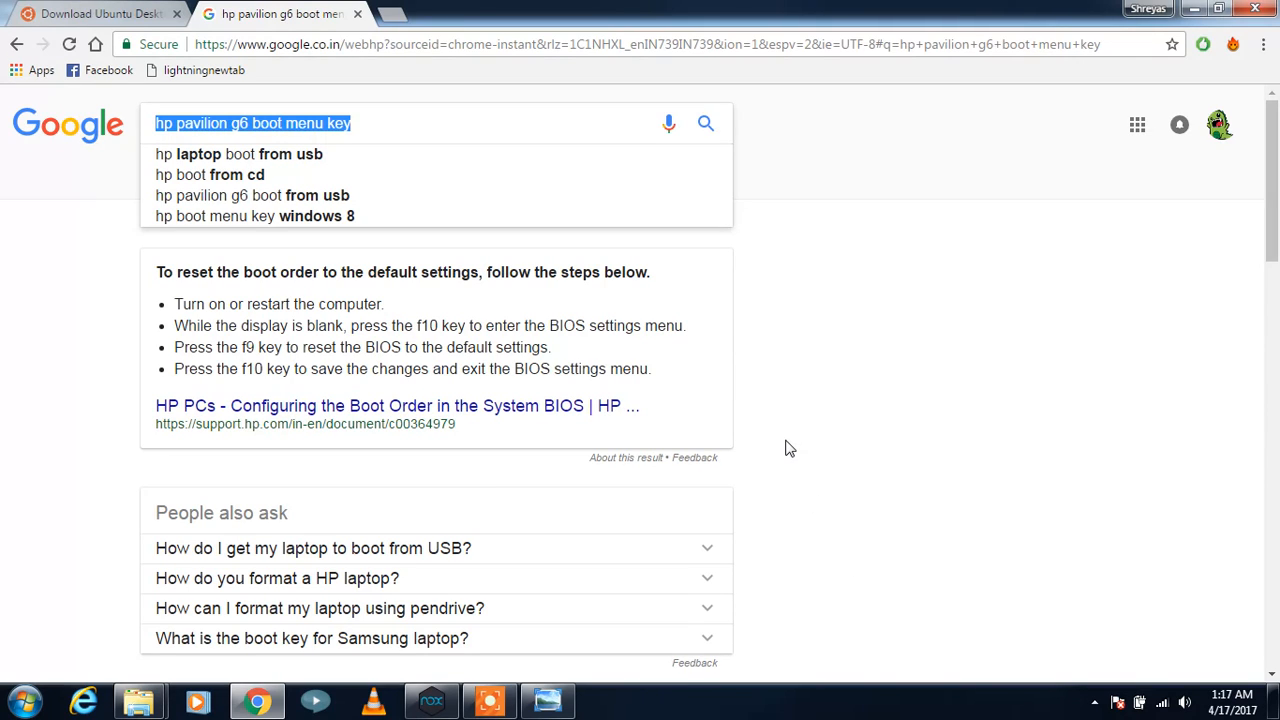
mouse_move(733, 430)
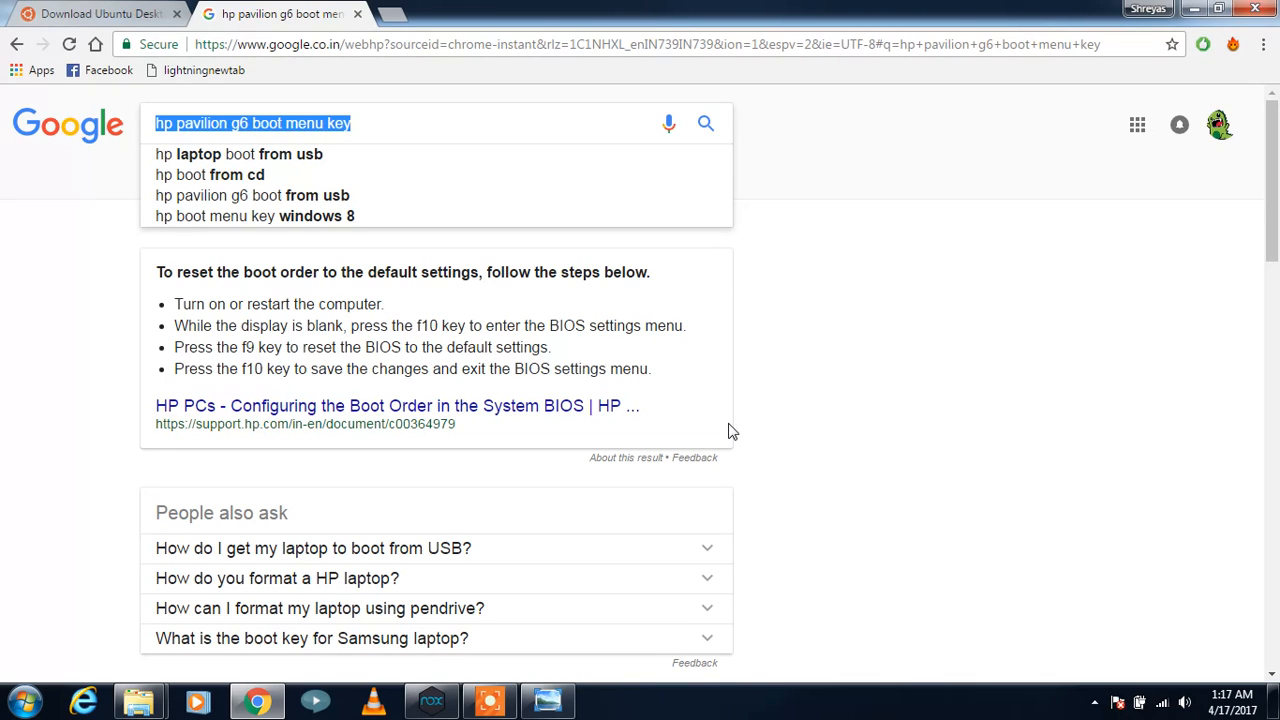
mouse_move(510, 636)
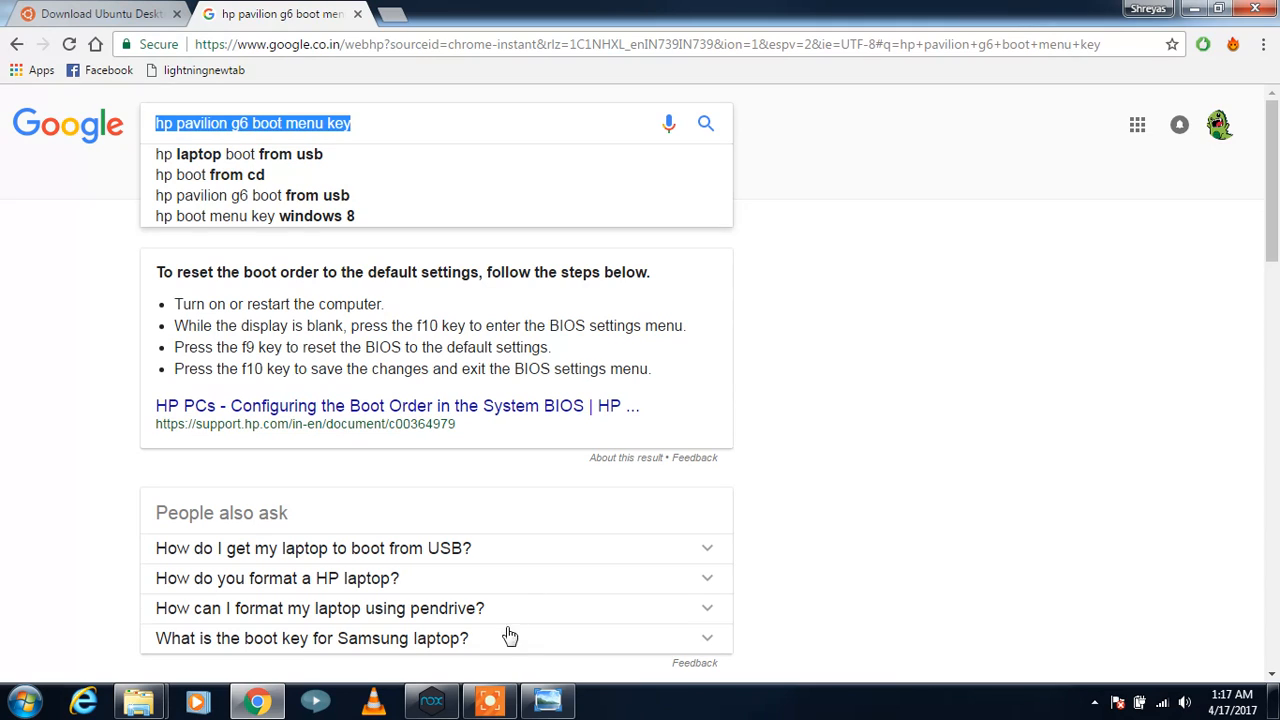
mouse_move(727, 568)
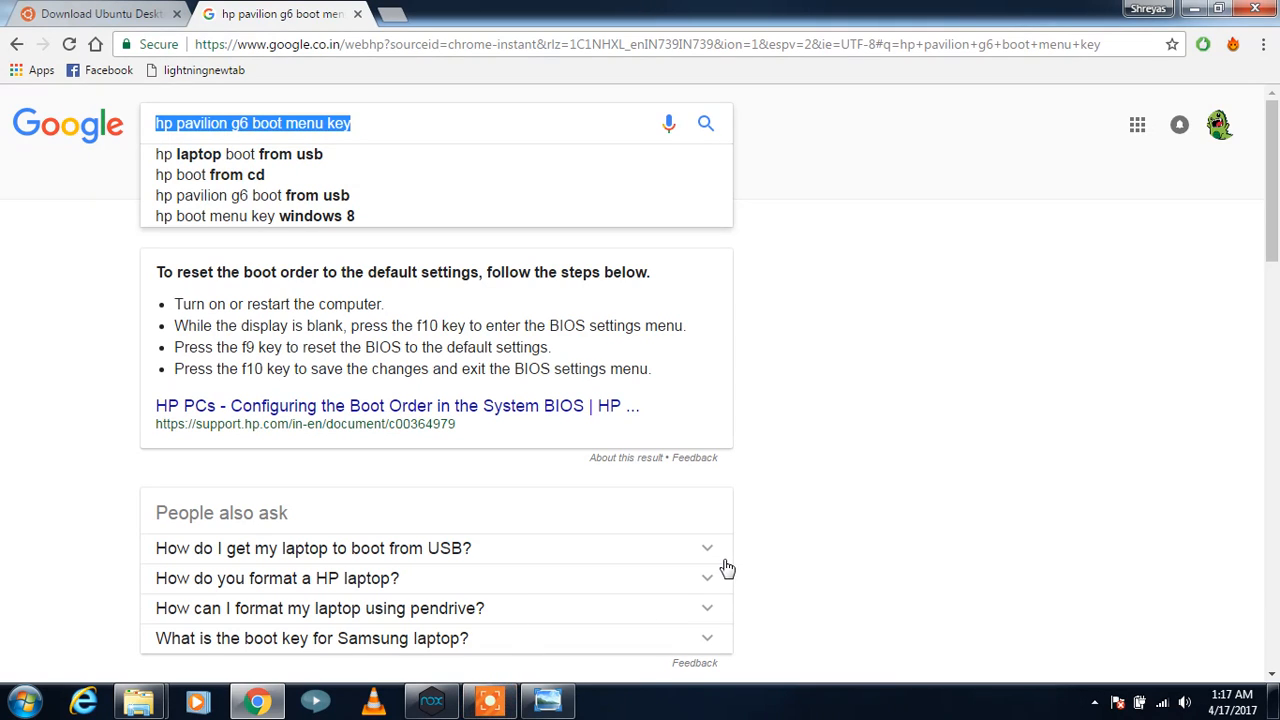
mouse_move(730, 560)
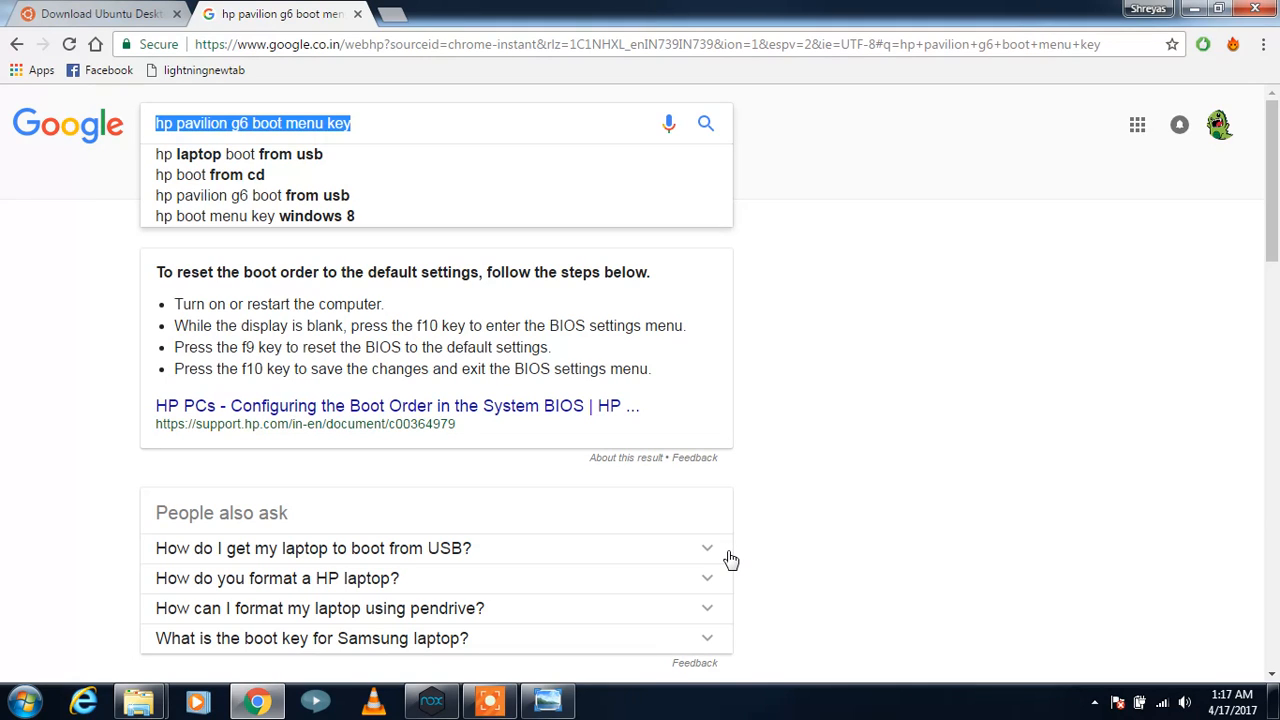
mouse_move(708, 557)
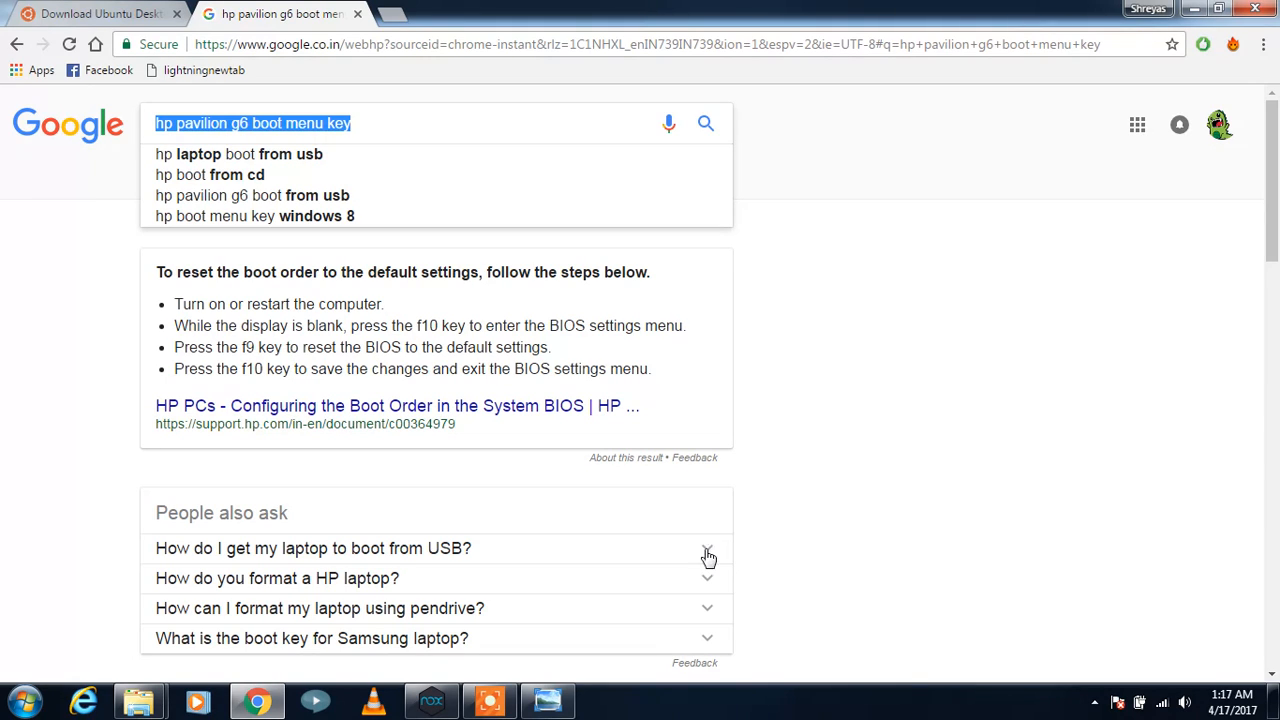
mouse_move(490, 690)
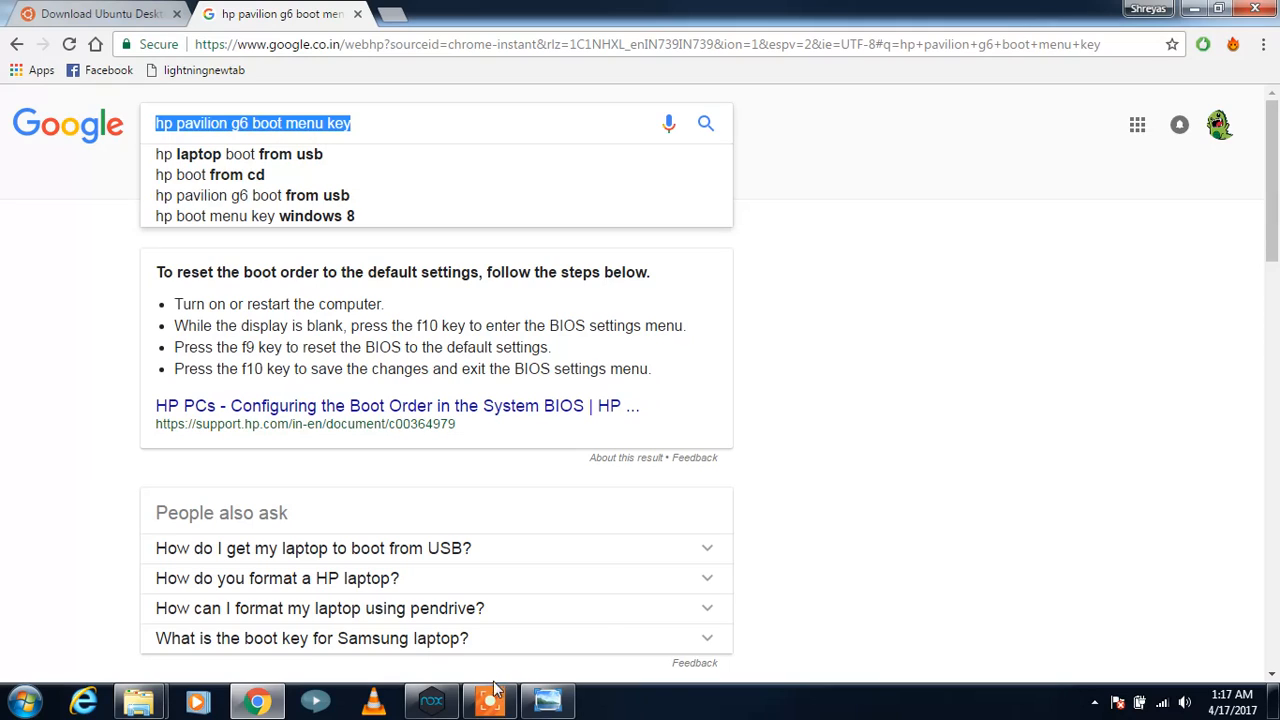